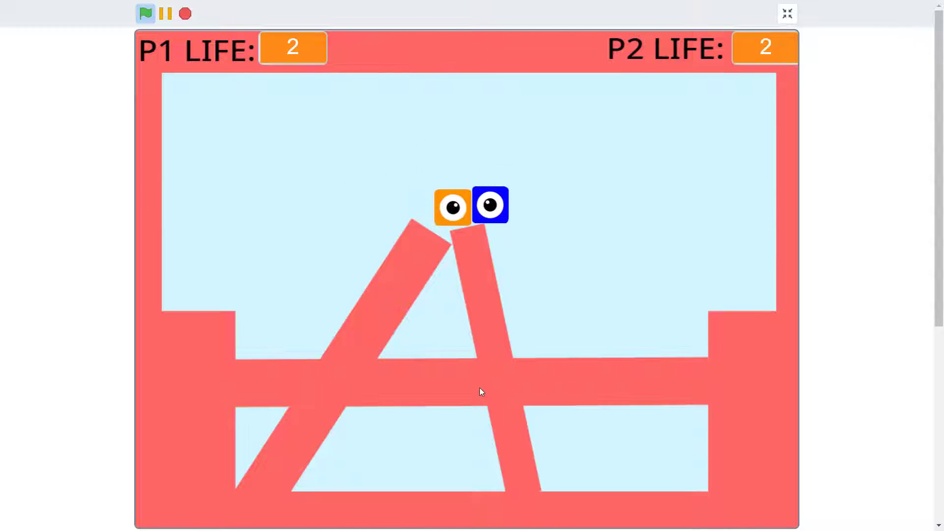
- Exit the full-screen level view back to the project editor
left_click(787, 13)
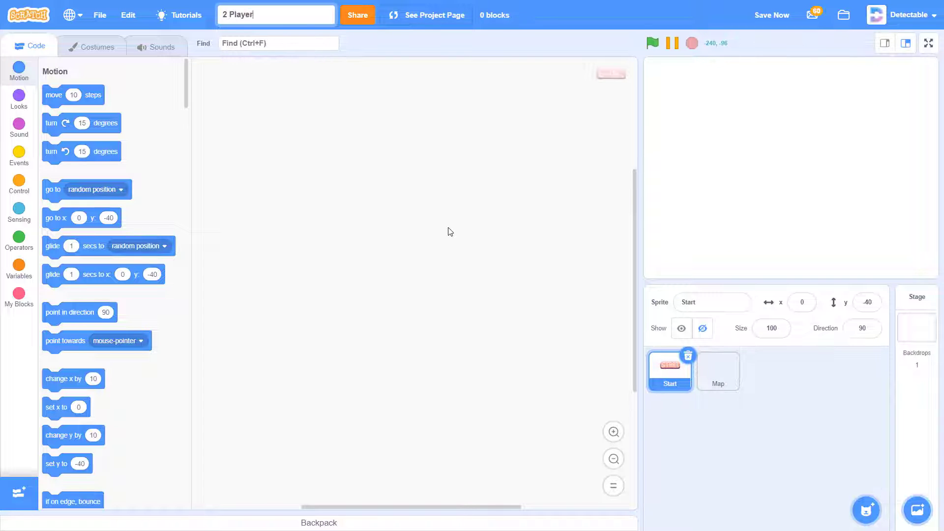
- Extend the title to '2 Player Shooter Game!' and glance at the Map then Start sprite
type("Shooter Gam")
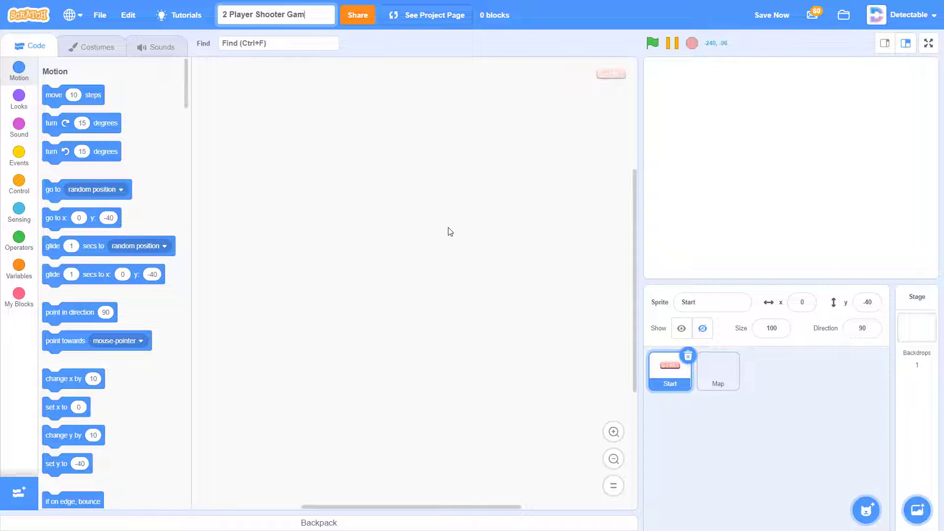
type("e!")
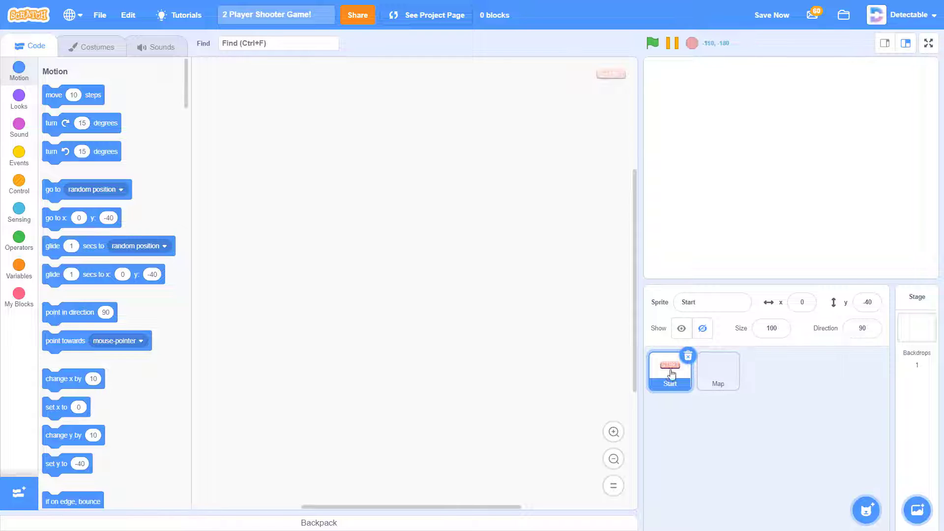
mouse_move(679, 387)
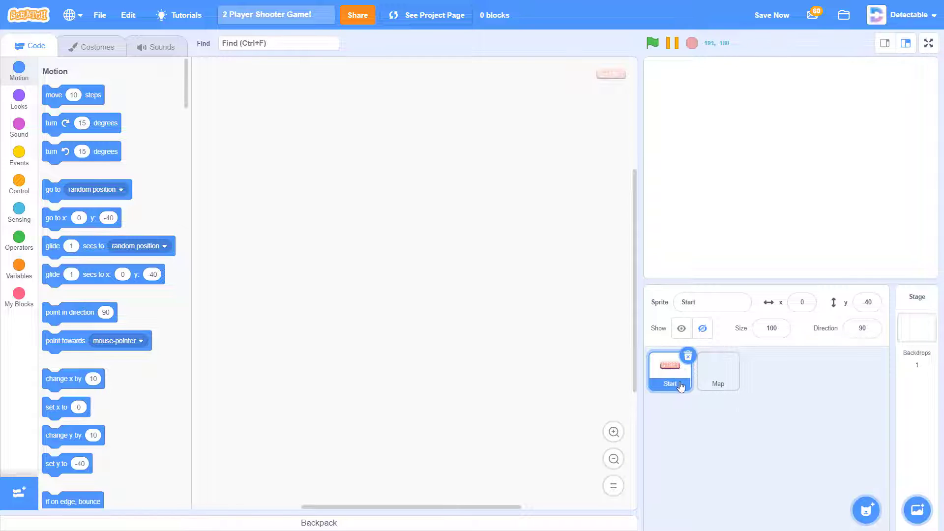
left_click(717, 371)
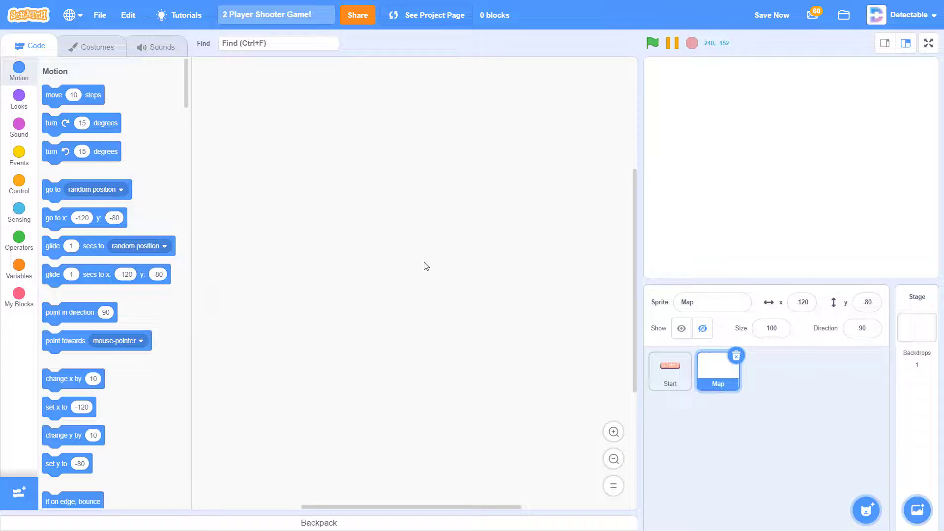
left_click(669, 371)
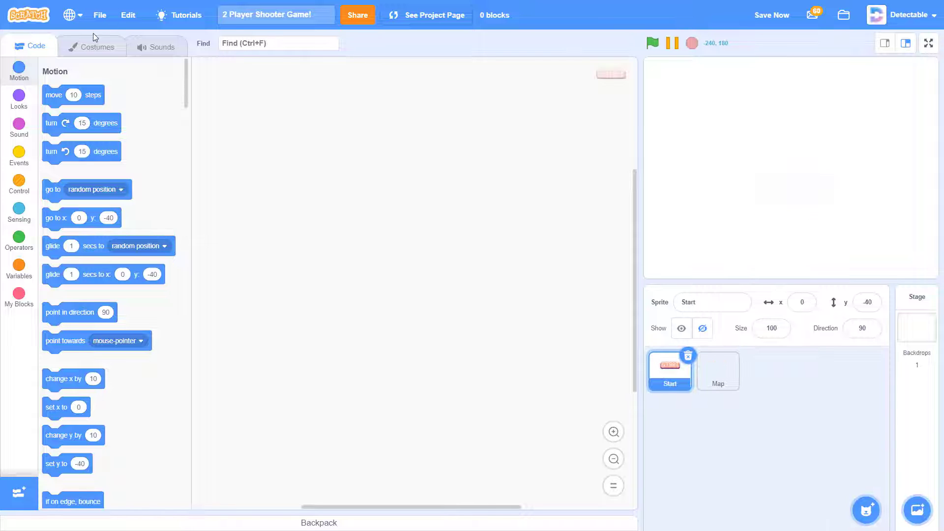
- Review the Start sprite's Start1, Start2, Button Down and Button Up costumes
left_click(92, 46)
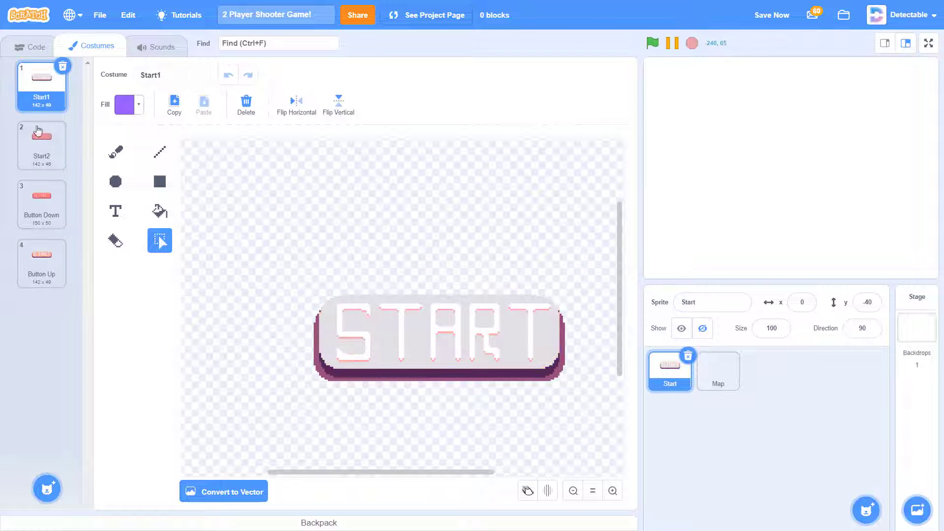
left_click(42, 204)
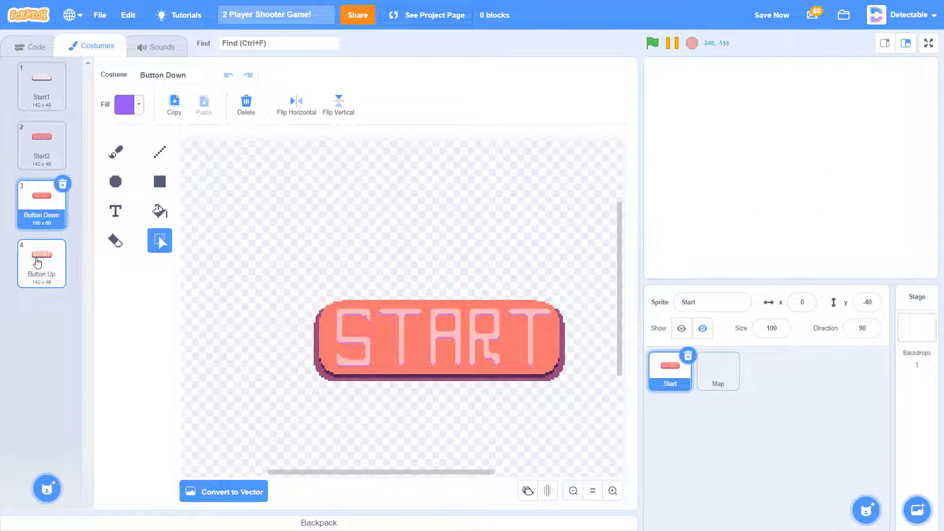
left_click(42, 85)
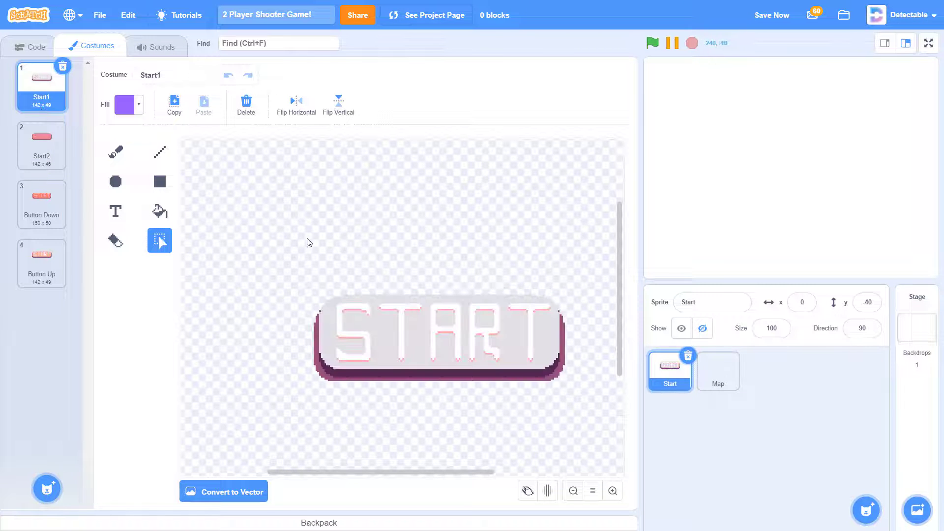
left_click(41, 144)
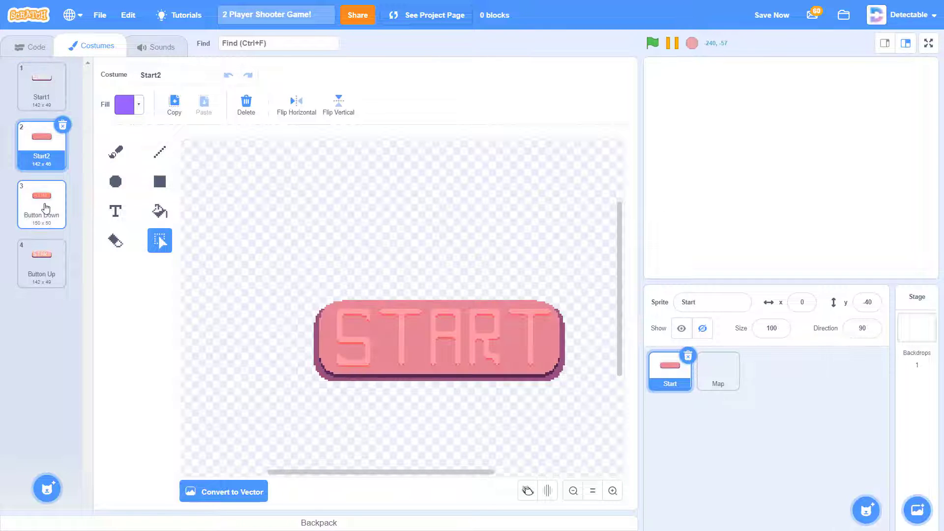
left_click(42, 264)
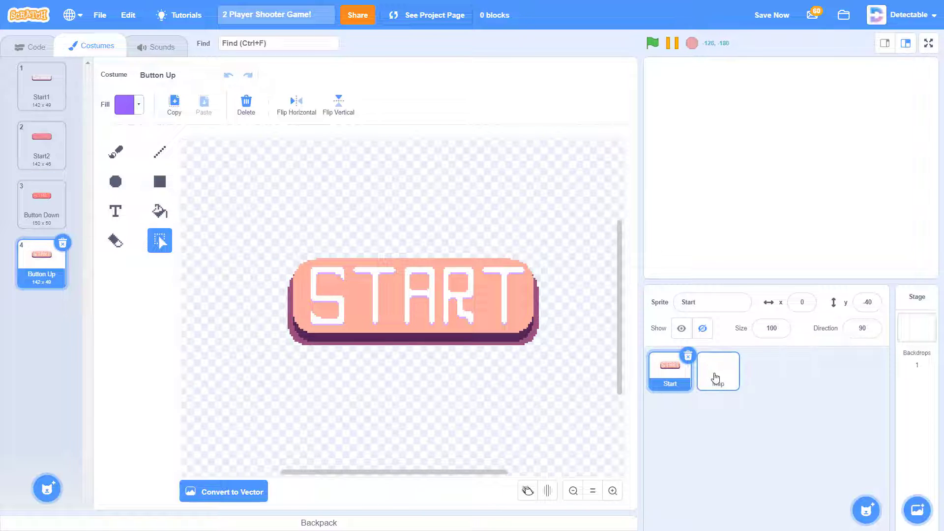
left_click(717, 371)
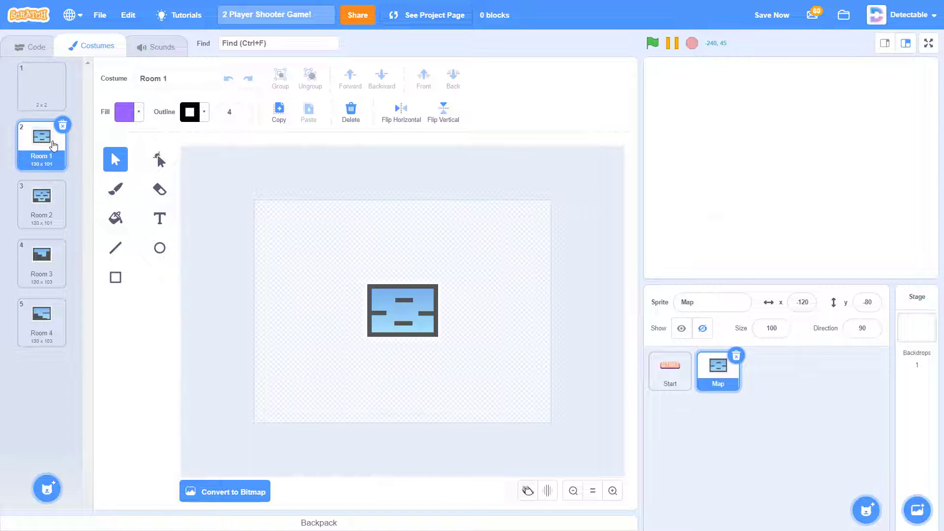
left_click(612, 489)
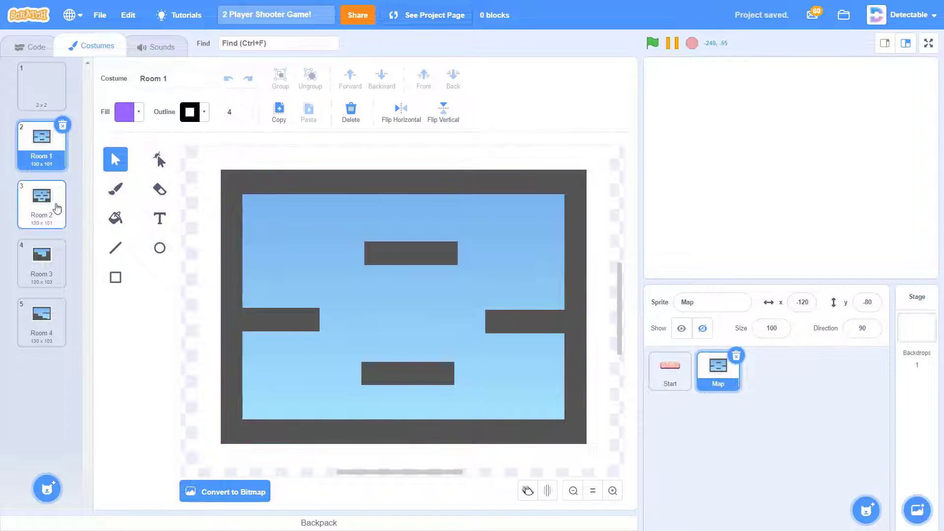
left_click(41, 264)
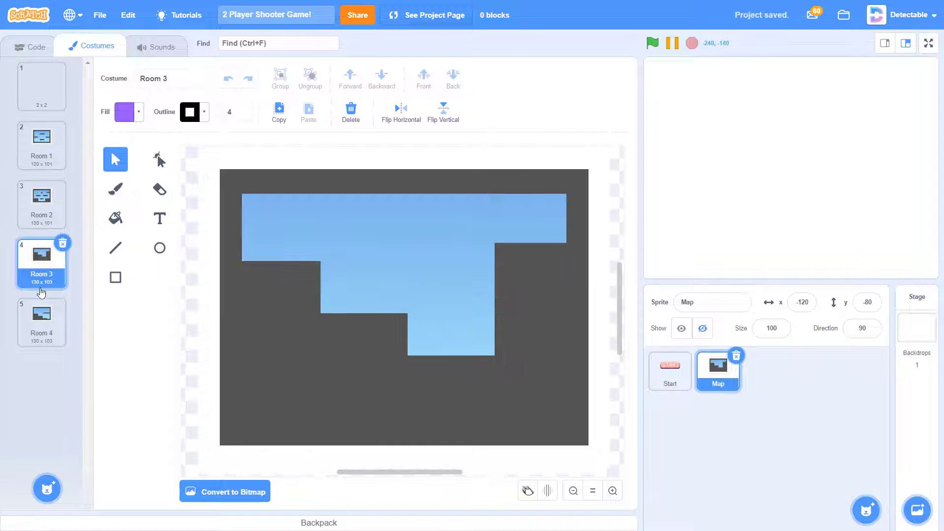
left_click(41, 318)
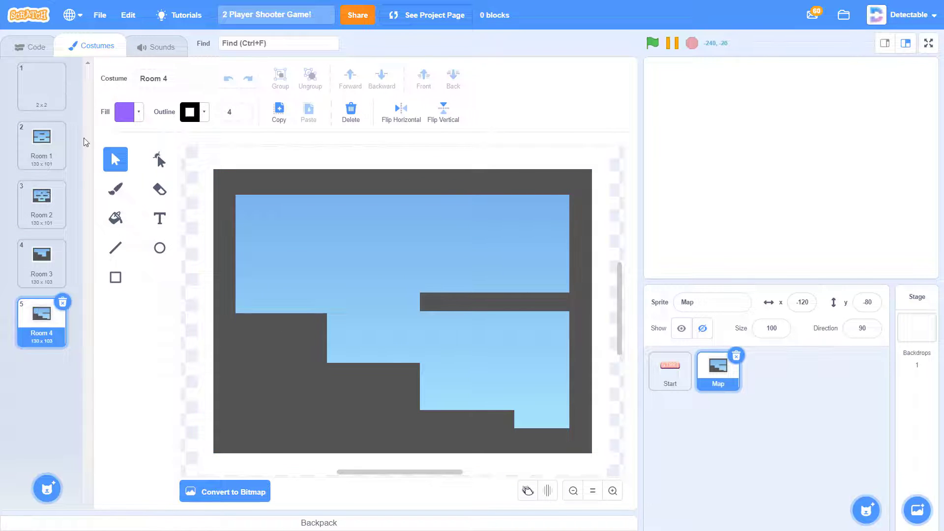
left_click(42, 85)
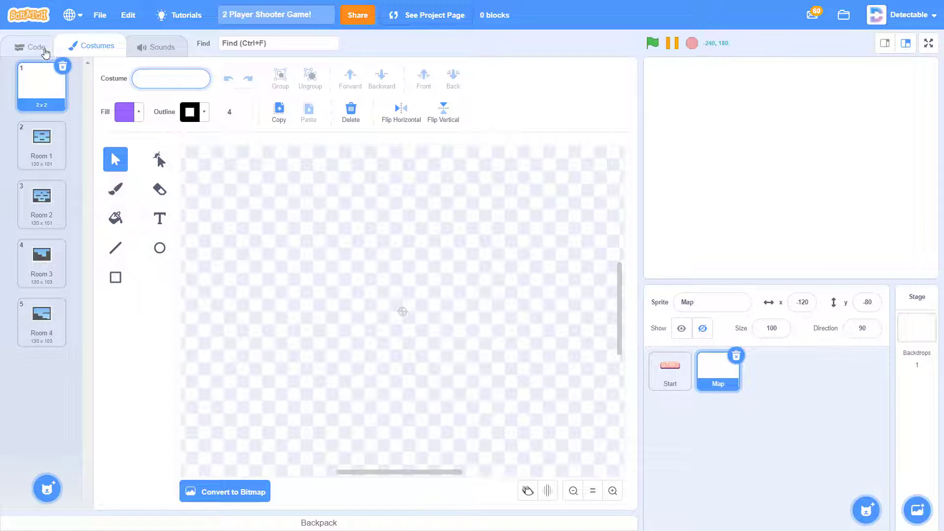
mouse_move(670, 371)
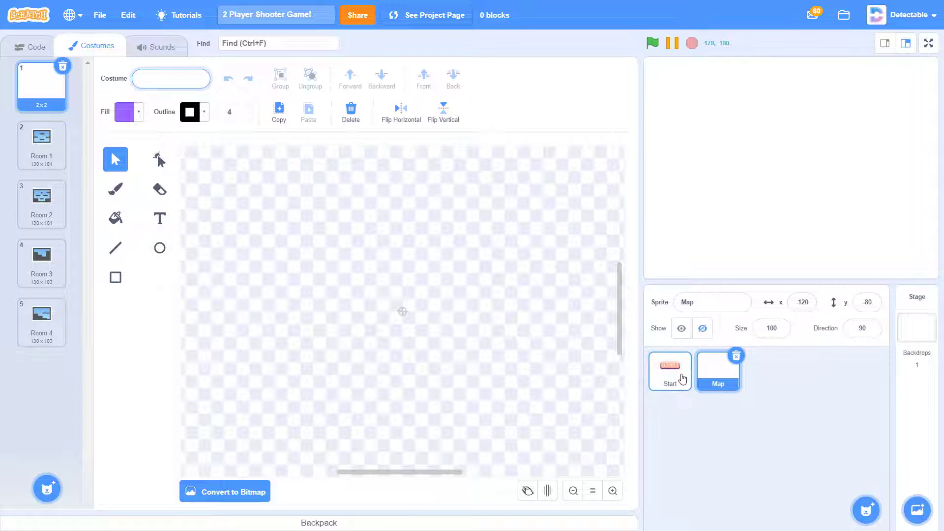
left_click(670, 371)
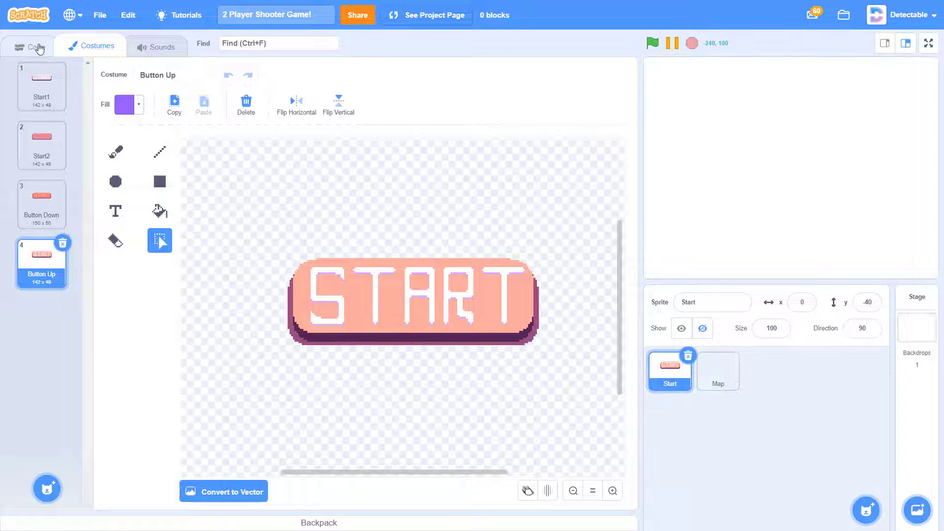
- Stack a green-flag hat with 'go to x:0 y:-40' and a show block on the Start sprite
left_click(29, 45)
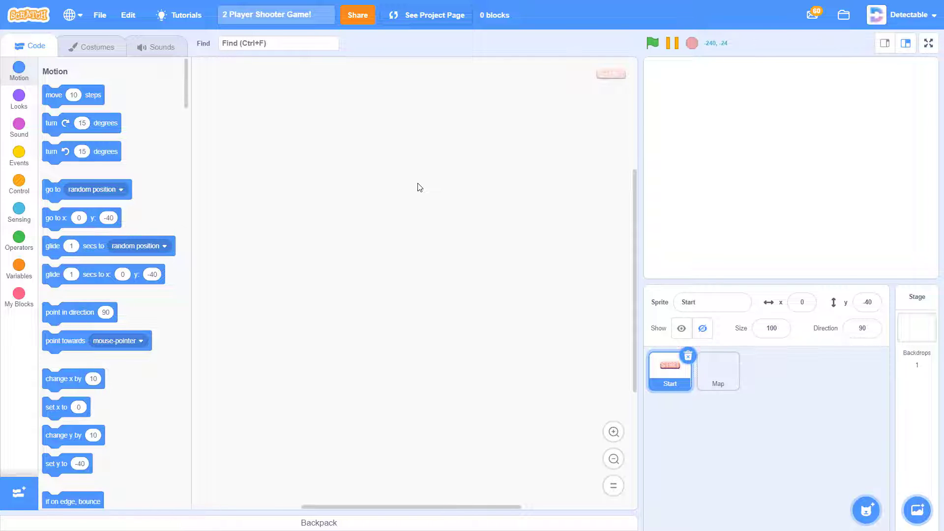
left_click(18, 156)
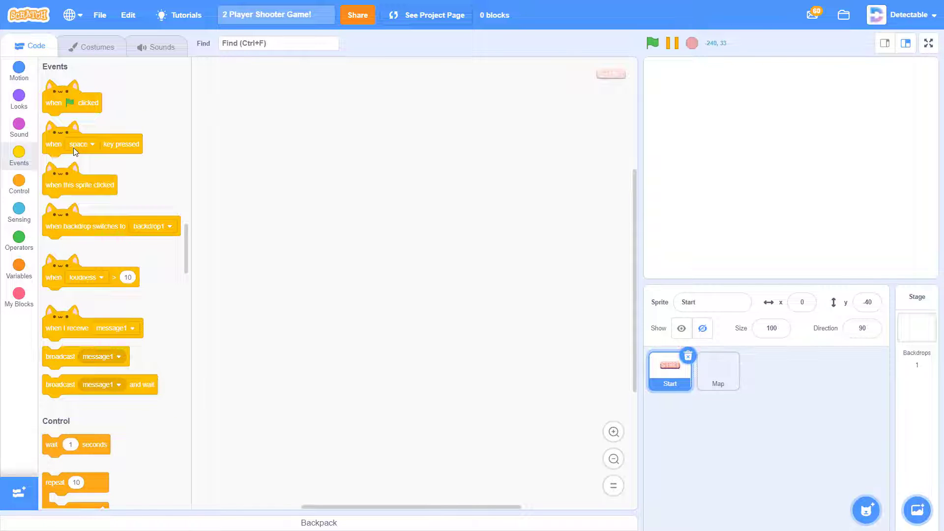
mouse_move(66, 124)
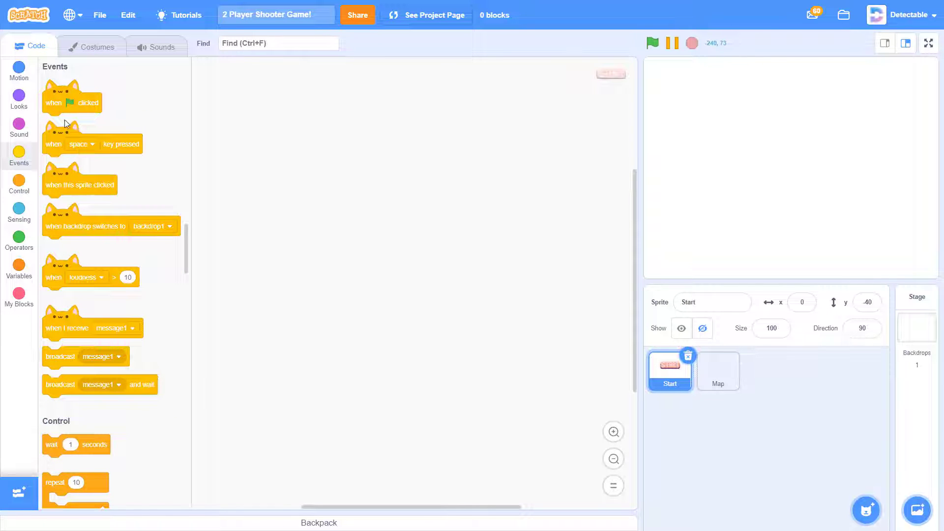
left_click_drag(71, 101, 284, 127)
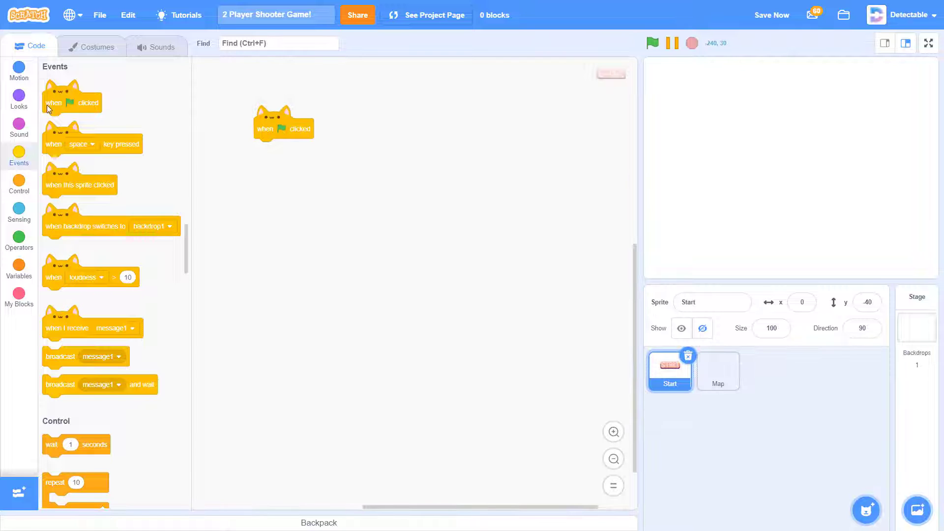
left_click(18, 69)
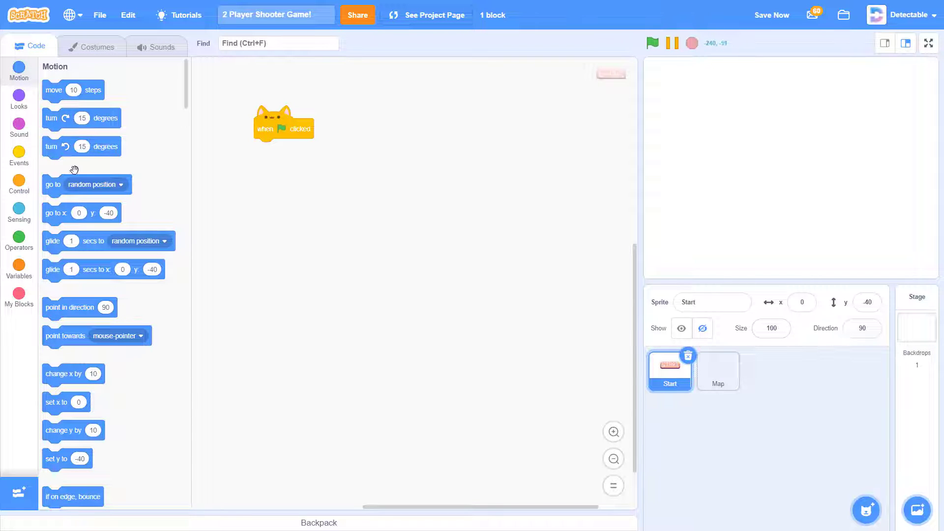
left_click_drag(56, 213, 223, 179)
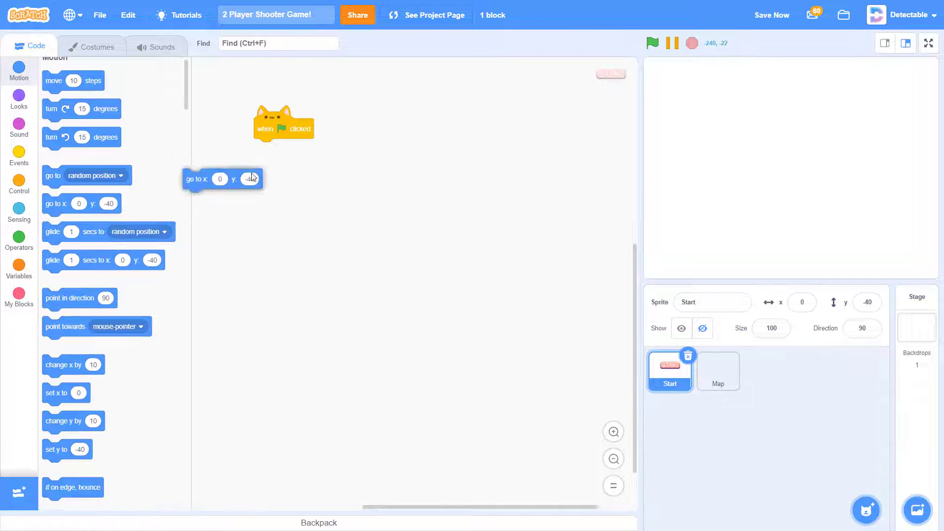
left_click_drag(196, 178, 268, 148)
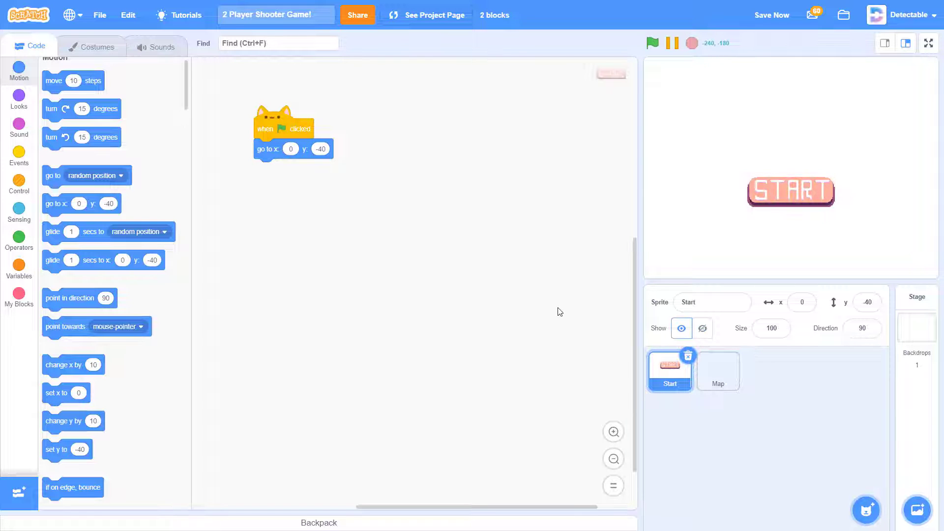
left_click(19, 99)
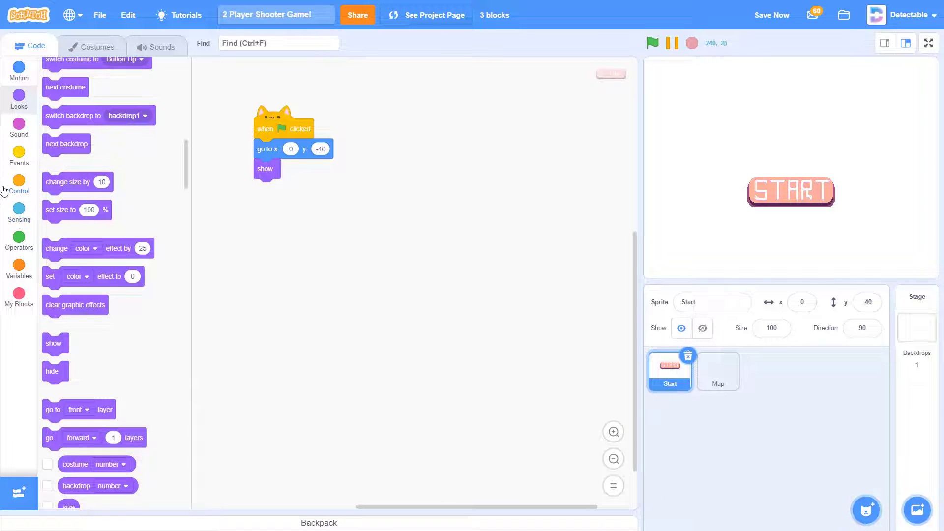
- Add a forever loop with 'go to front layer' and an empty if-else inside
left_click(18, 187)
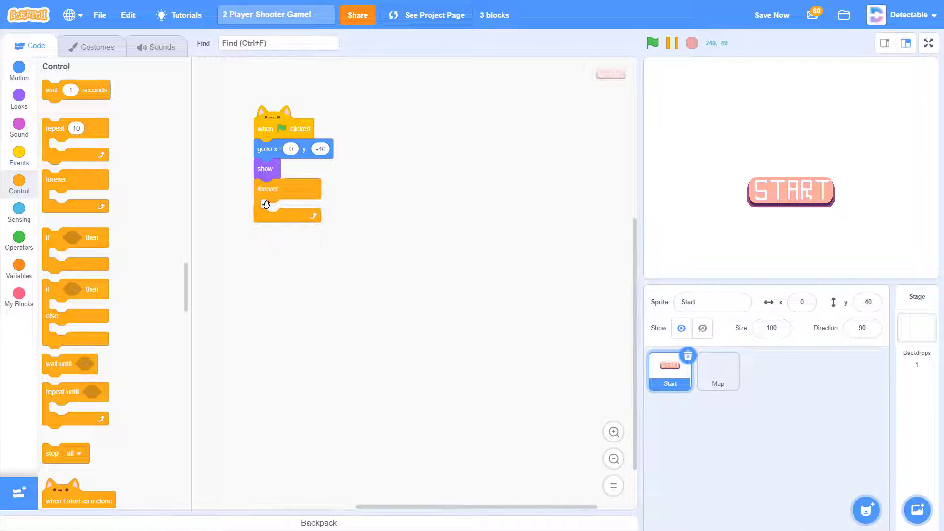
left_click(19, 98)
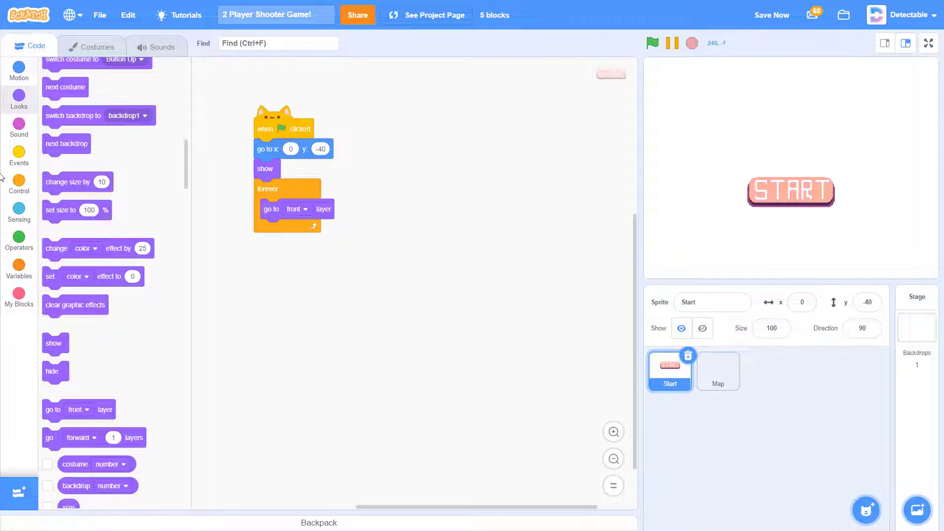
left_click(18, 183)
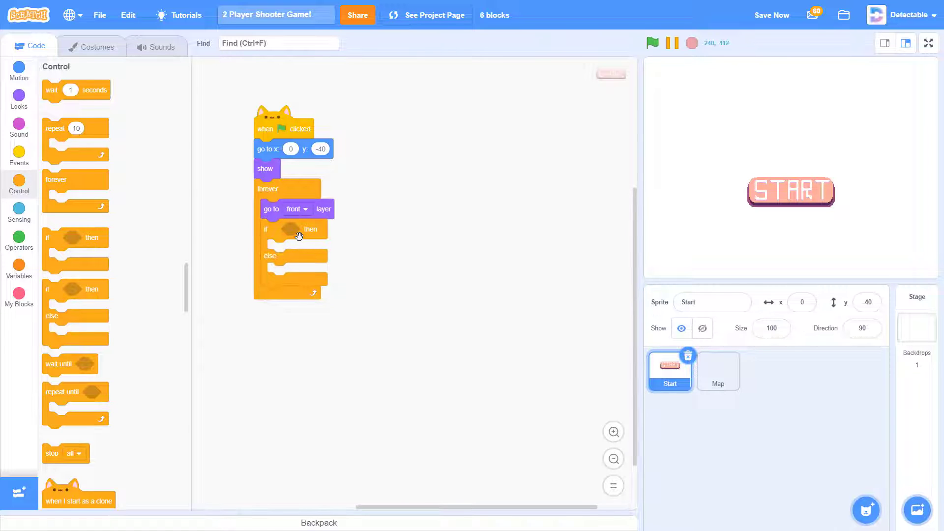
- Fill the if condition with 'mouse down? and touching mouse-pointer?'
left_click(18, 213)
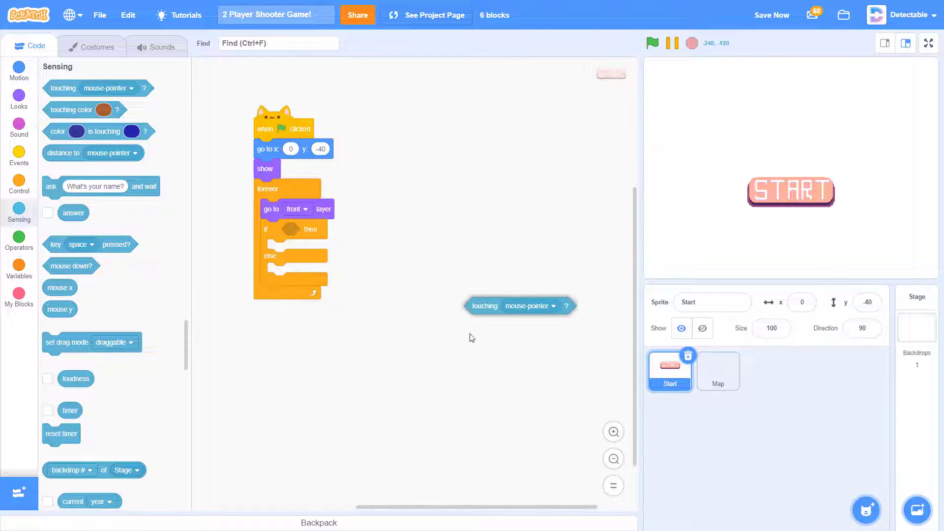
left_click(18, 153)
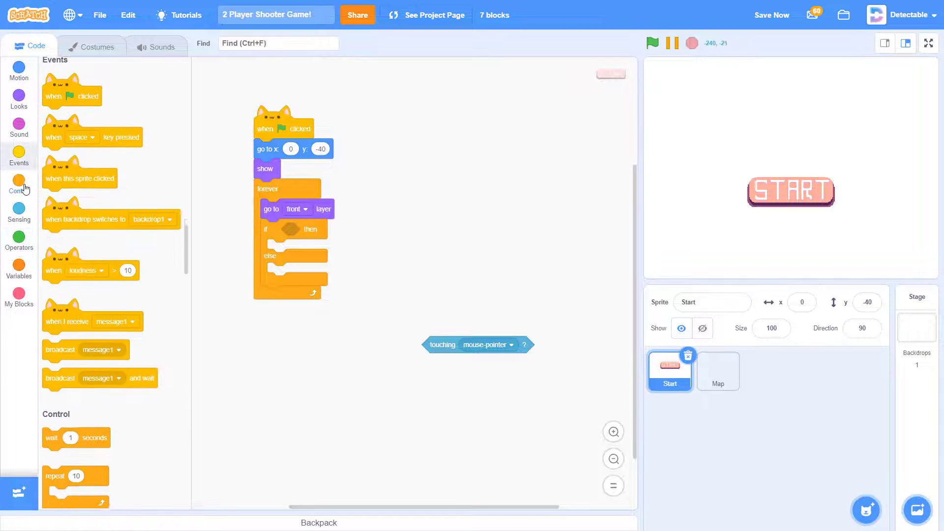
left_click(19, 241)
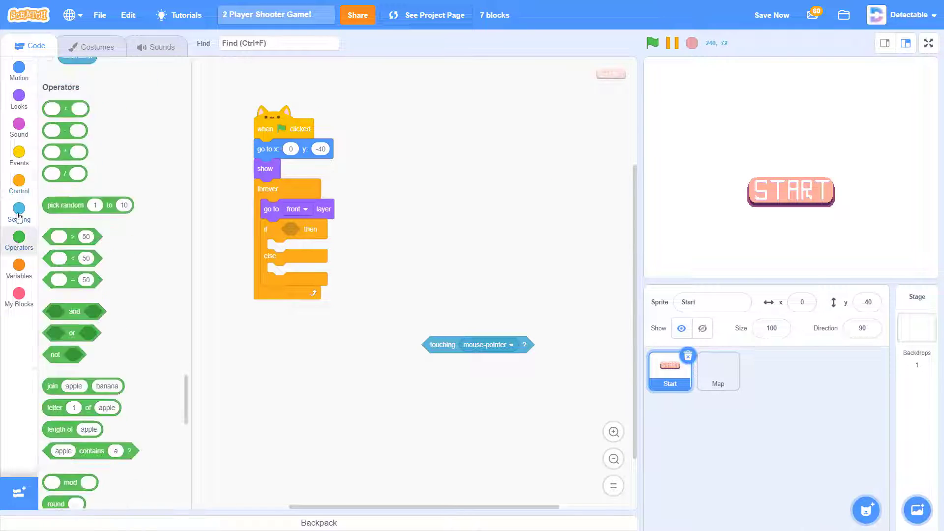
left_click(18, 210)
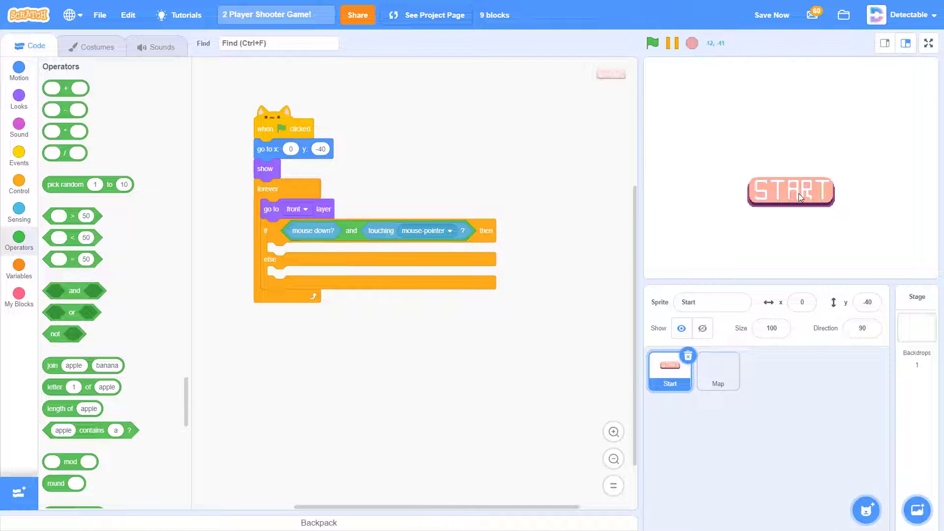
mouse_move(101, 213)
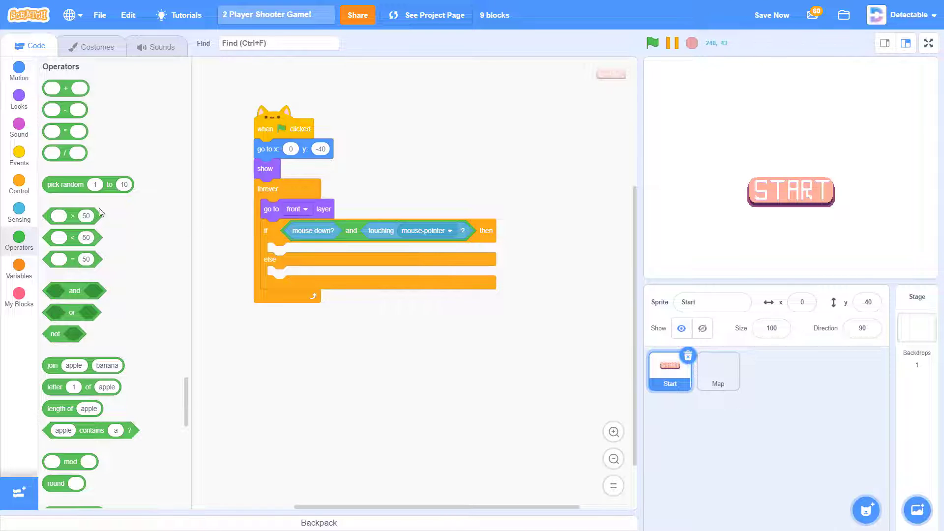
- Switch costume to Button Down and wait until the mouse press is released
left_click(19, 98)
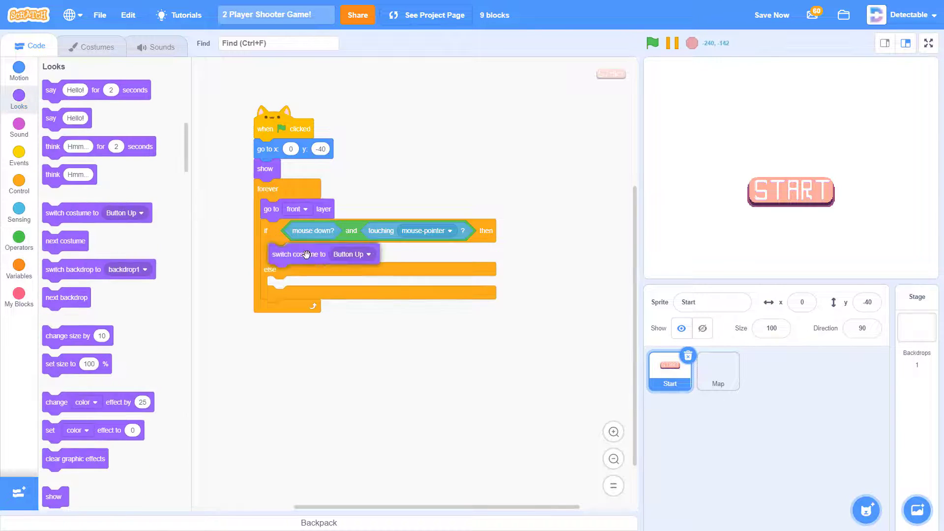
left_click(351, 254)
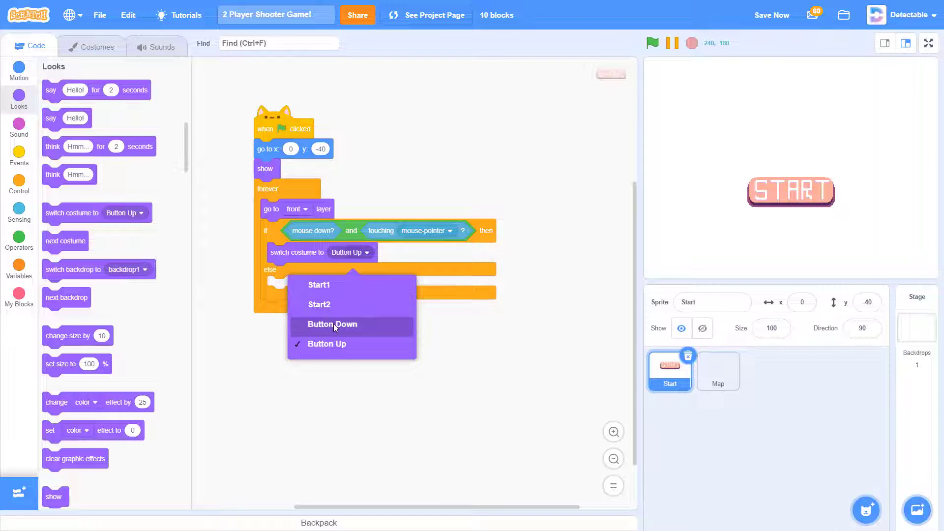
left_click(331, 323)
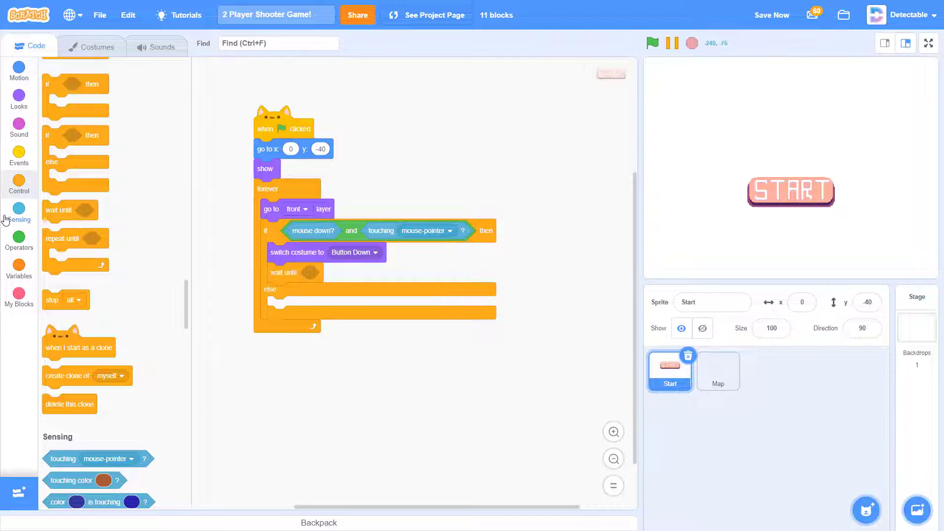
left_click(19, 242)
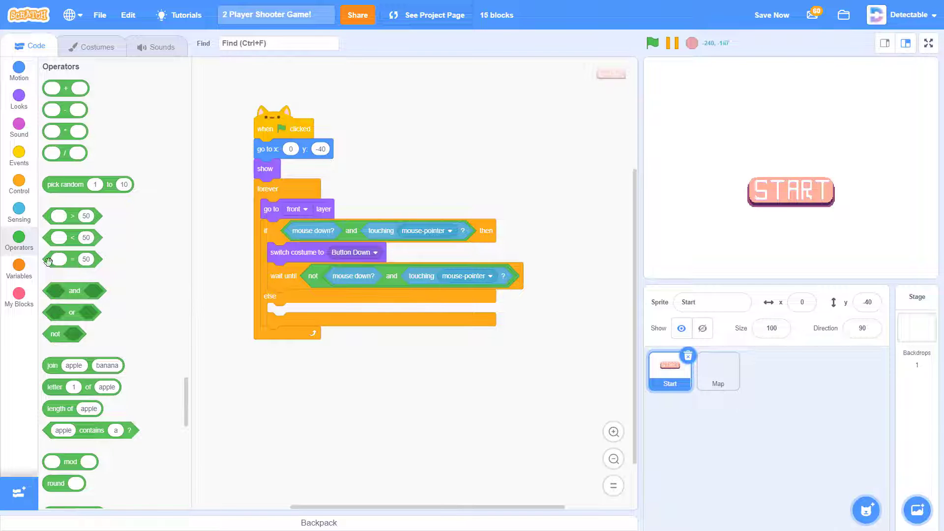
- Revert to Button Up, hide, broadcast new message Play and stop all; else show Button Up
left_click(19, 98)
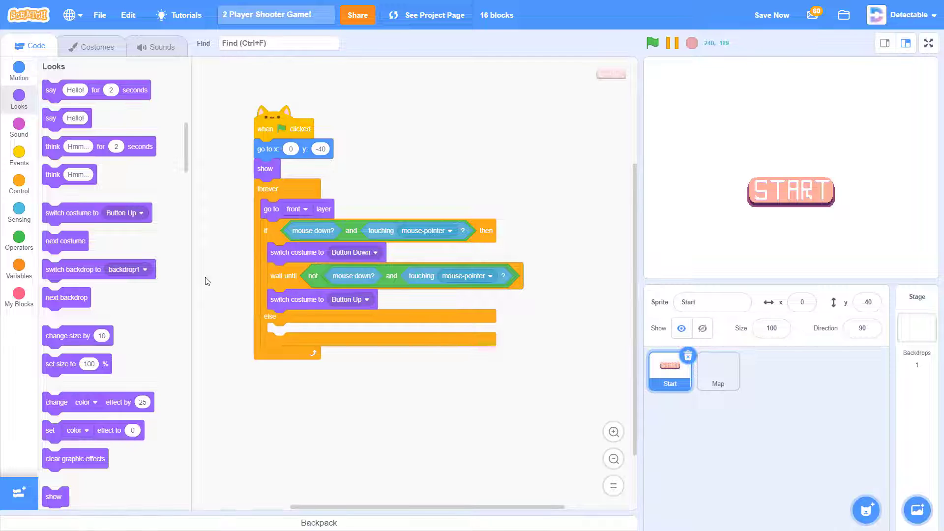
scroll("down", 3)
type("Play")
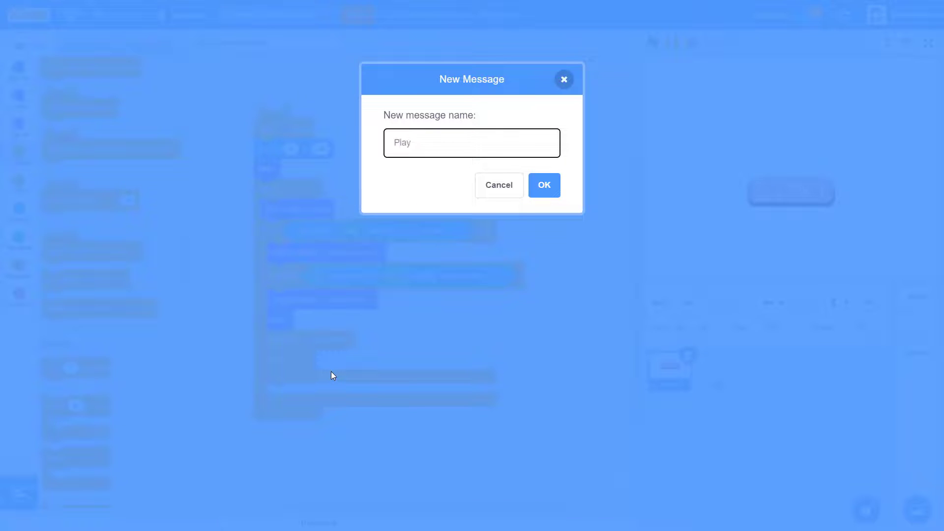
left_click(543, 185)
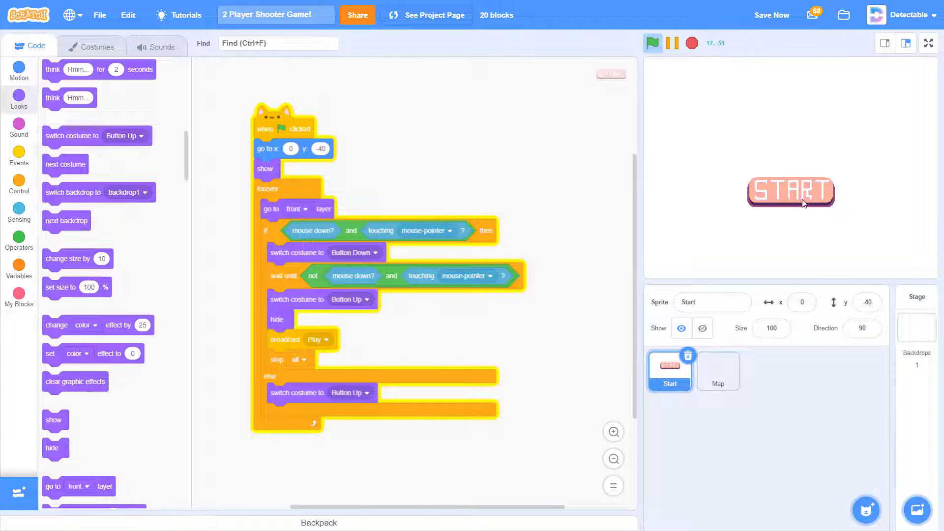
- Test the START button in full-screen, save the project, and select the Map sprite
left_click(692, 42)
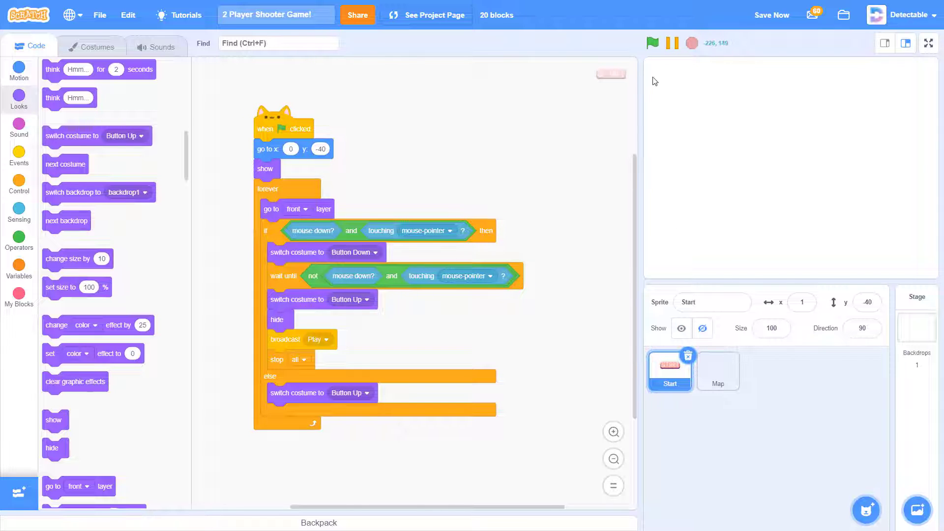
left_click(928, 43)
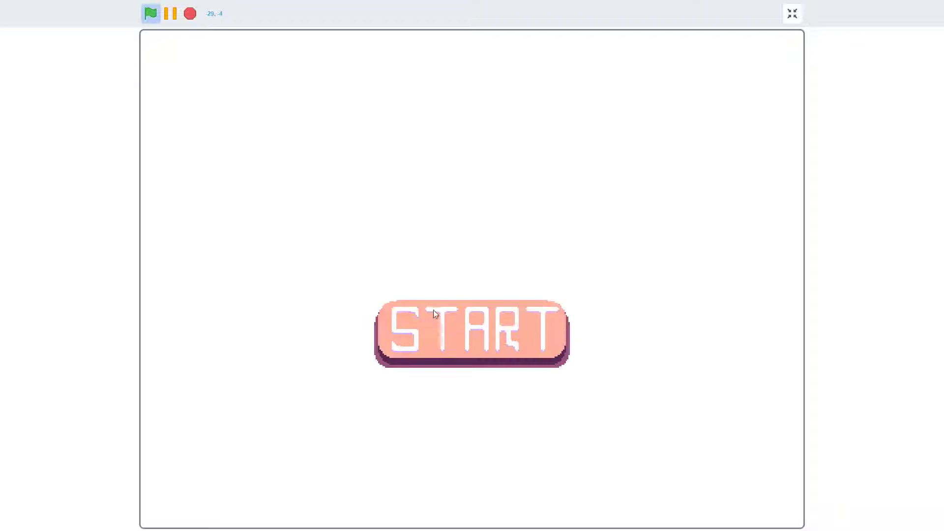
left_click(791, 13)
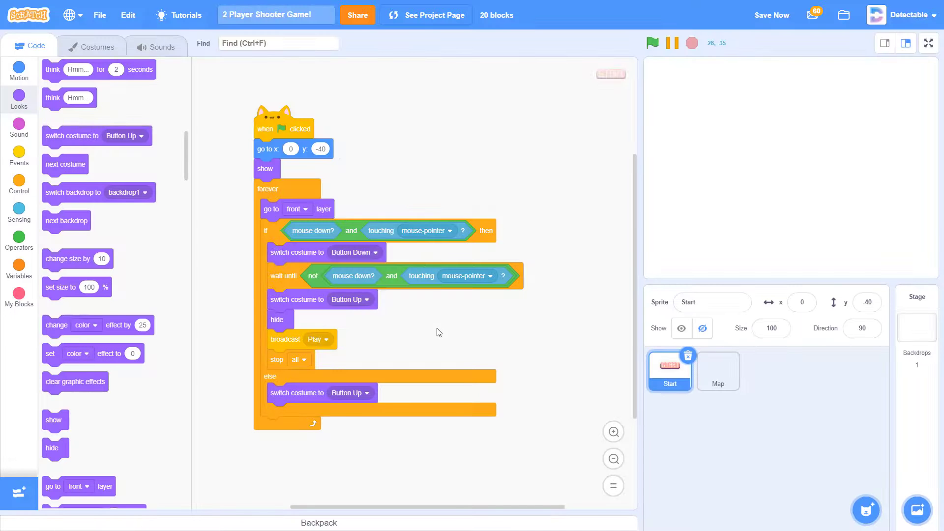
left_click(771, 14)
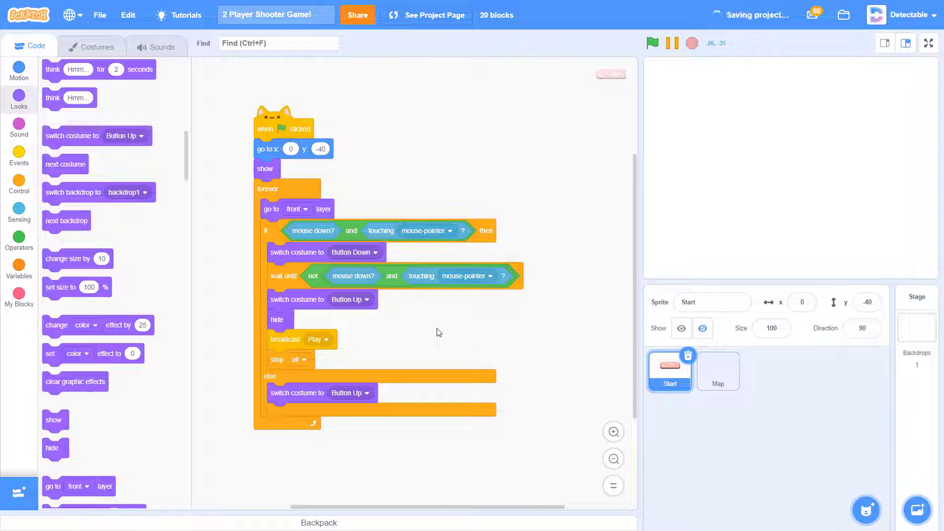
left_click(717, 370)
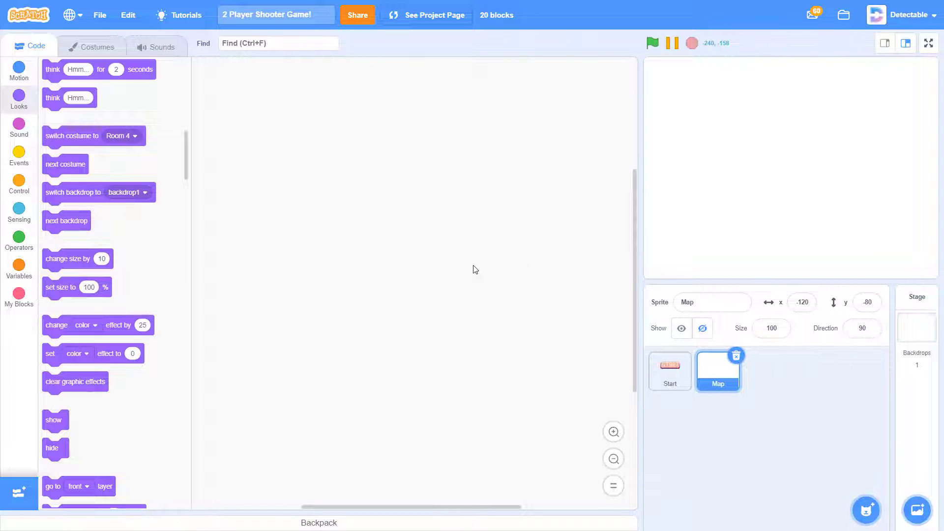
mouse_move(527, 271)
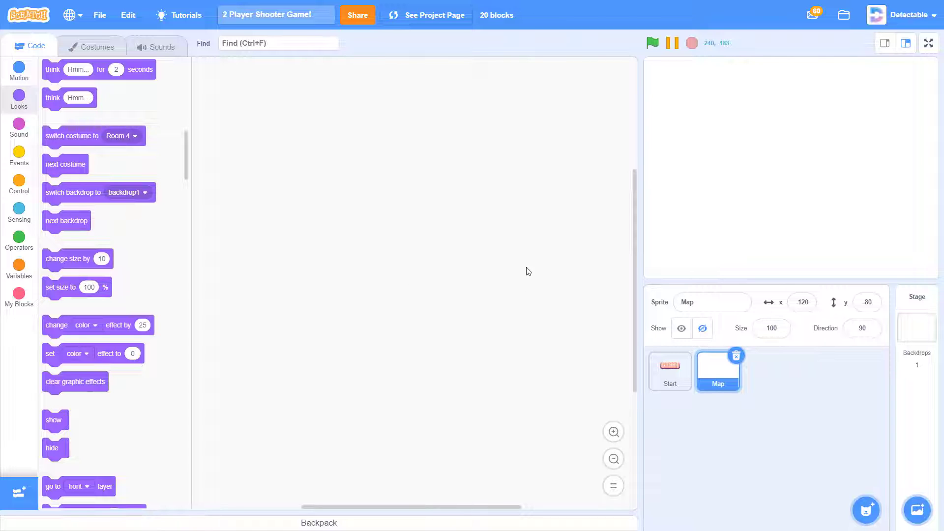
mouse_move(490, 273)
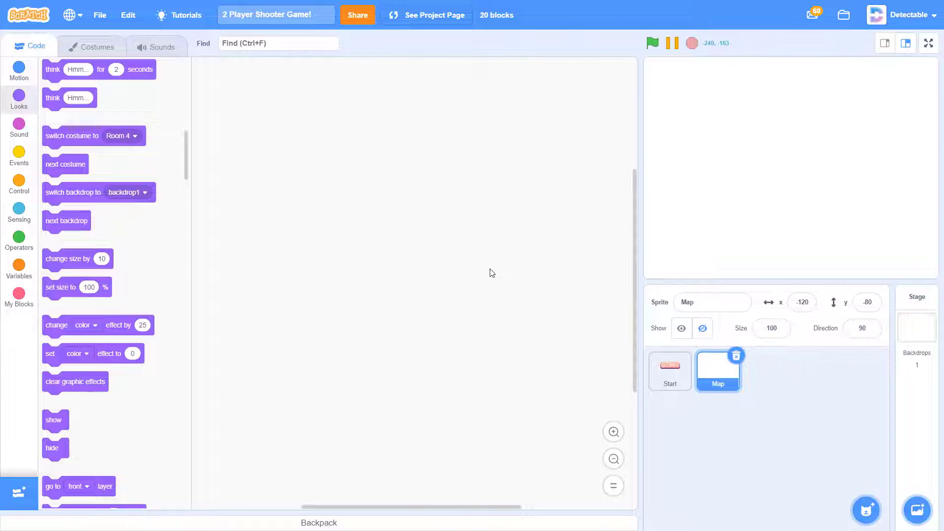
mouse_move(500, 242)
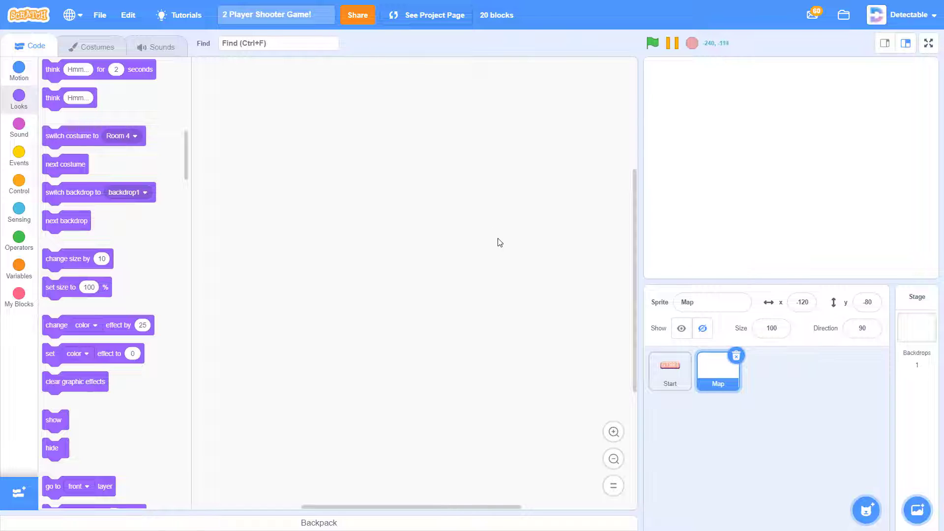
mouse_move(434, 265)
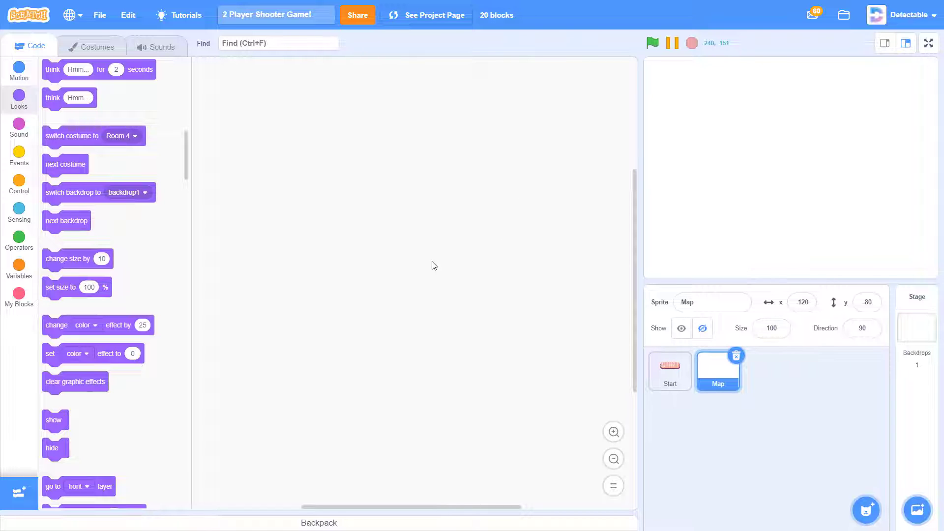
- Begin a 'when I receive Play' script that goes forward 5 layers and switches costume
left_click(18, 184)
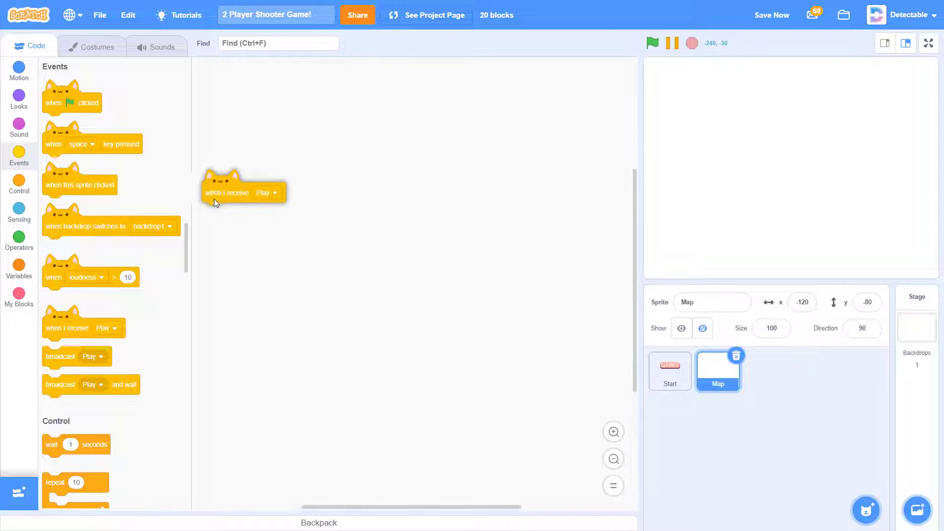
left_click(18, 99)
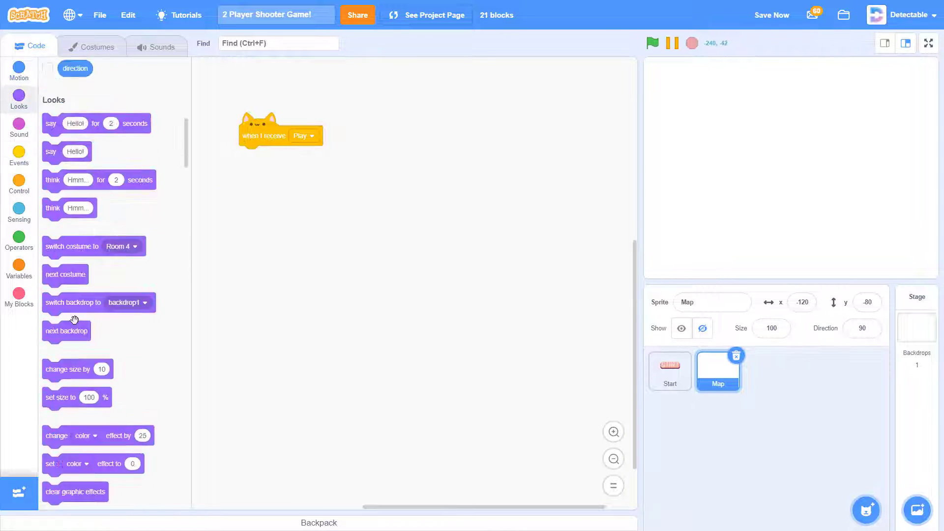
scroll("down", 3)
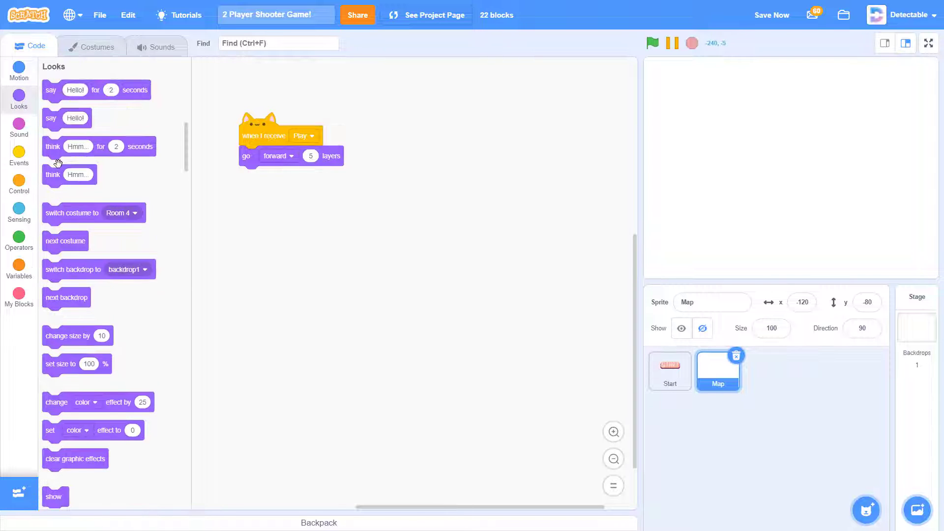
scroll("down", 3)
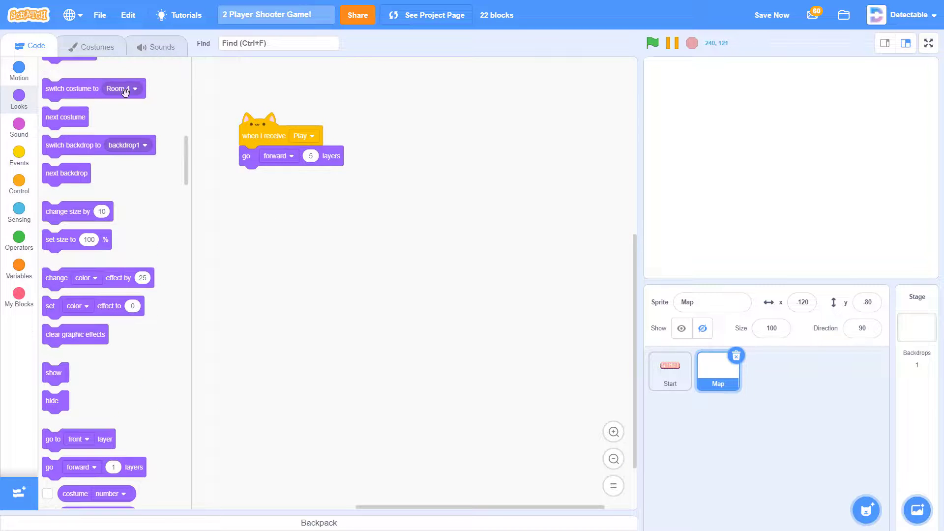
left_click_drag(71, 88, 271, 176)
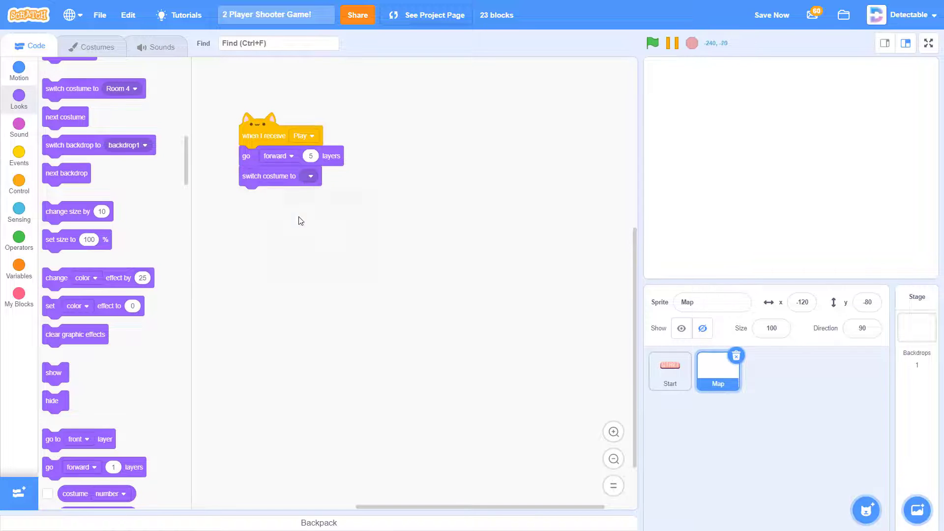
mouse_move(286, 286)
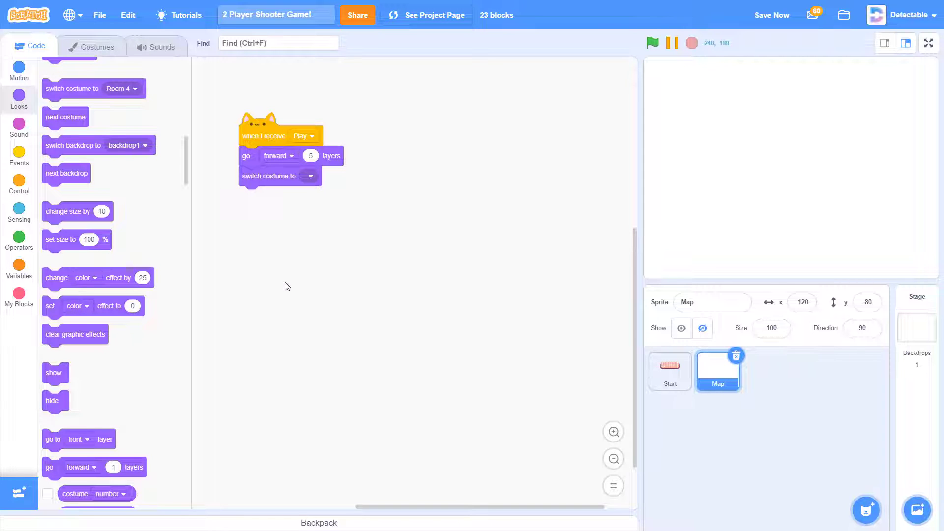
mouse_move(287, 243)
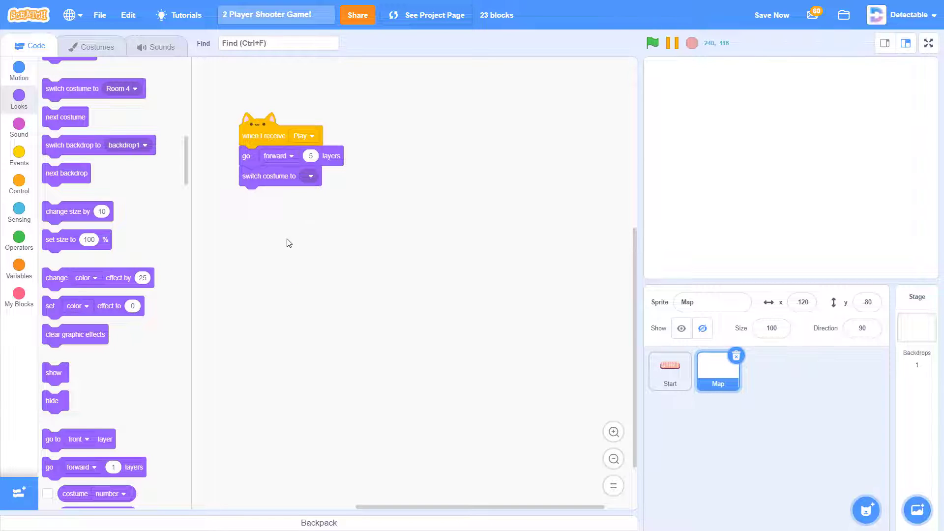
- Set CloneID to 'Room 1' beneath the costume block
left_click(18, 210)
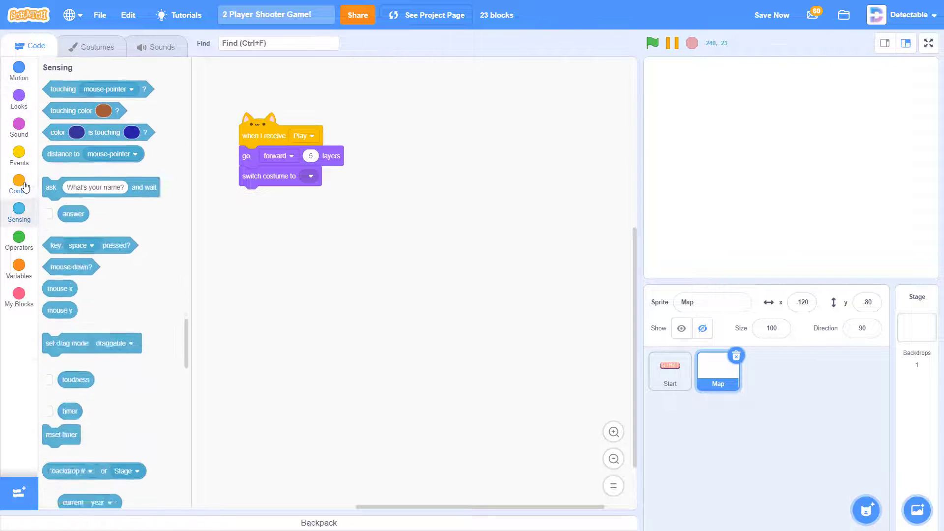
left_click(18, 264)
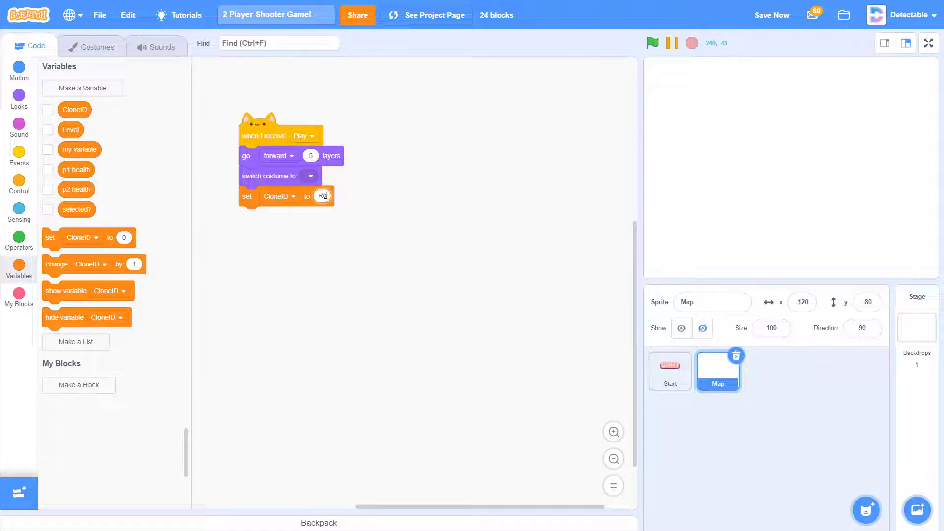
type("Room 1")
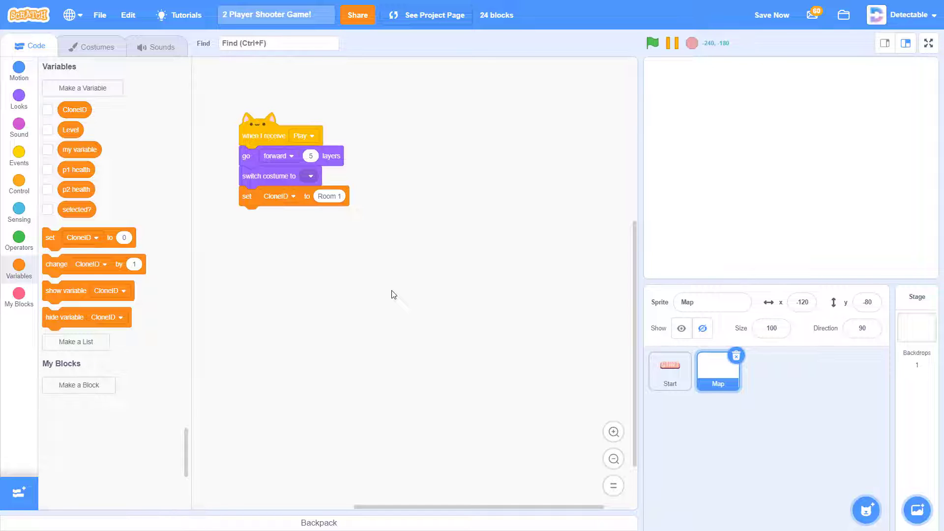
left_click(19, 156)
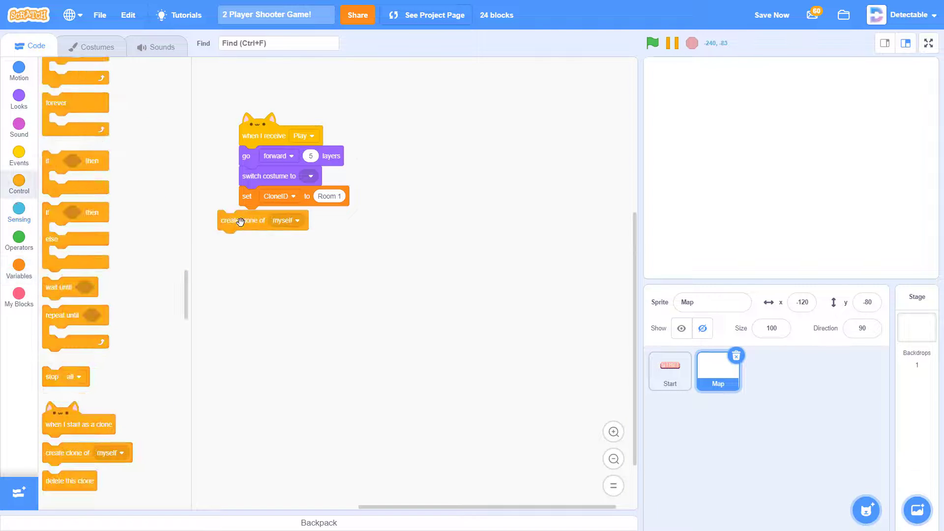
- Add 'create clone of myself' and duplicate the set-and-clone pair for Rooms 2-4
left_click_drag(241, 219, 265, 215)
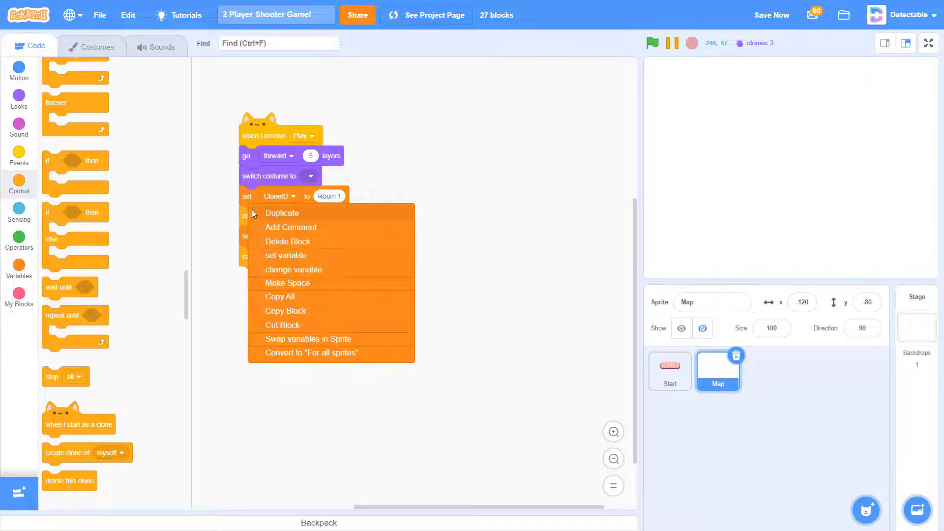
left_click(282, 212)
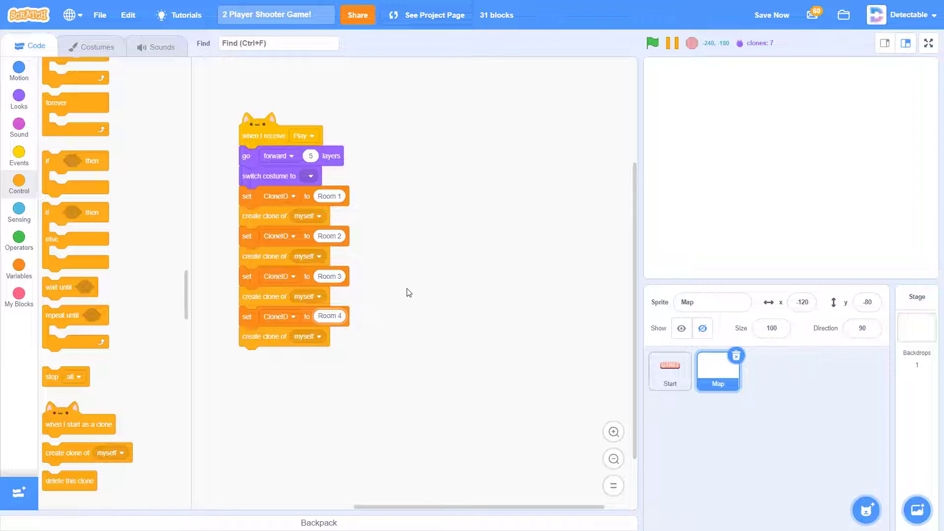
mouse_move(302, 264)
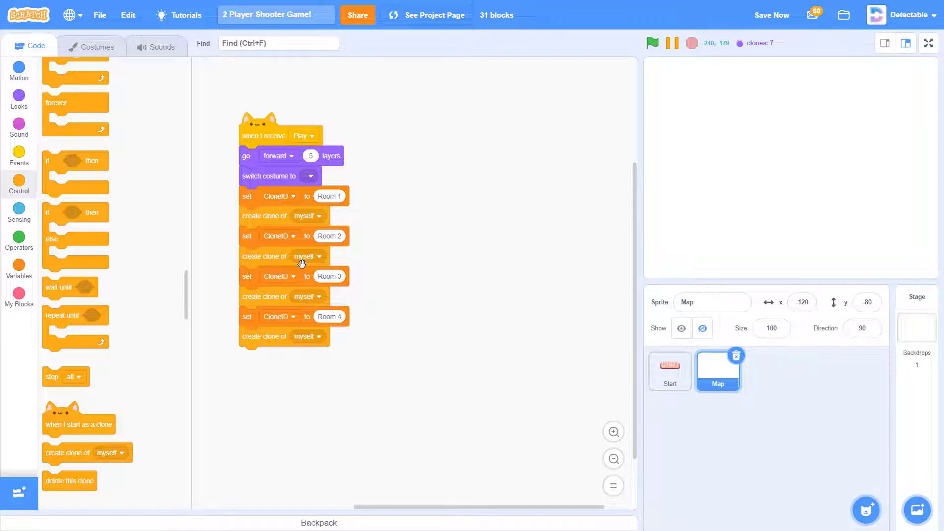
- Attach a hide block under a new green-flag script on the Map sprite
left_click(19, 156)
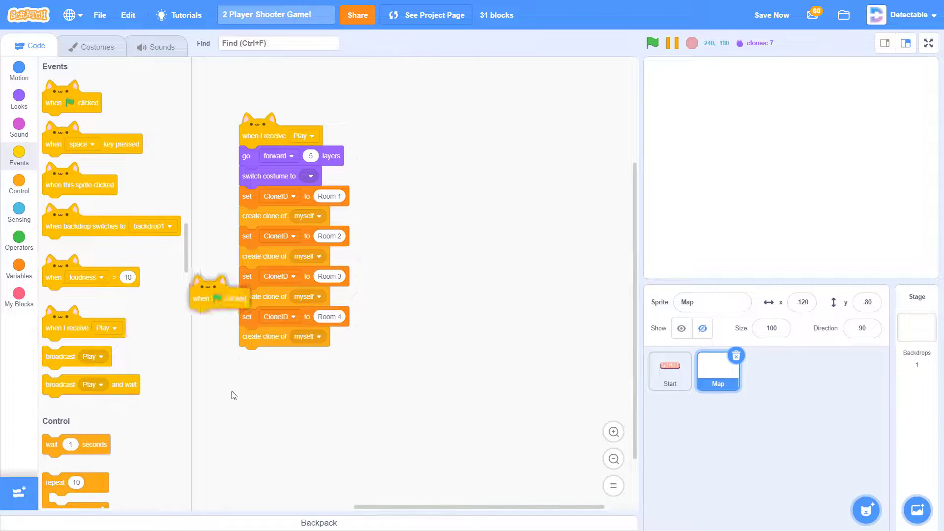
left_click(19, 97)
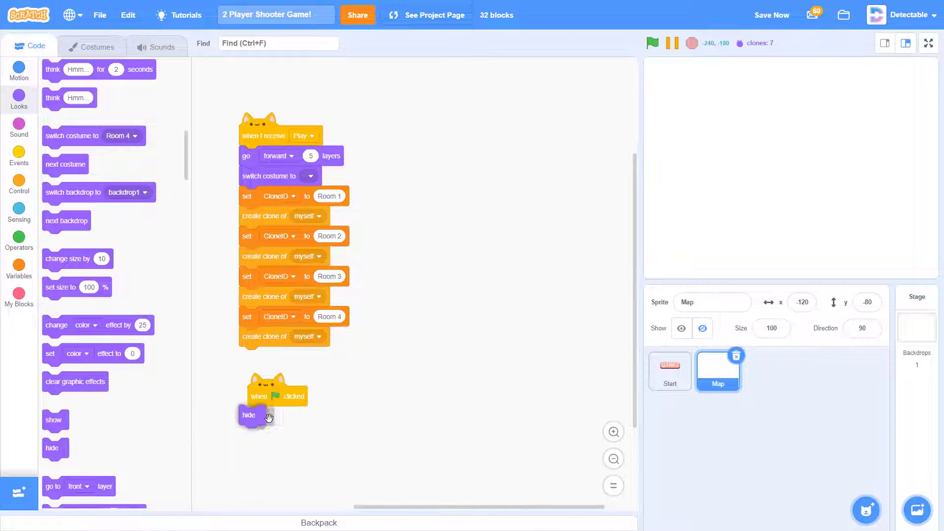
left_click(19, 183)
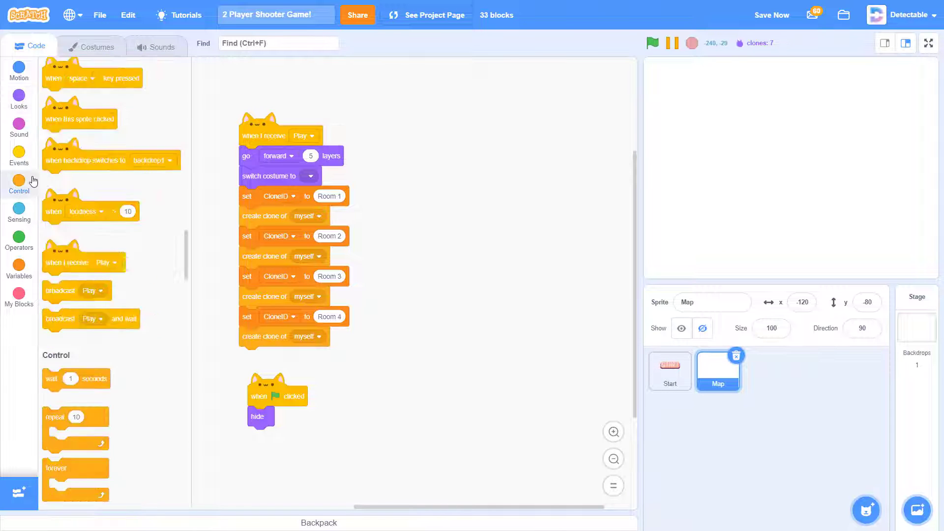
left_click(19, 268)
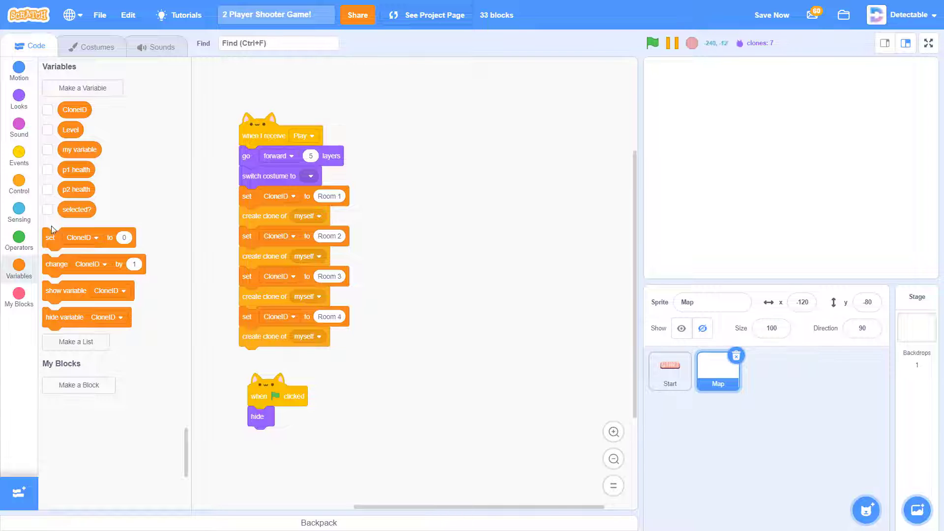
left_click(304, 416)
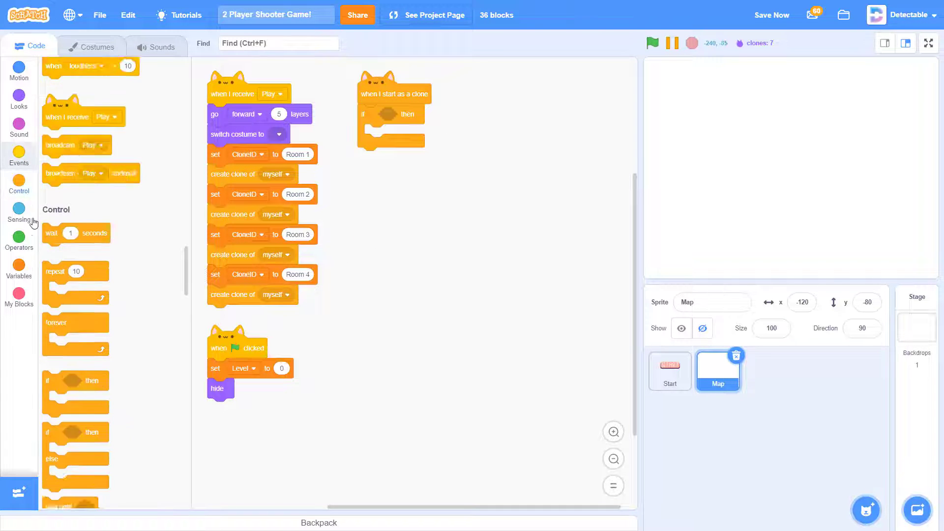
- Give the clone script's if a condition comparing CloneID with Room 1
left_click(18, 212)
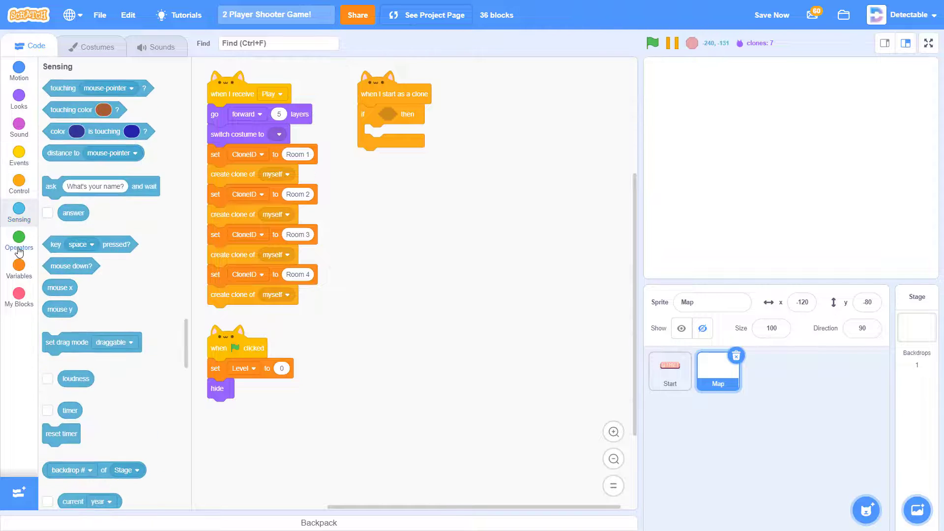
left_click(18, 238)
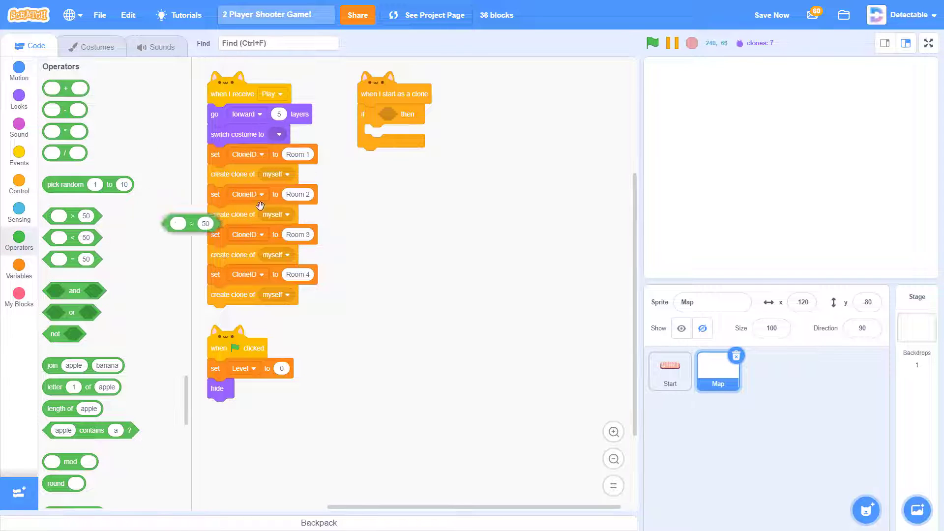
left_click_drag(192, 224, 395, 114)
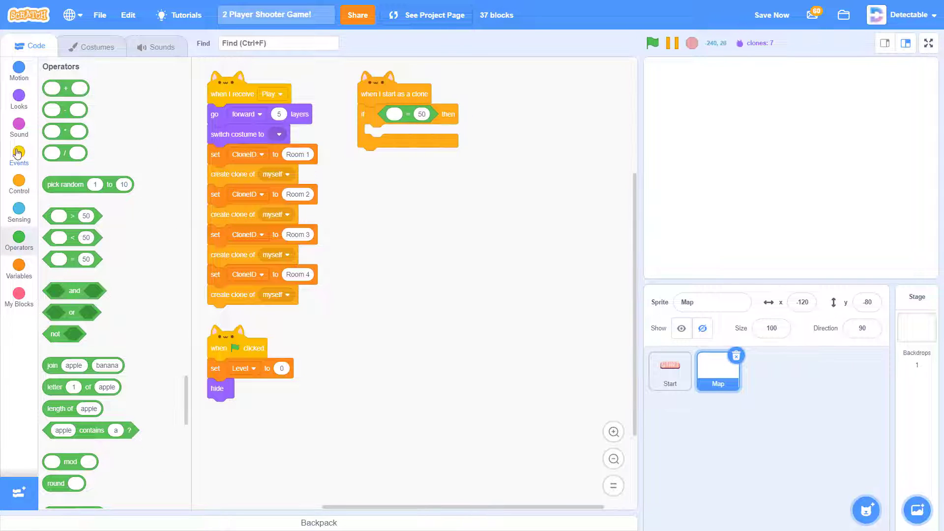
left_click(18, 269)
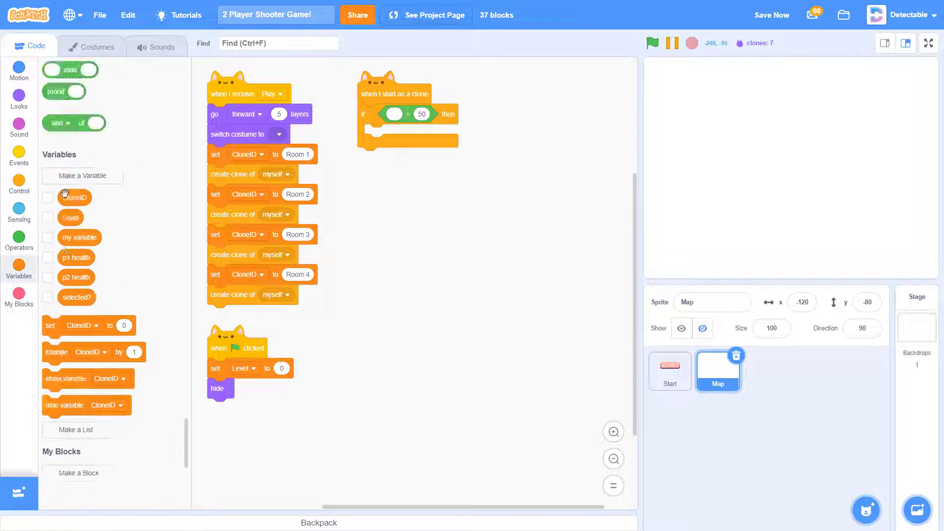
left_click_drag(72, 198, 404, 116)
type("Room 1")
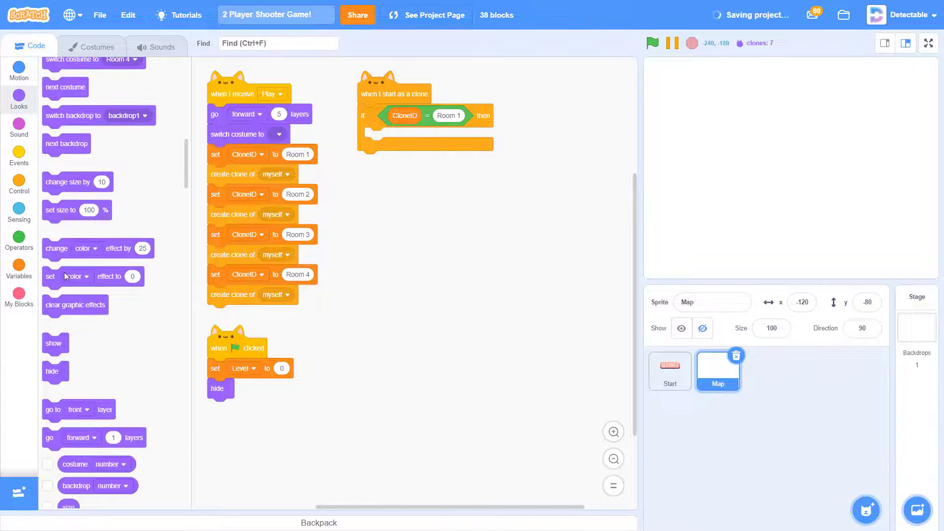
- Inside the if, switch costume to Room 1, go to x:-120 y:50 and show
scroll("up", 3)
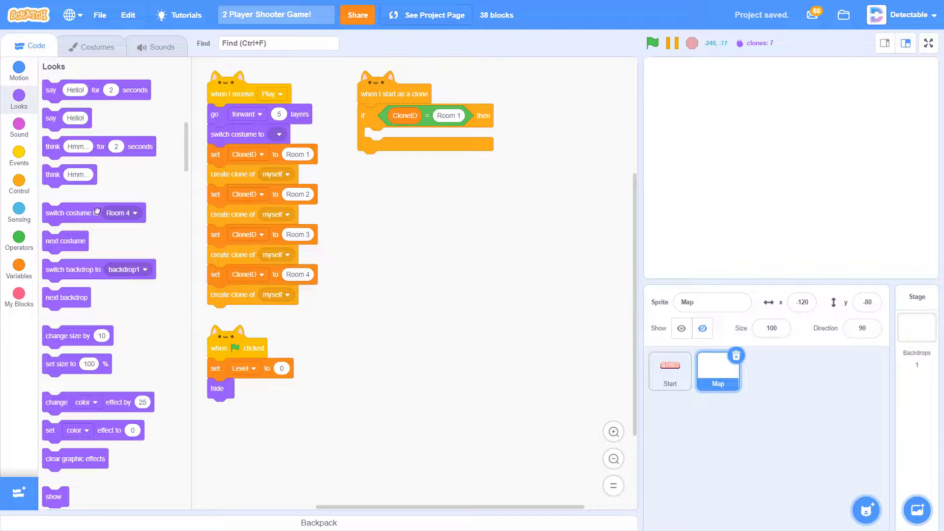
left_click(445, 138)
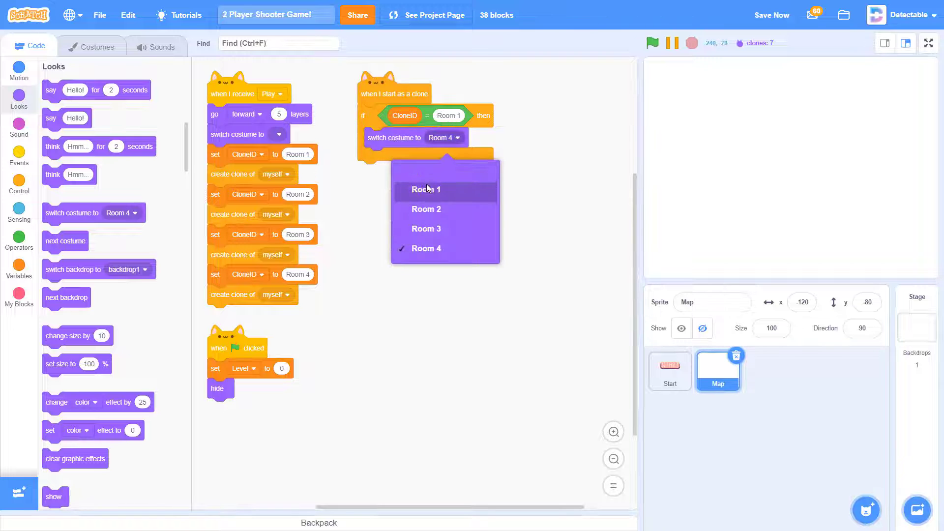
left_click(426, 190)
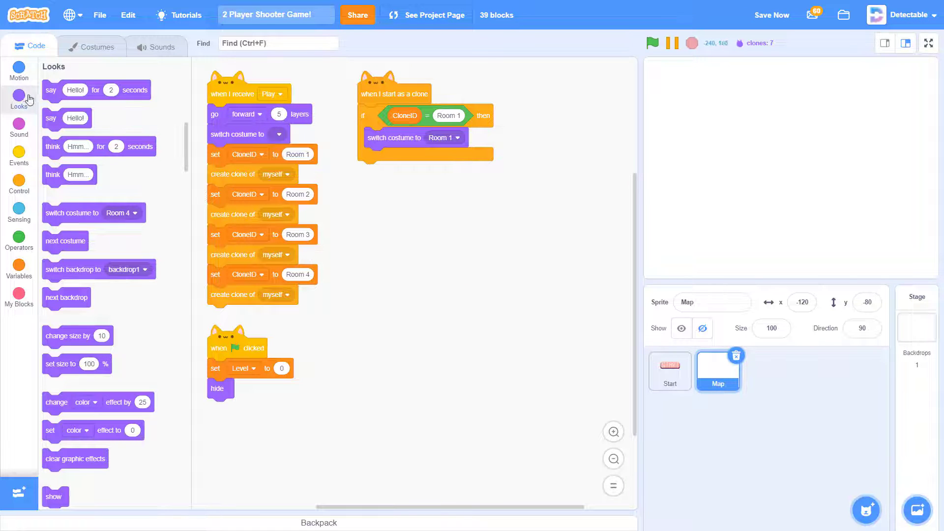
left_click(19, 69)
type("50")
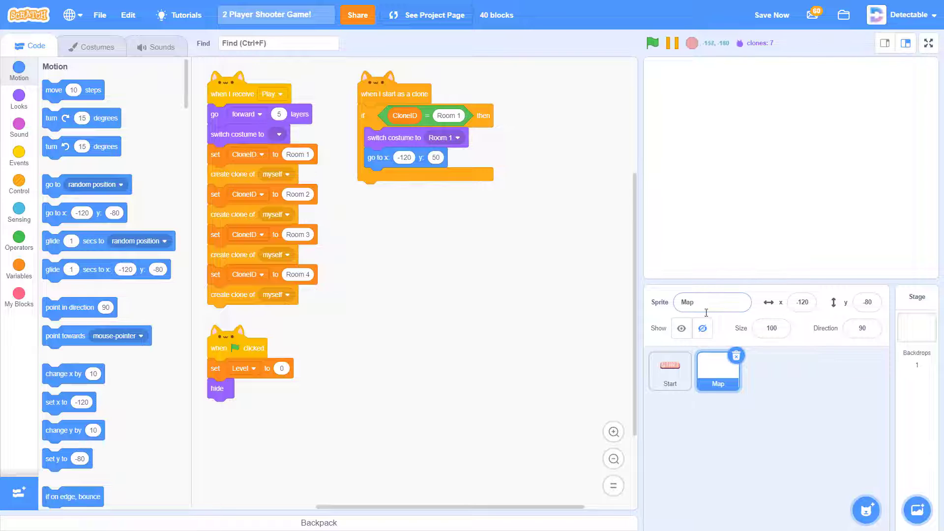
left_click(93, 46)
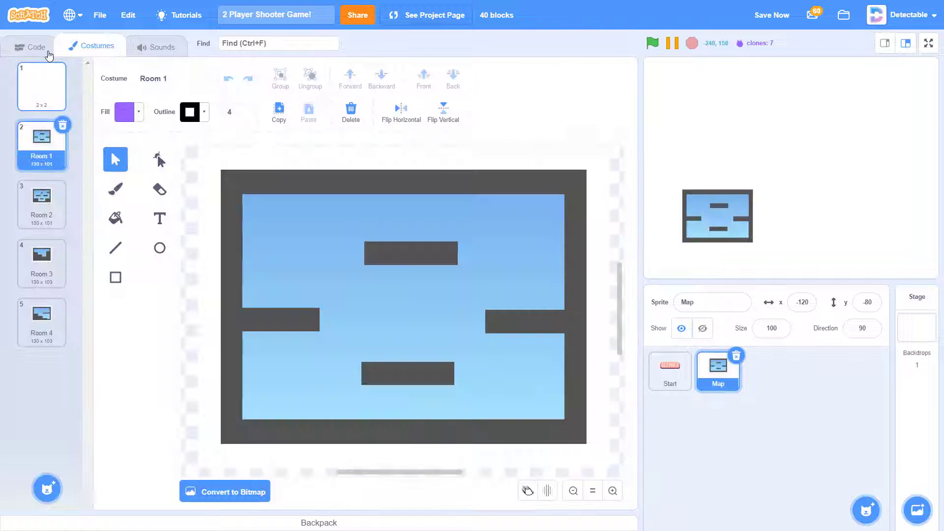
left_click(30, 46)
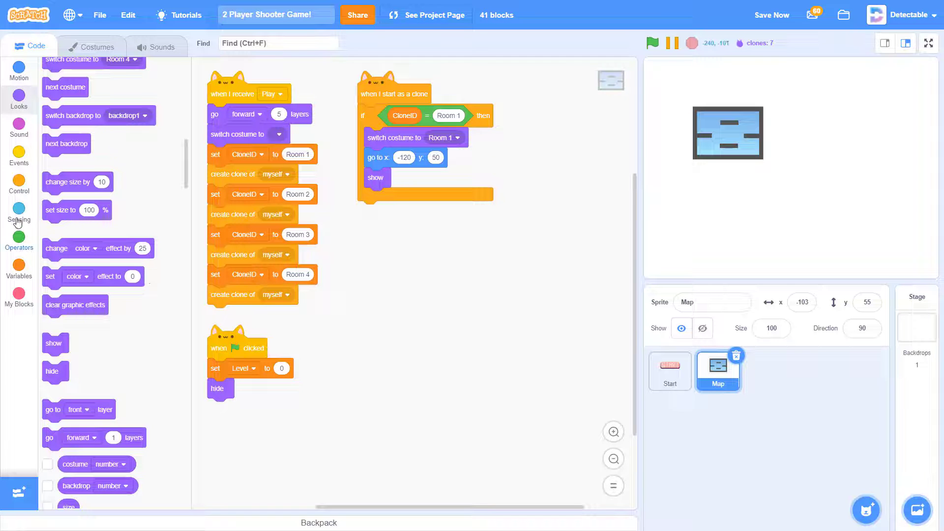
- Add a repeat-until loop on not Level = 50 with an if touching mouse-pointer then/else inside
left_click(19, 184)
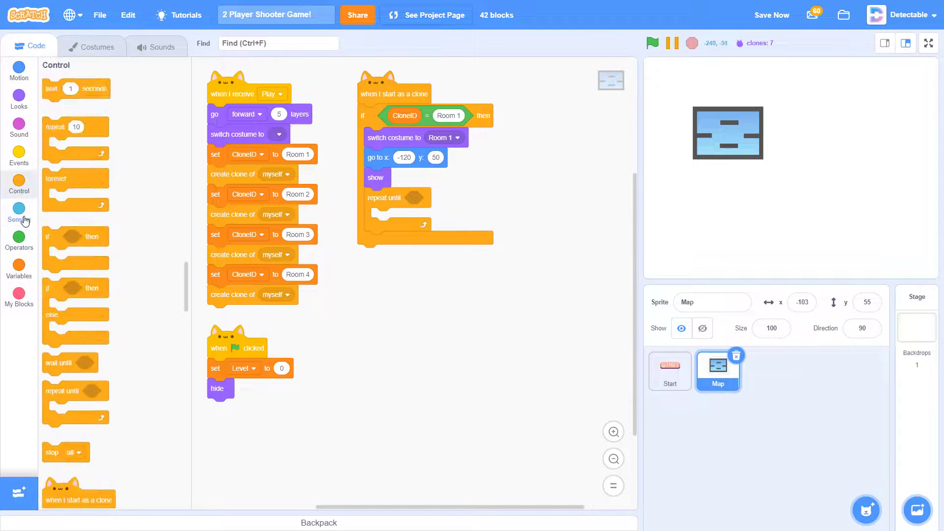
scroll("down", 3)
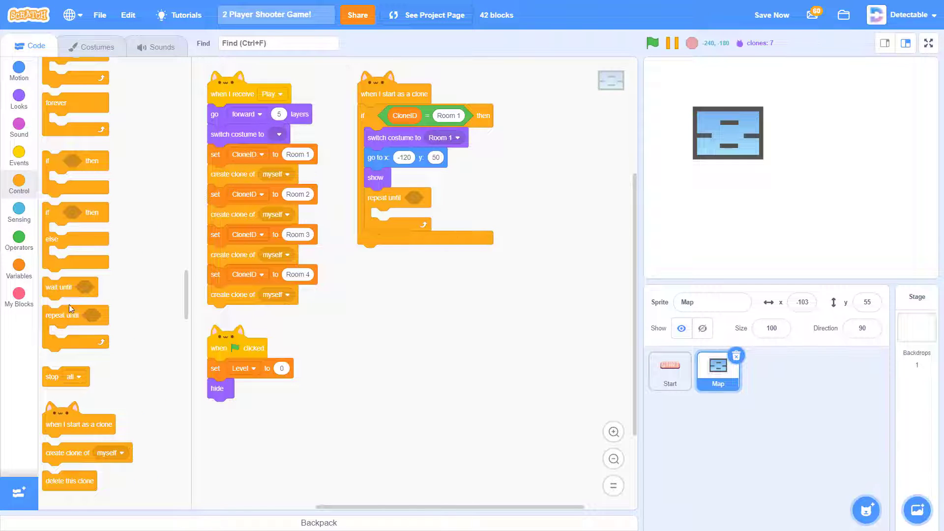
left_click(19, 238)
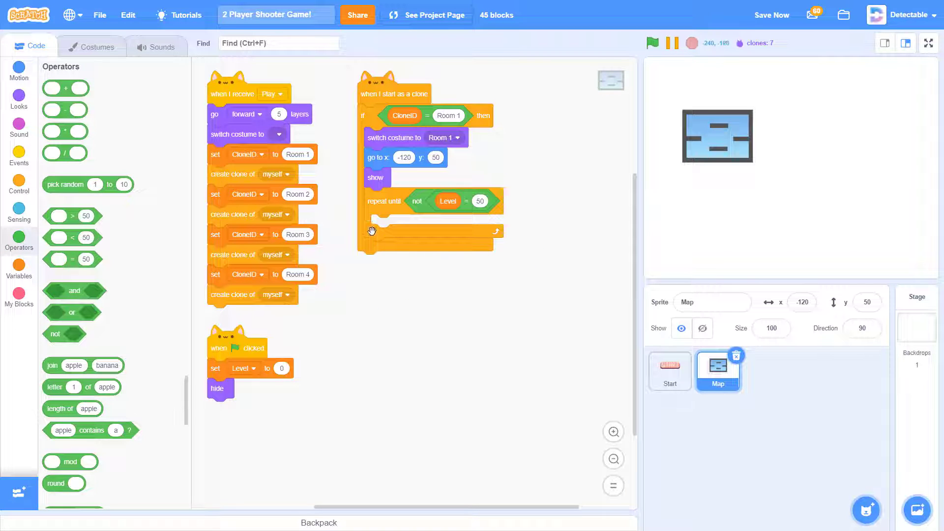
left_click(19, 181)
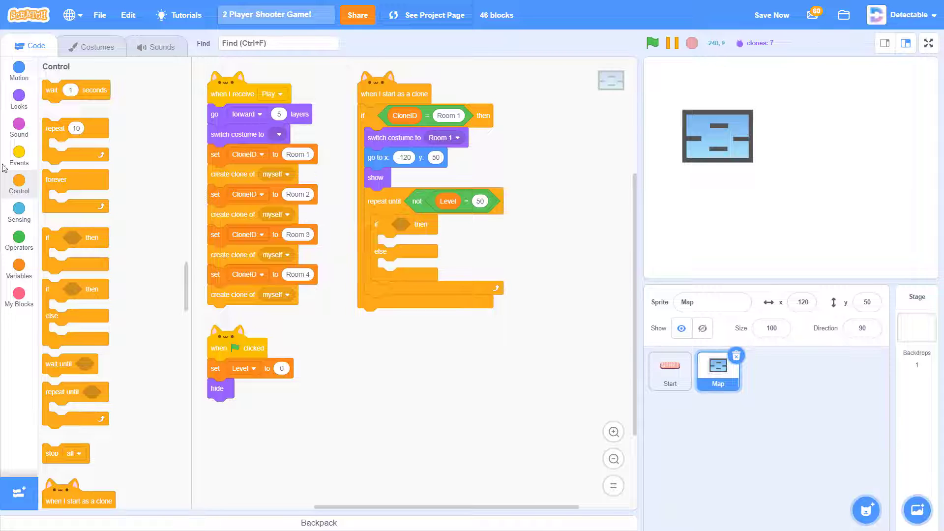
left_click(19, 208)
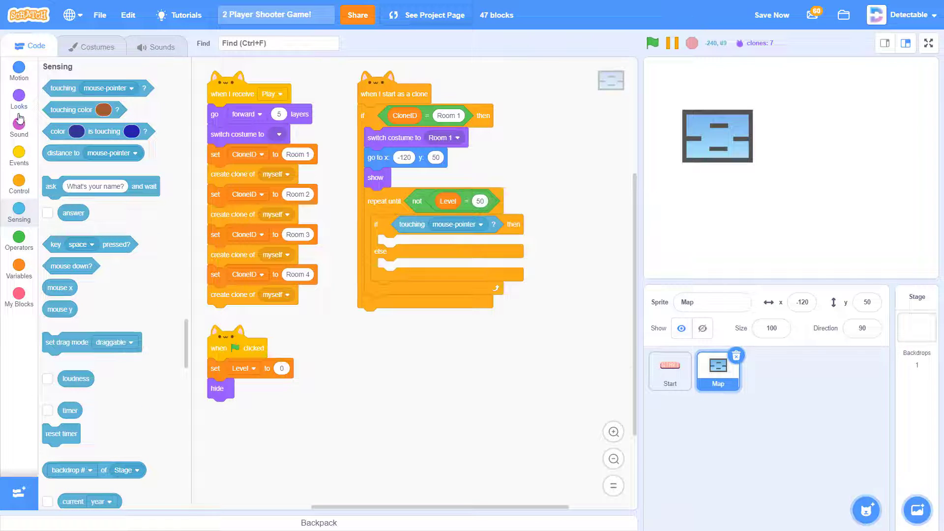
- Make the hover branch grow size toward 120 and the else branch shrink back toward 100
left_click(18, 98)
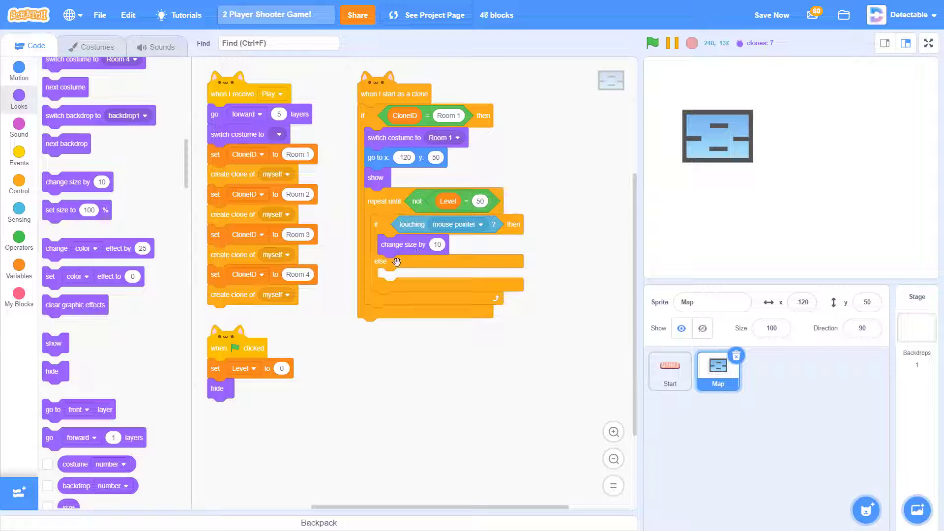
mouse_move(342, 329)
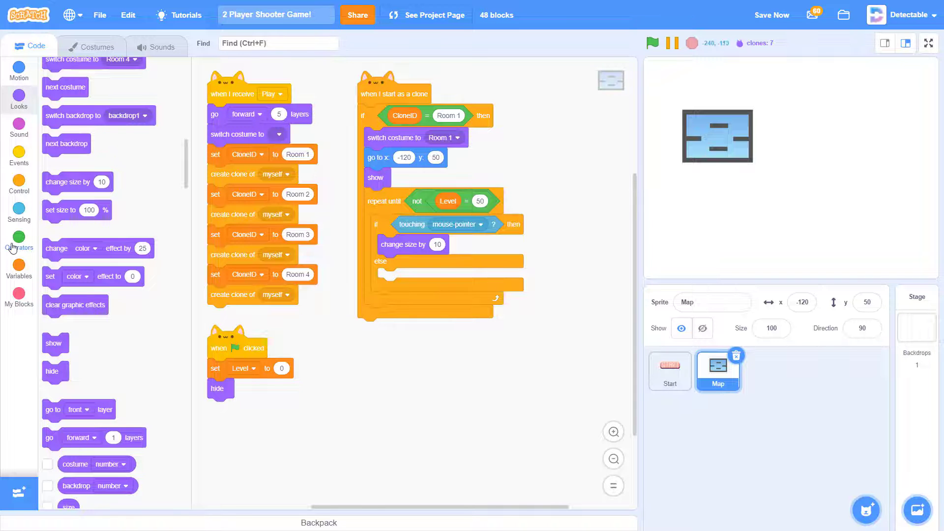
left_click(19, 243)
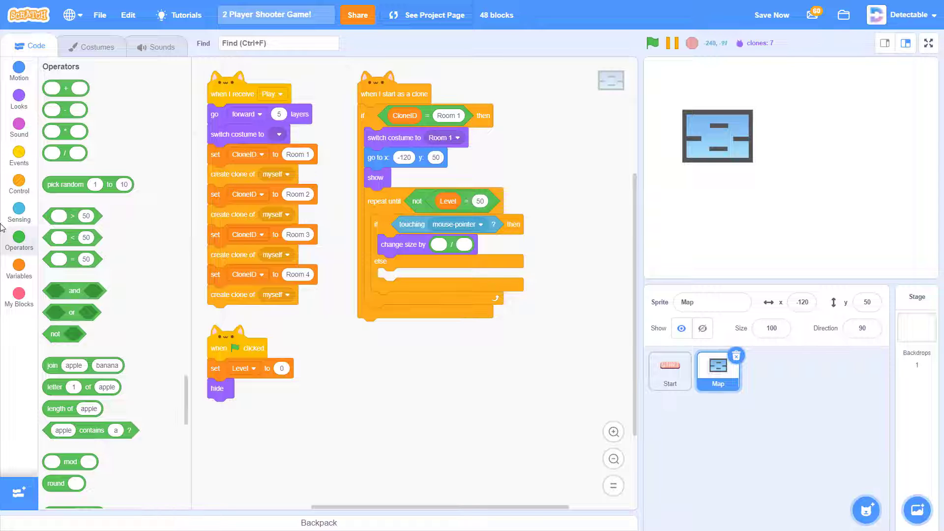
left_click(19, 96)
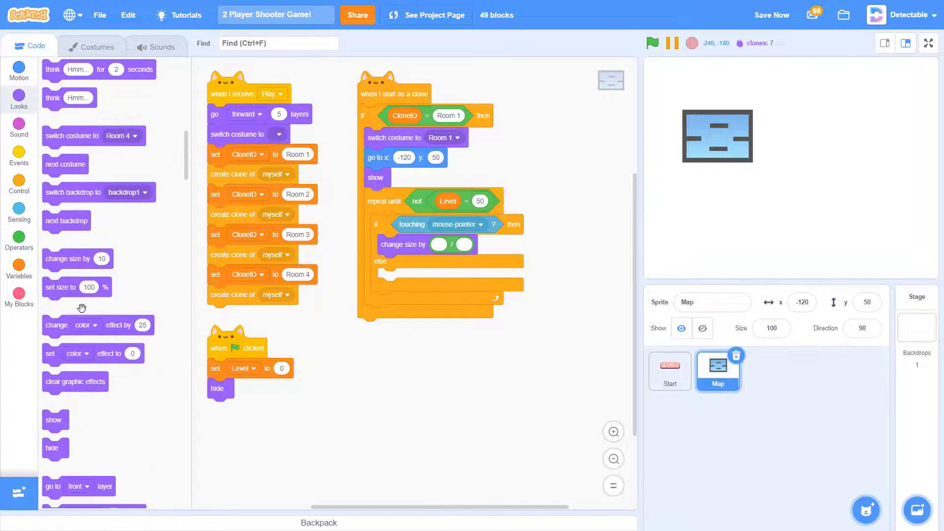
left_click(19, 238)
type("100")
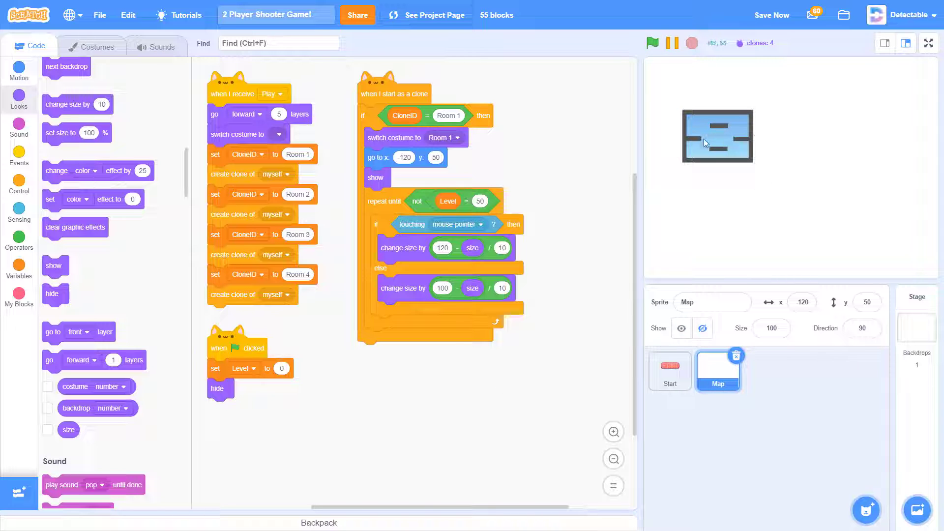
mouse_move(458, 227)
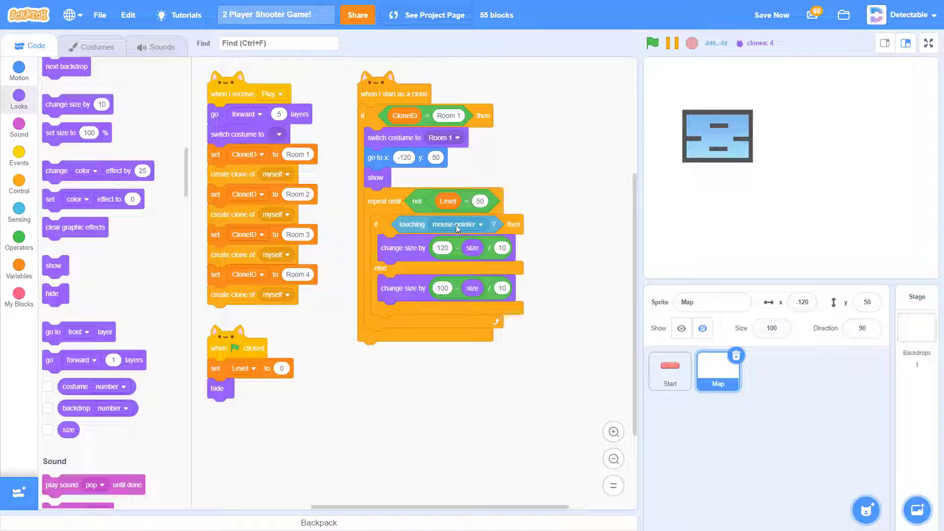
- Change the loop's Level comparison from 50 to 0 and run the project with the green flag
left_click(480, 201)
type("0")
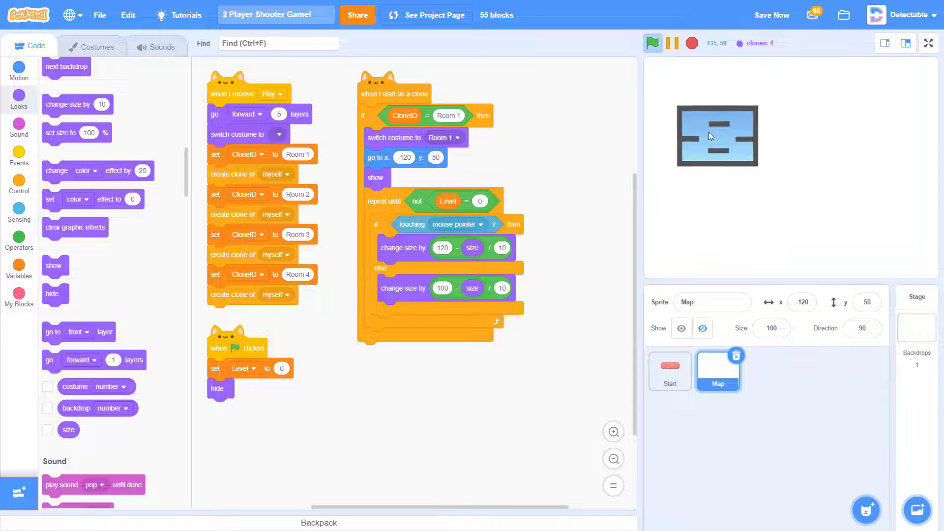
left_click(712, 302)
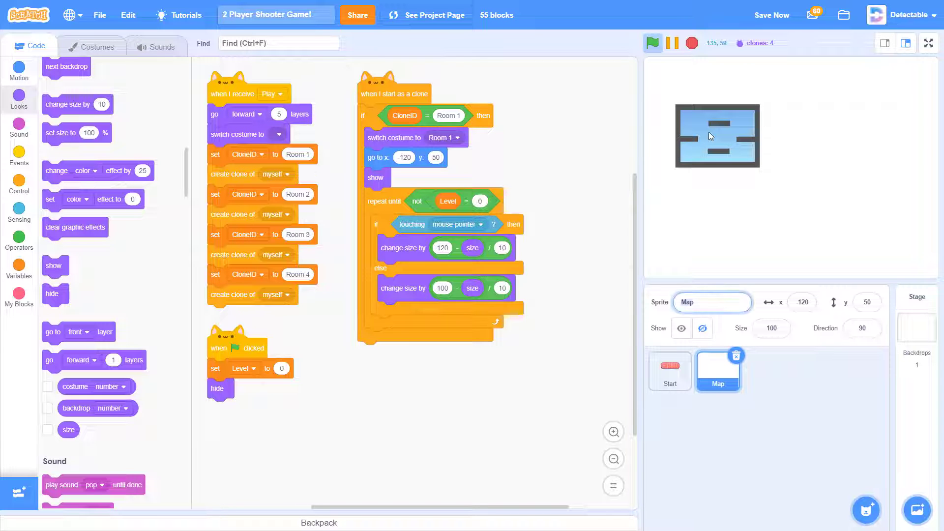
left_click(860, 328)
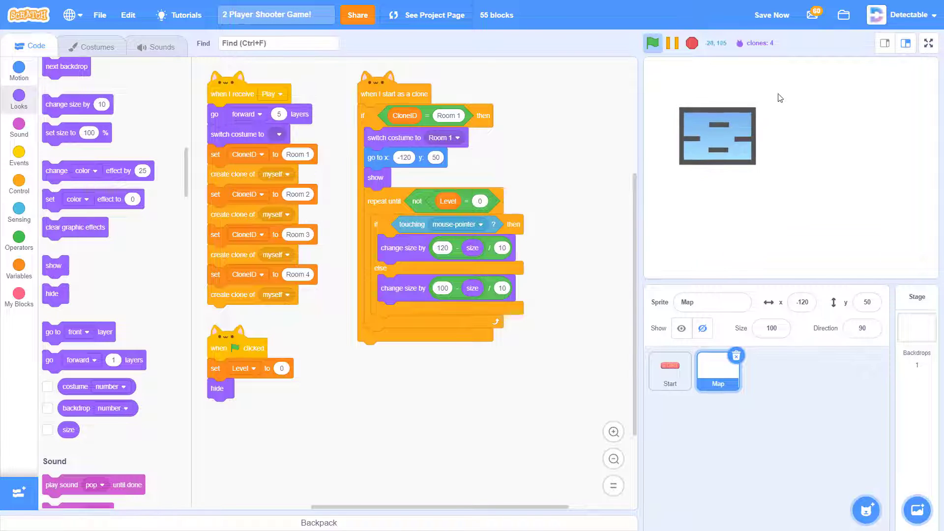
mouse_move(700, 150)
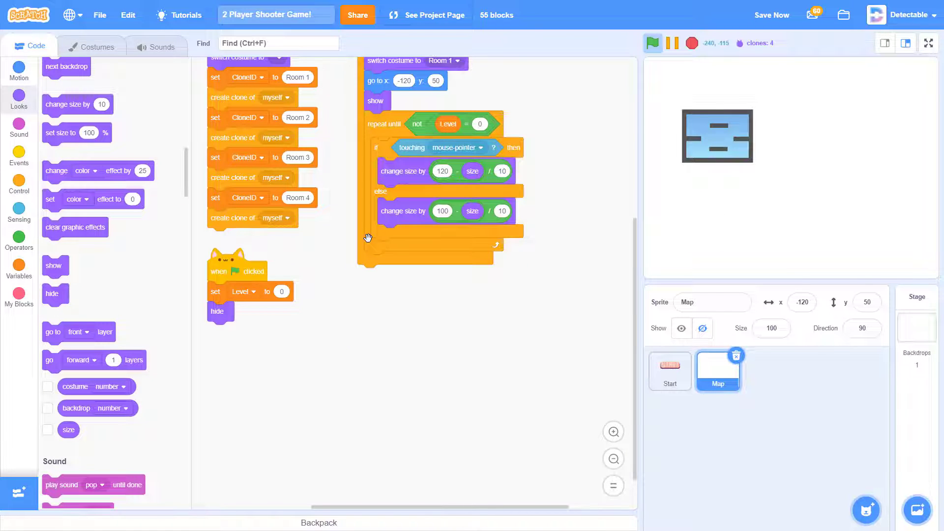
- Duplicate the hover if-else and copy the mouse down and touching condition from the Start sprite
right_click(403, 170)
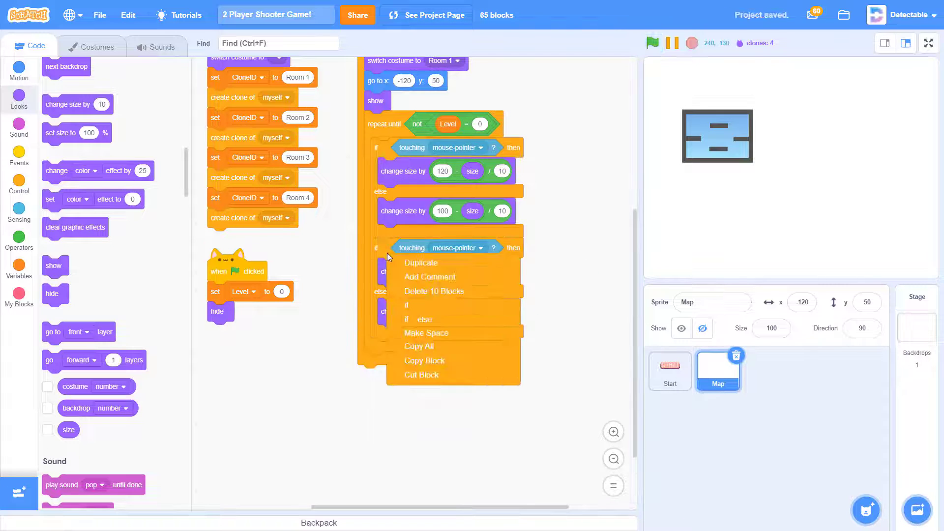
left_click(420, 263)
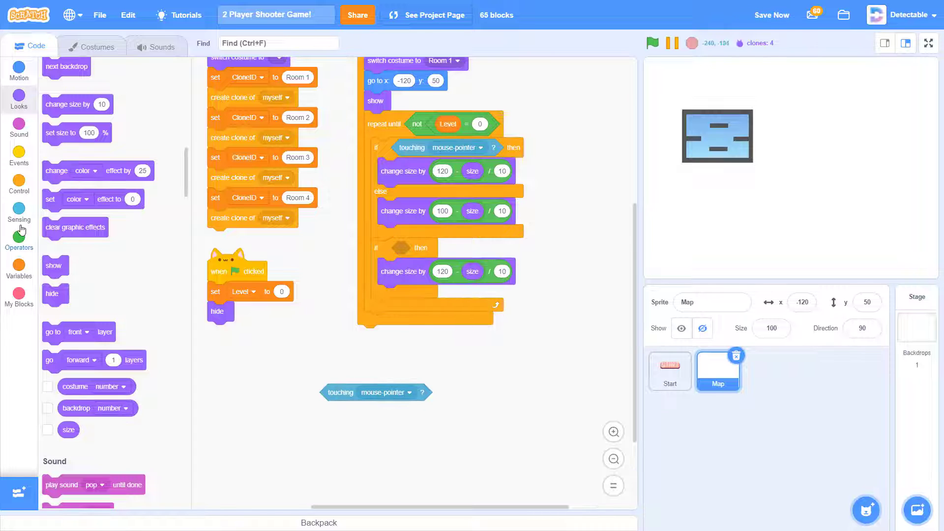
left_click(669, 368)
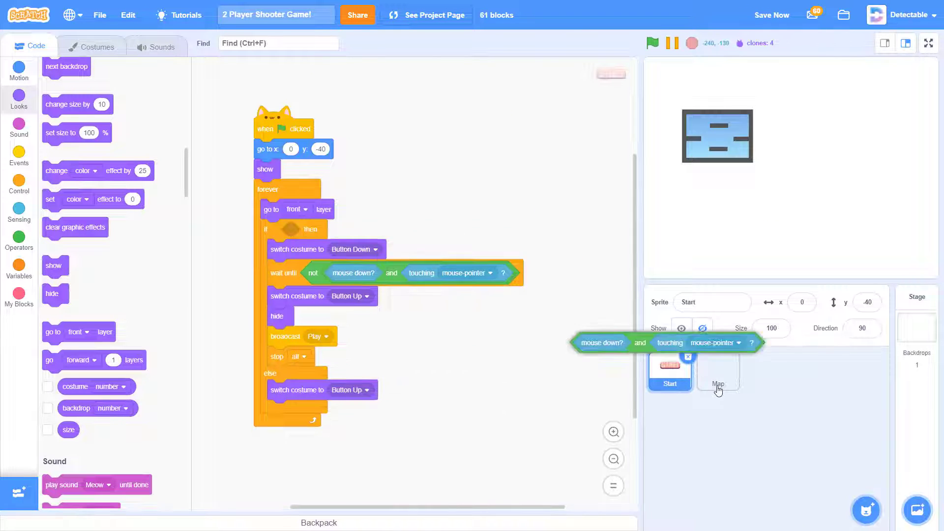
left_click(717, 371)
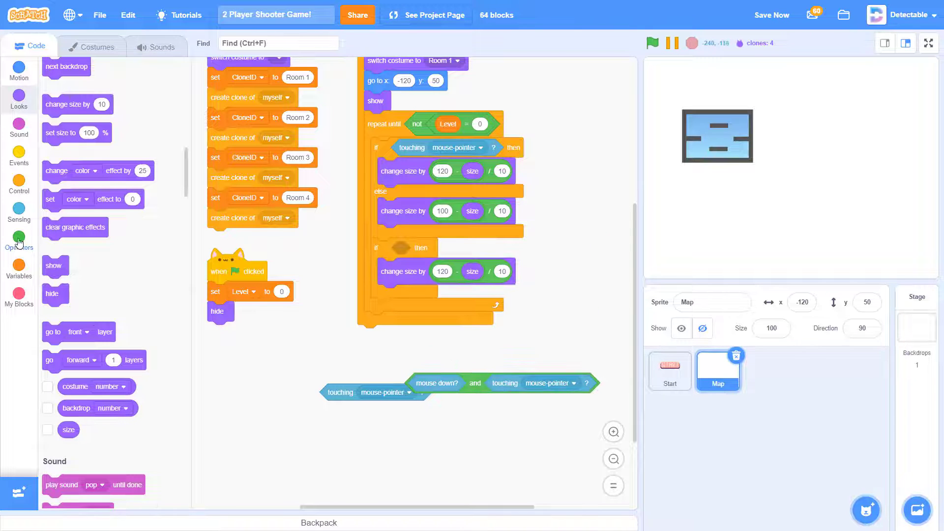
- Extend the condition with and costume name = Room 1 and clear the inner block
left_click(19, 240)
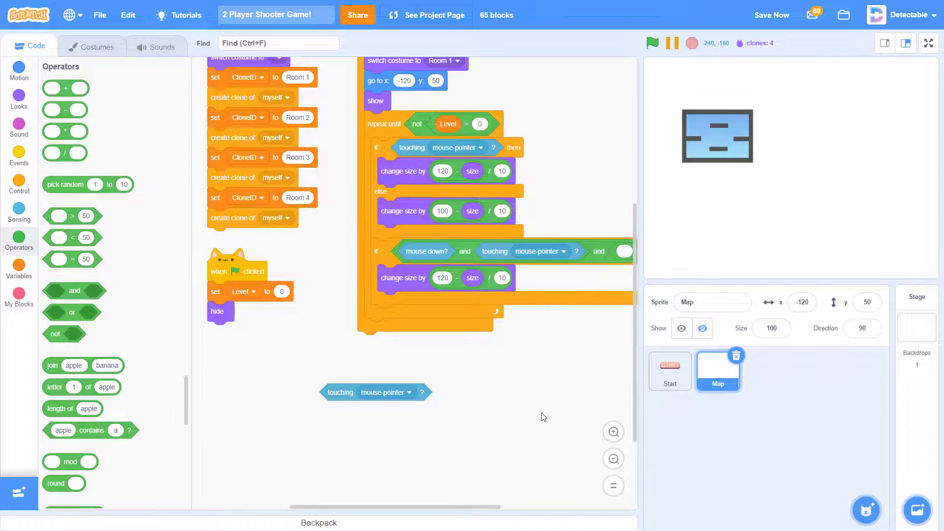
left_click(19, 99)
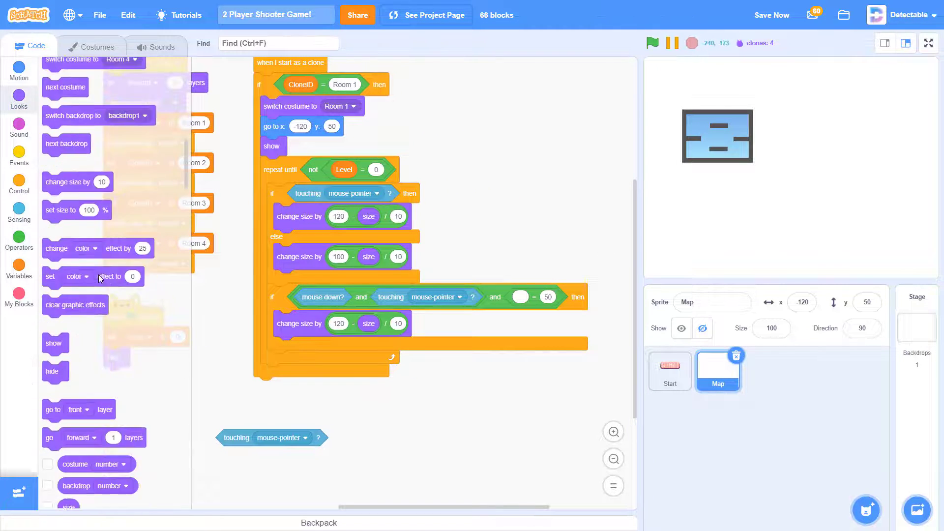
mouse_move(77, 301)
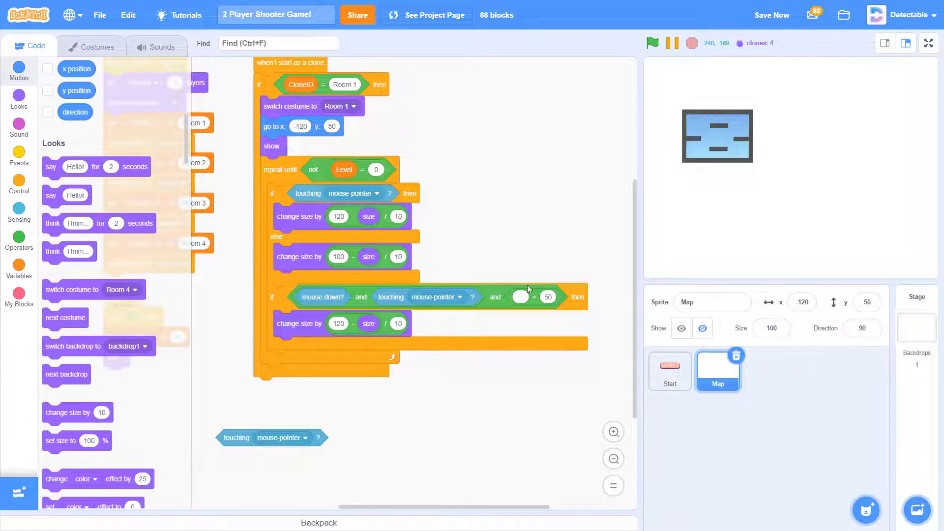
scroll("down", 3)
type("Room 1")
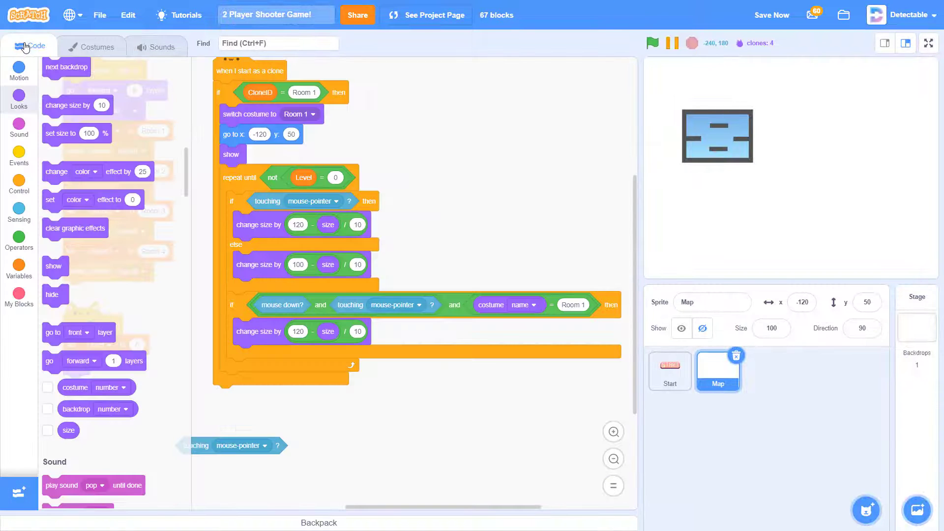
mouse_move(62, 261)
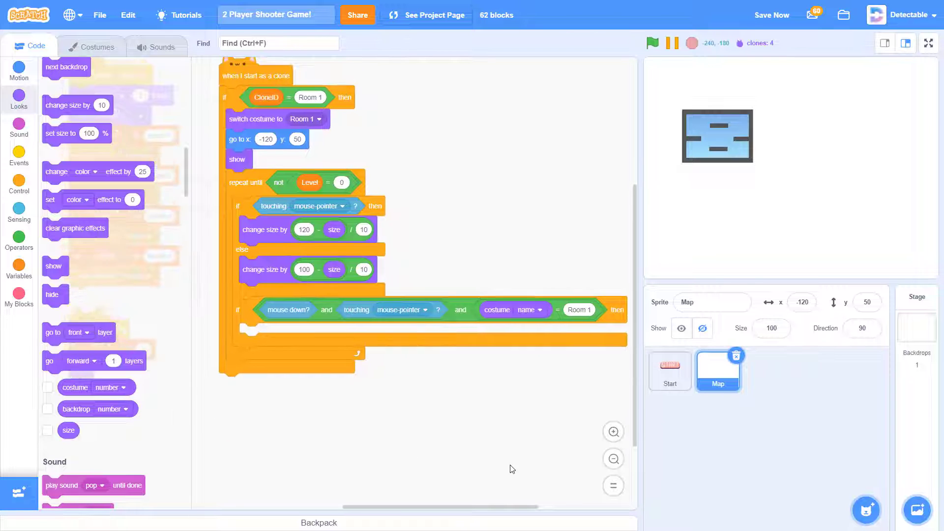
- Fill the mouse-down if with broadcast Room 1 followed by delete this clone
left_click(19, 270)
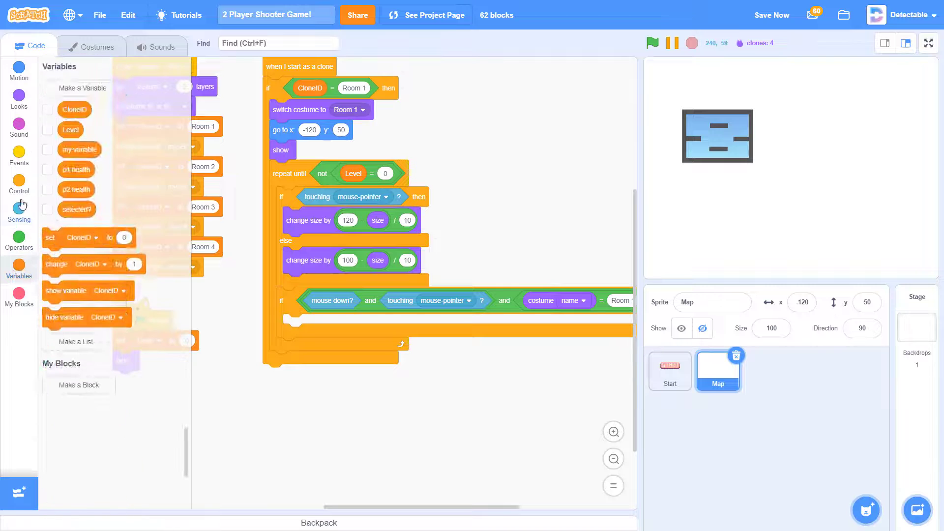
left_click(19, 154)
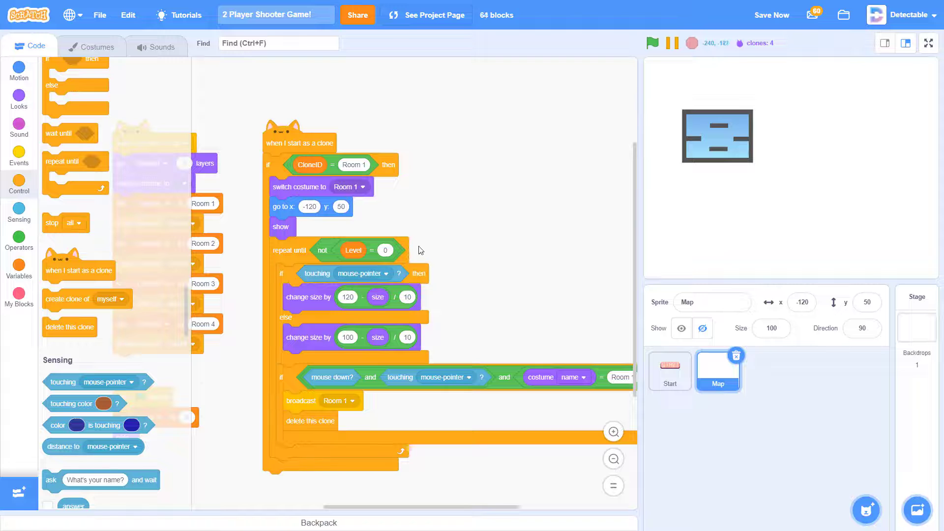
- Duplicate the clone script for Room 2 at x 120, checking costume Room 2 and broadcasting a new Room 2 message
left_click(613, 459)
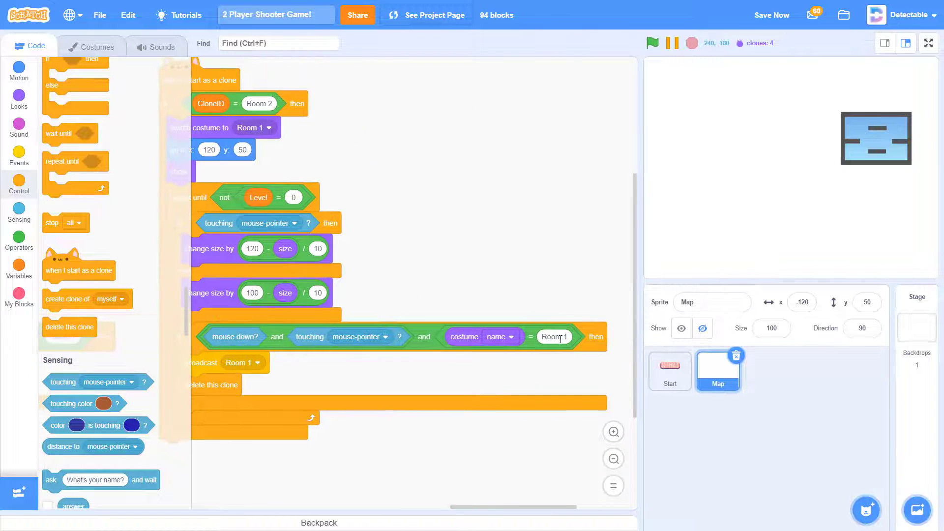
left_click(552, 336)
type("Roo")
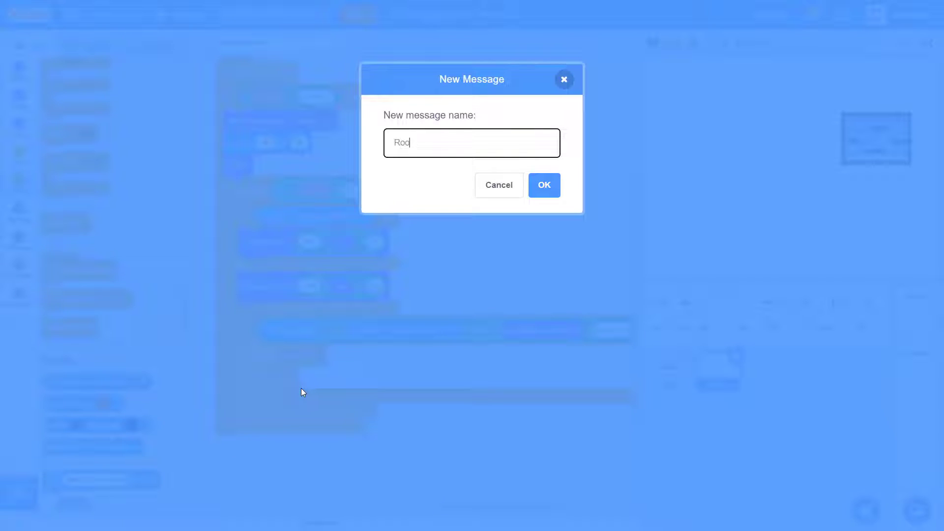
left_click(543, 185)
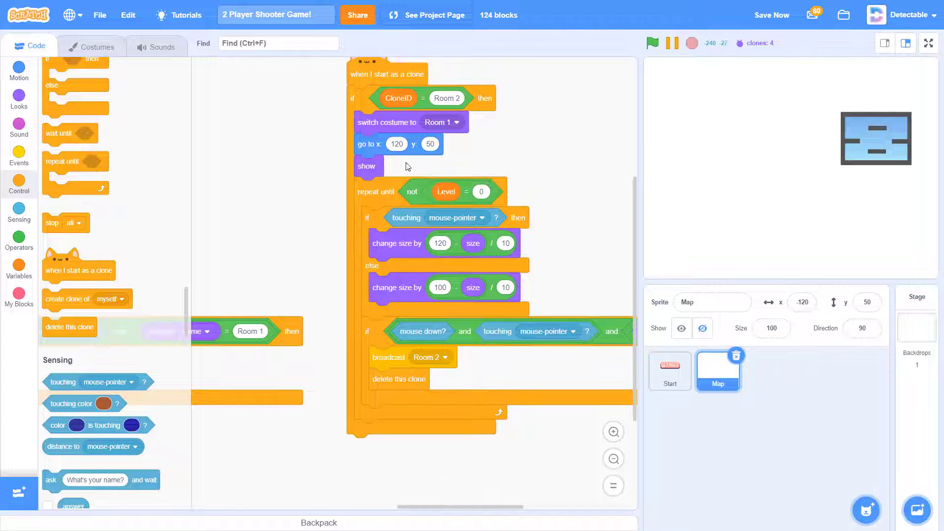
- Clean up the scripts and set the Room 3 clone's costume, costume-name check and broadcast to Room 3
right_click(283, 219)
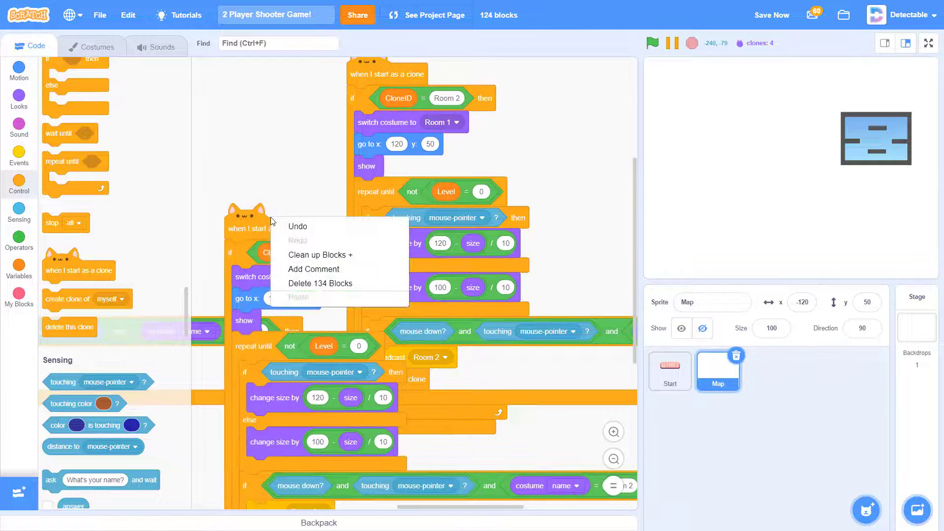
left_click(300, 297)
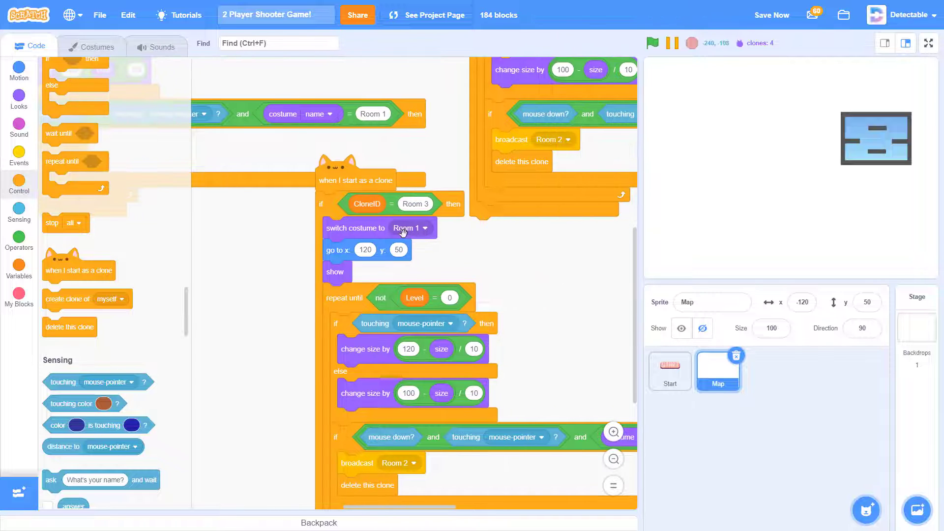
left_click(410, 227)
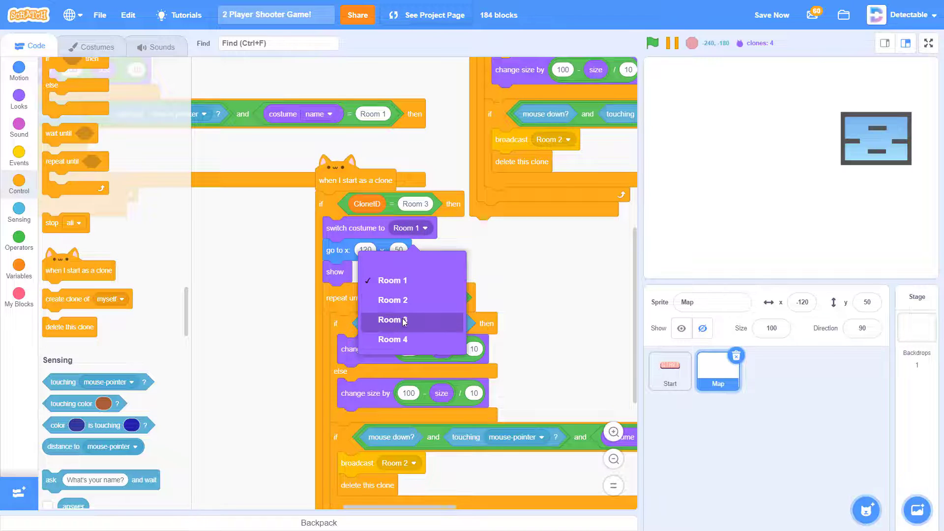
left_click(392, 300)
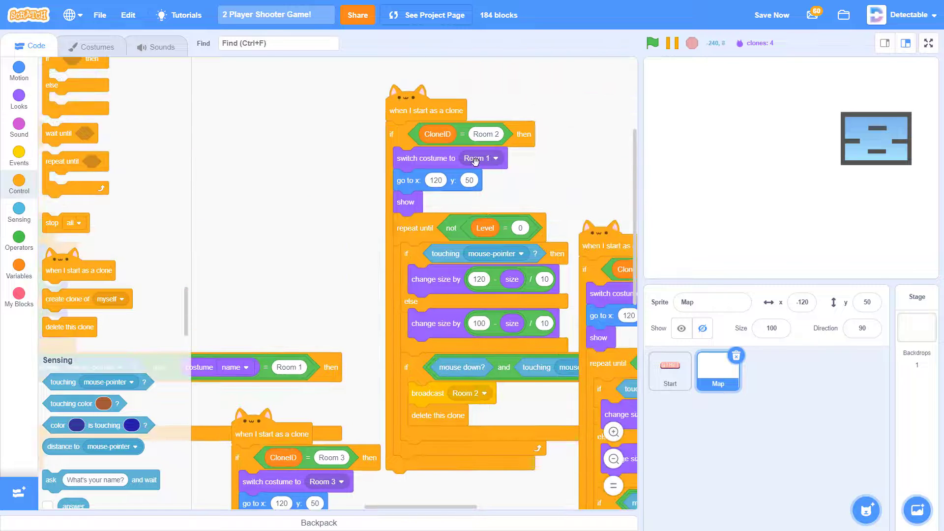
scroll("down", 3)
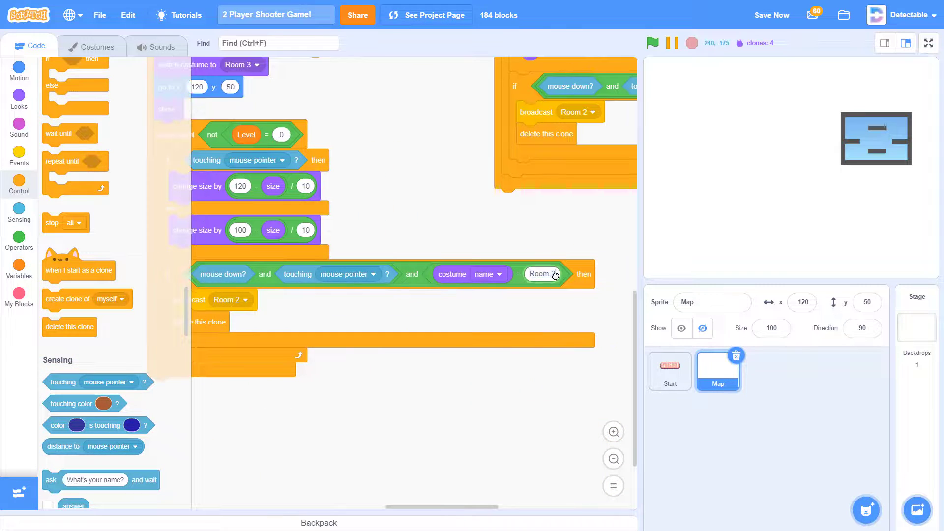
left_click(541, 275)
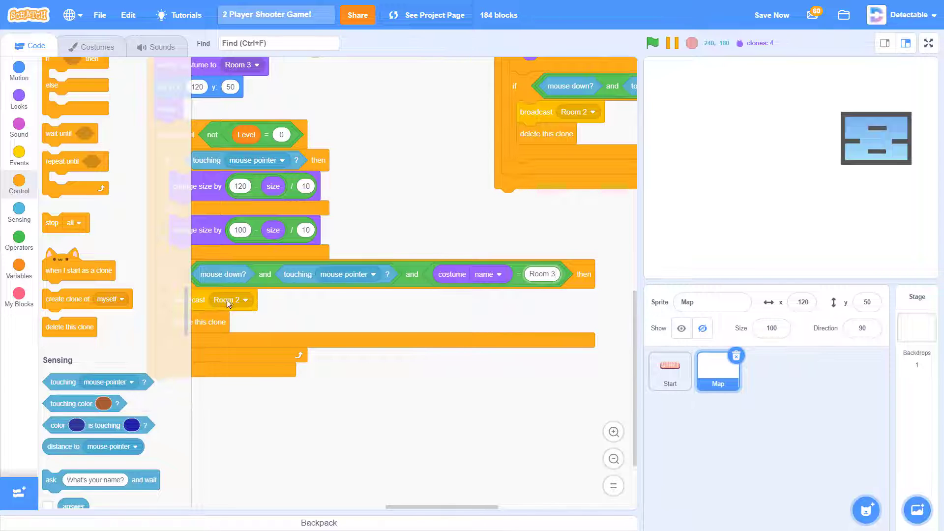
type("R")
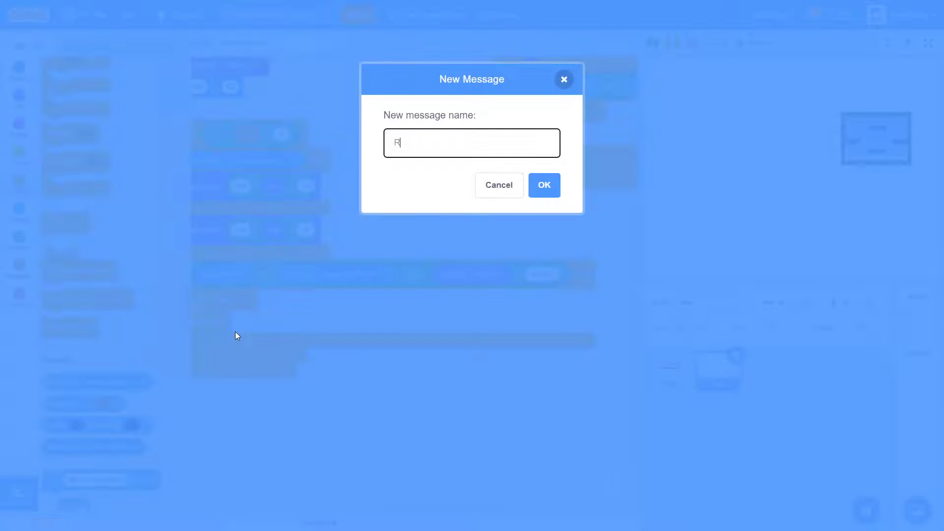
left_click(498, 185)
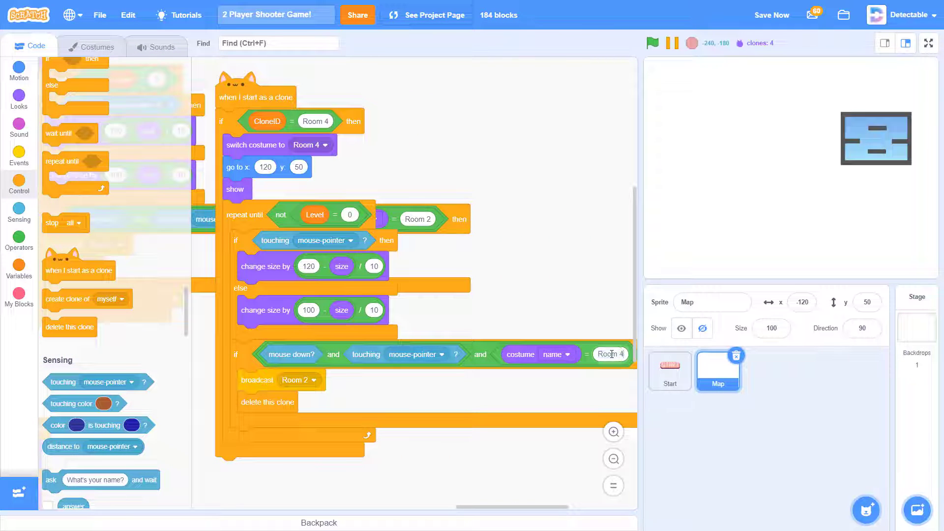
- Create a Room 4 message and set the fourth clone's broadcast to Room 4
left_click(313, 380)
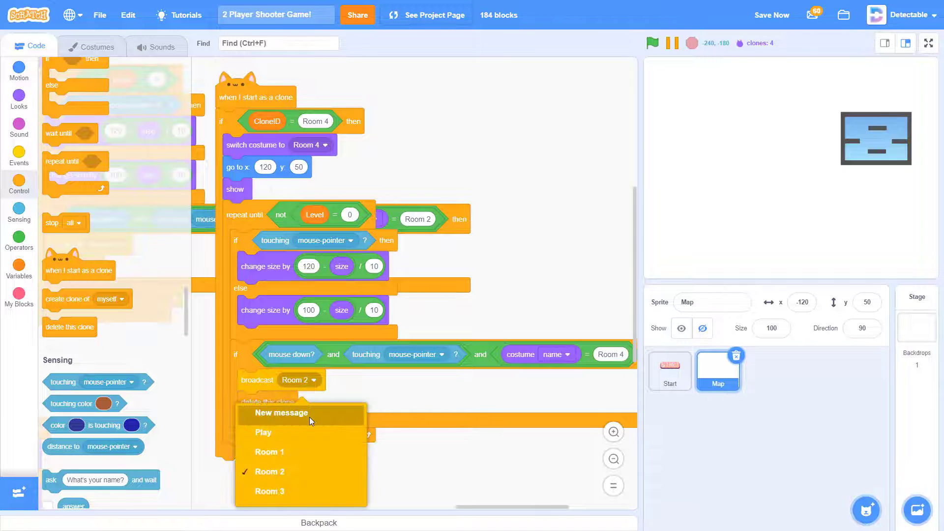
left_click(280, 412)
type("Room 4")
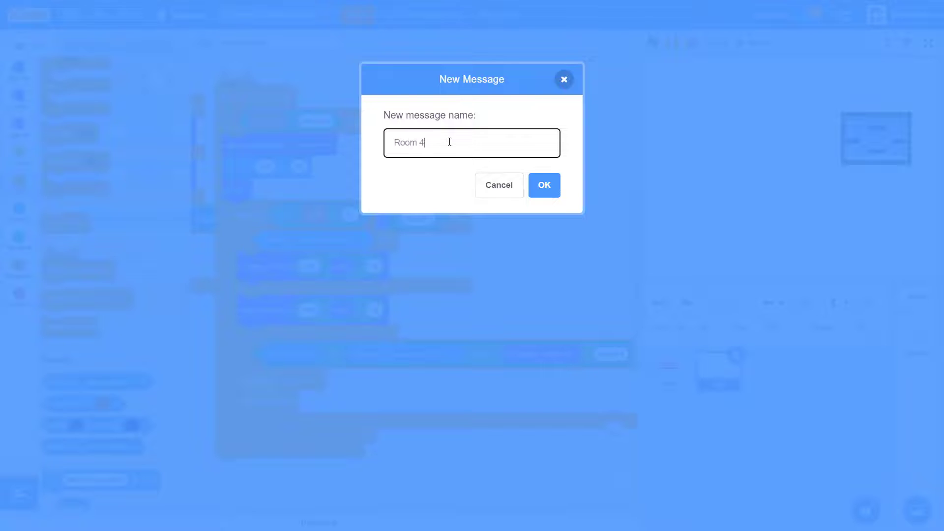
left_click(543, 185)
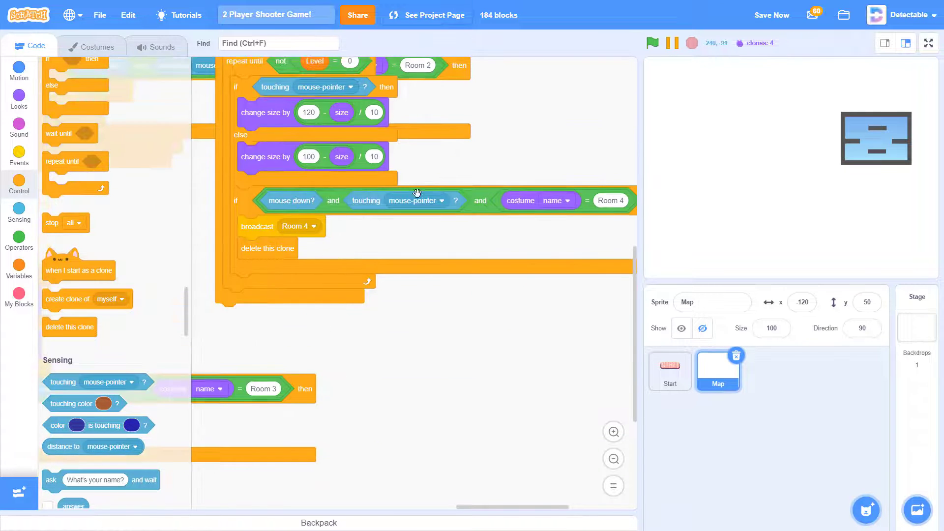
left_click(613, 458)
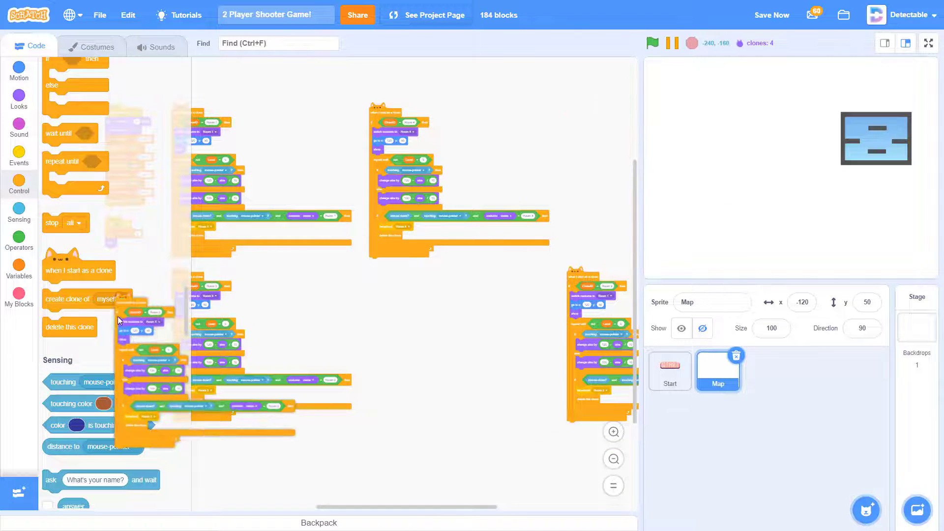
- Clean up the Map sprite's code area into a tidy block arrangement
right_click(567, 354)
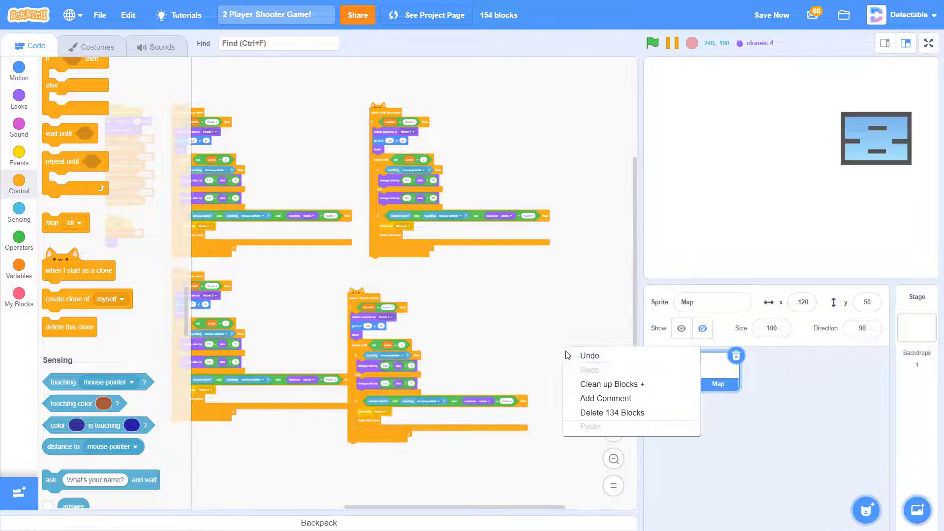
left_click(612, 384)
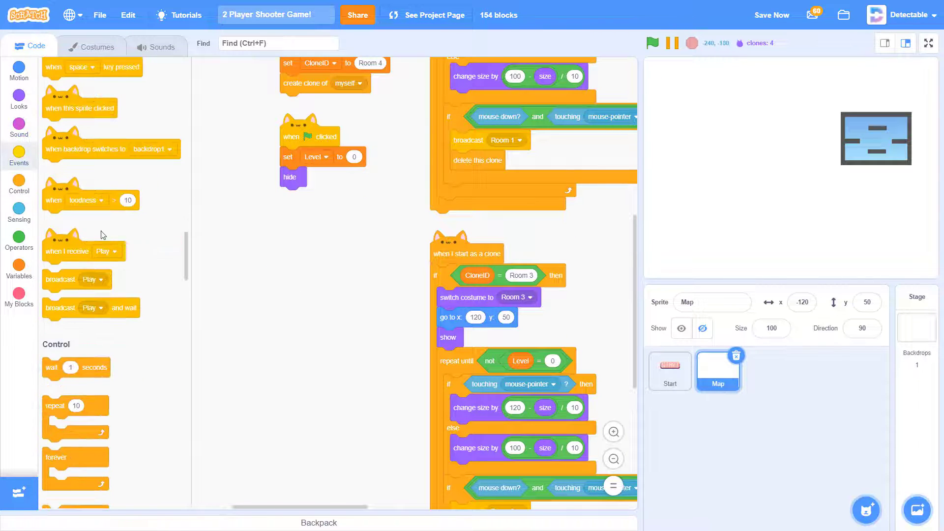
- Add a when I receive Room 1 script that sets Level to 1
left_click(379, 229)
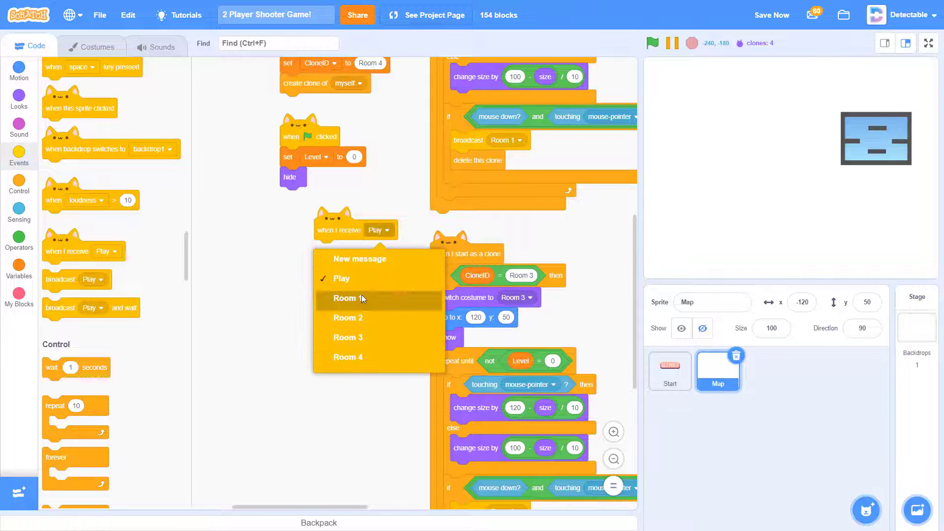
left_click(346, 299)
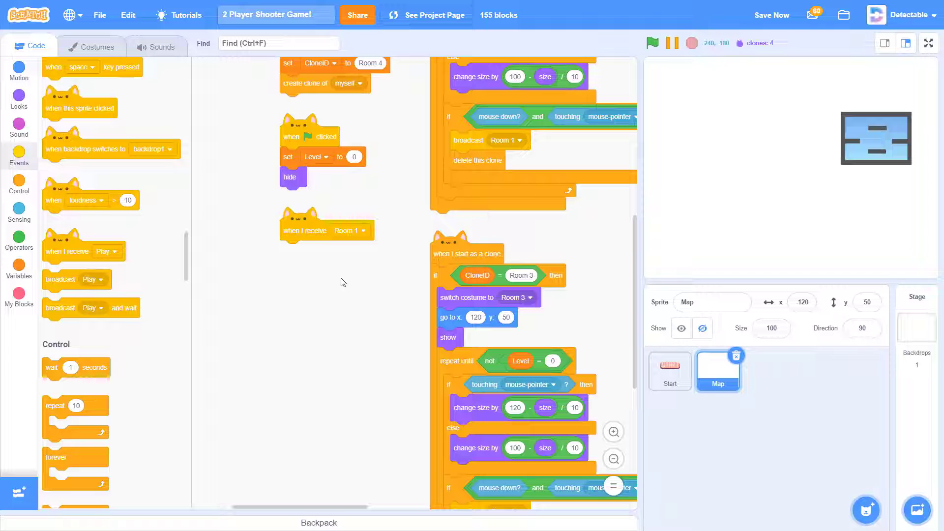
mouse_move(317, 211)
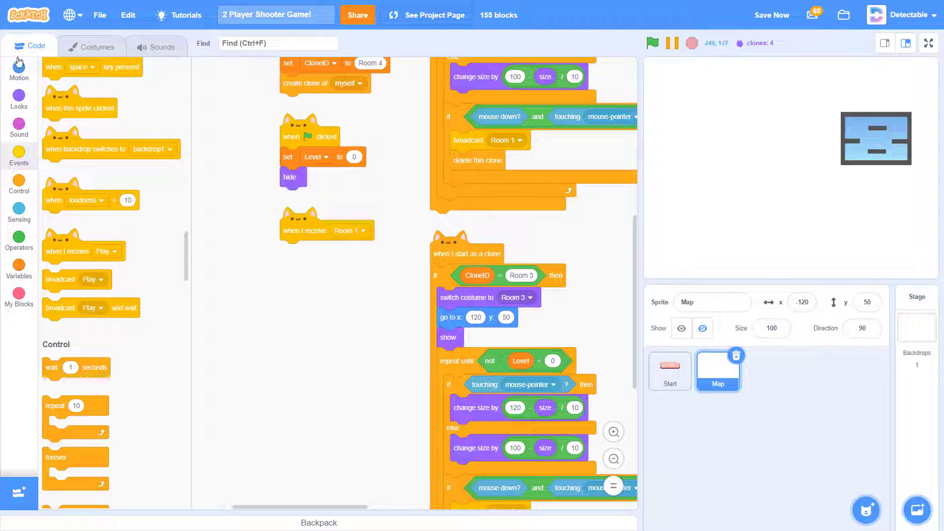
left_click(19, 270)
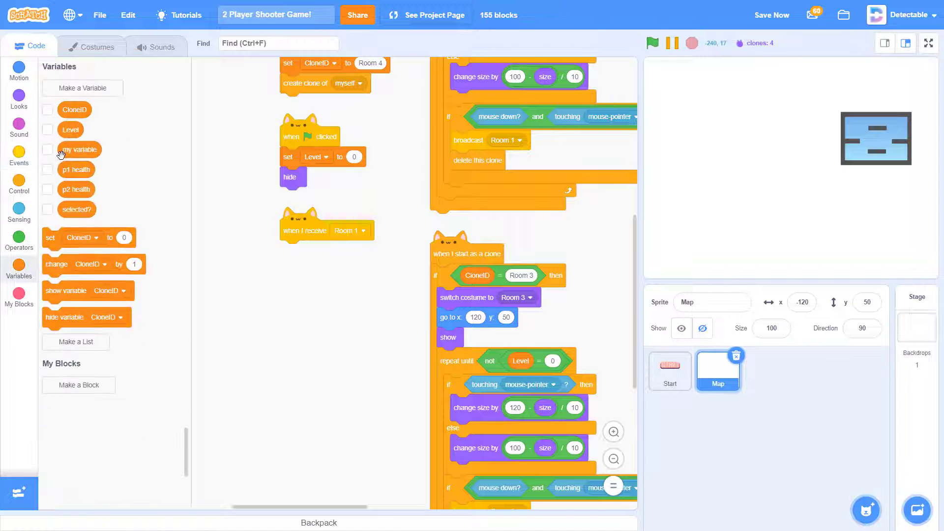
left_click(319, 250)
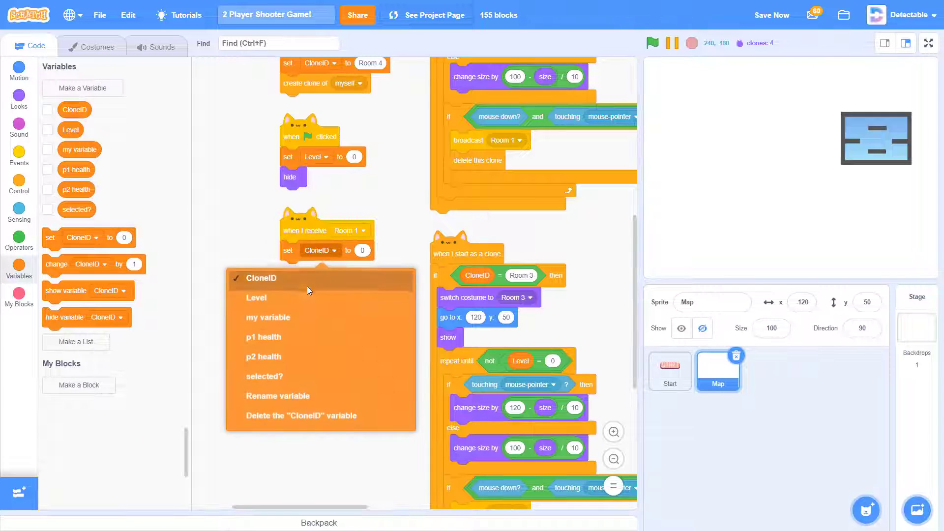
left_click(256, 298)
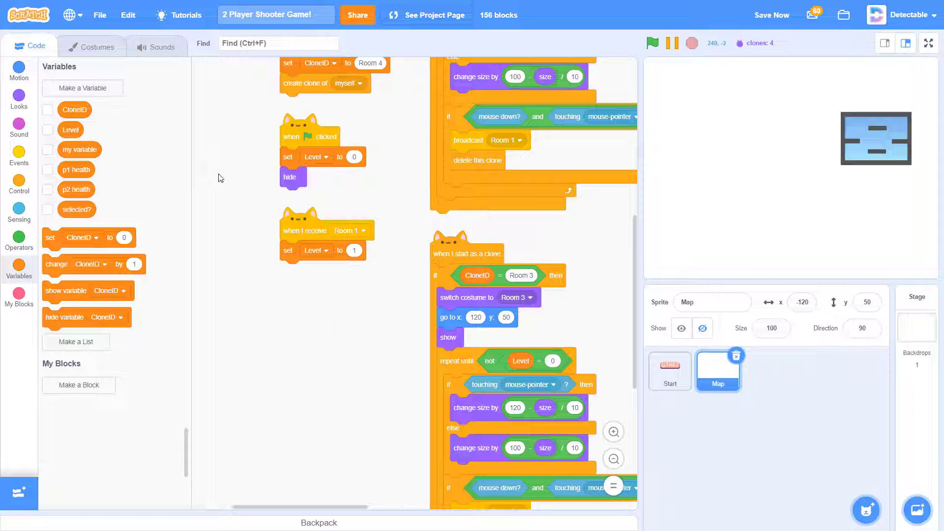
left_click(18, 149)
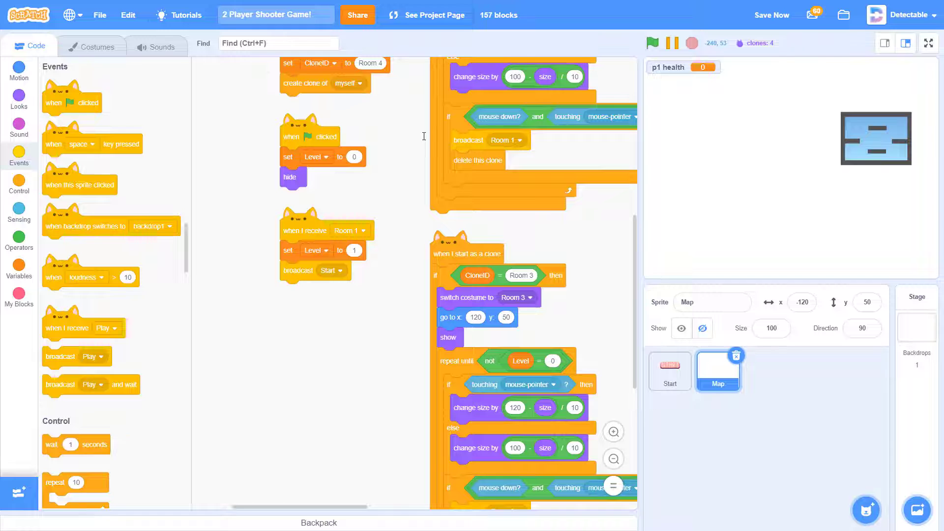
mouse_move(336, 350)
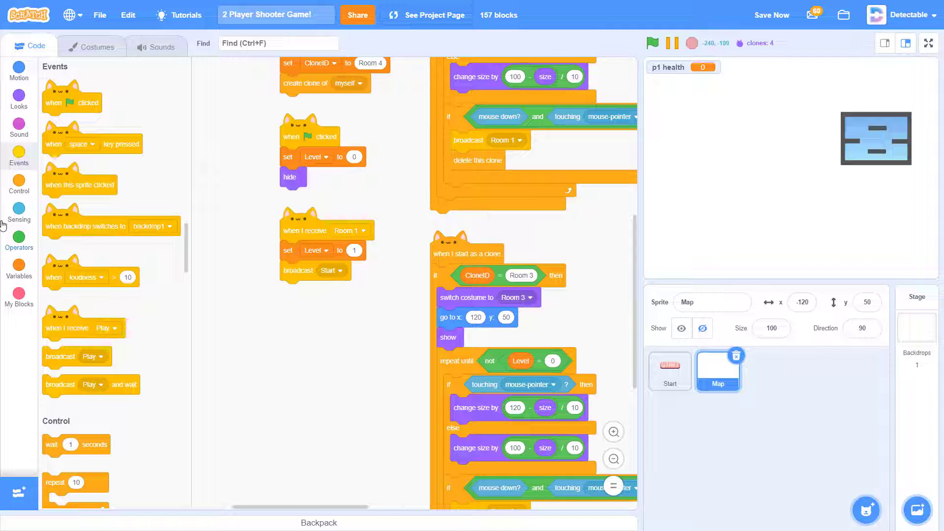
- Attach broadcast Start and hide, then place a duplicate of the script below
left_click(18, 98)
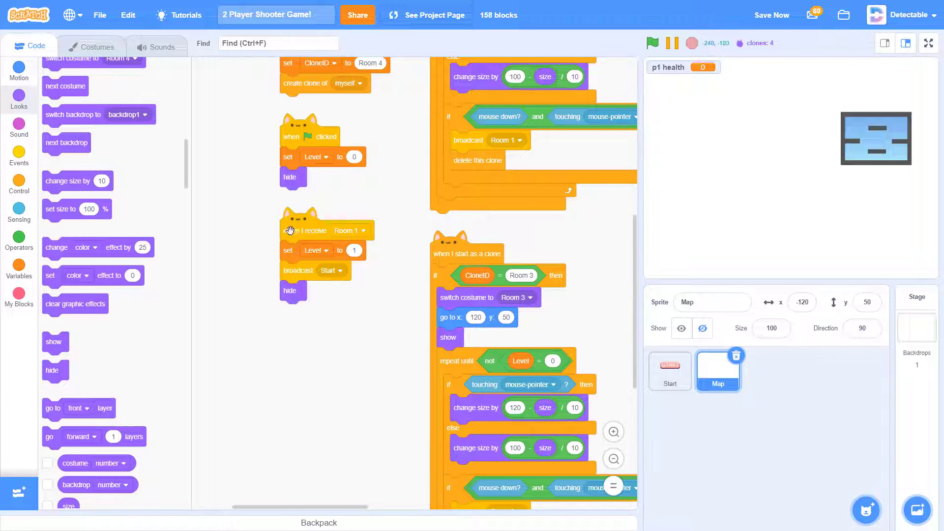
left_click_drag(289, 230, 319, 354)
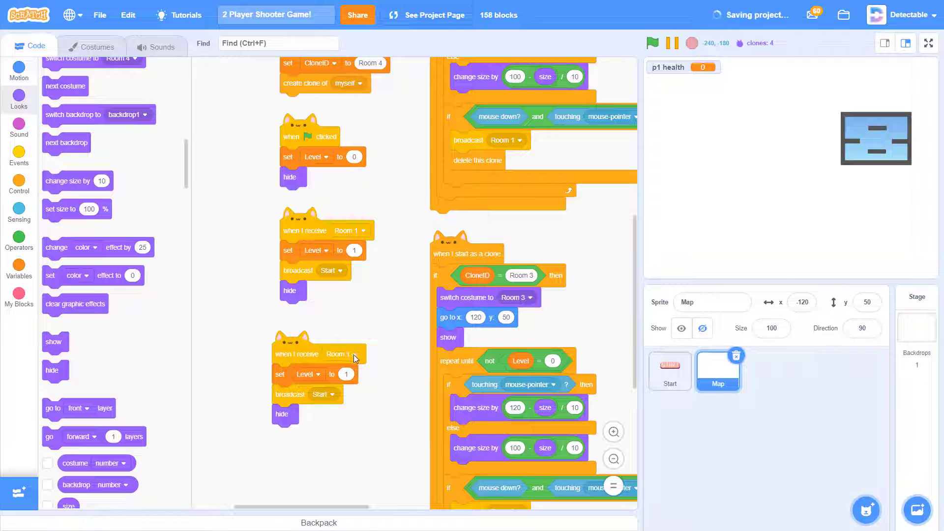
- Point the copied script at Room 2 and reorganise all scripts with Clean up Blocks
left_click(354, 353)
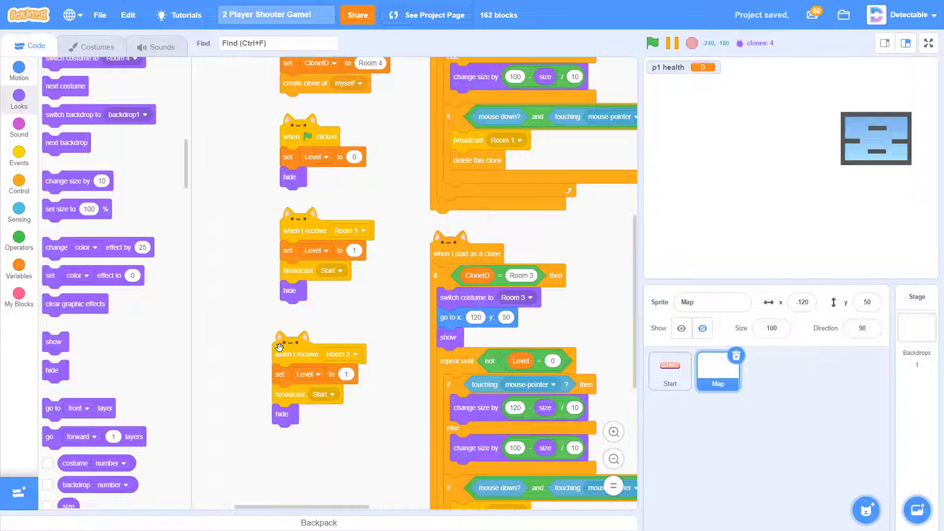
scroll("down", 3)
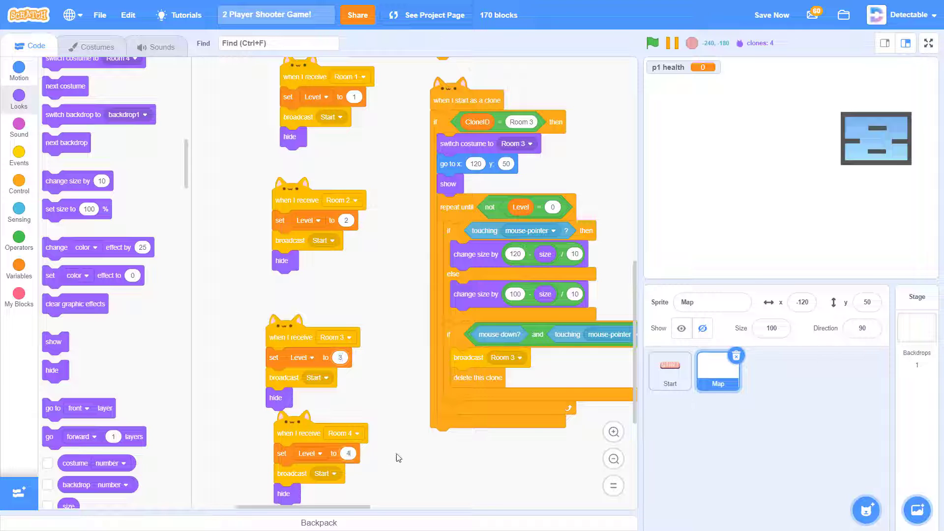
right_click(398, 456)
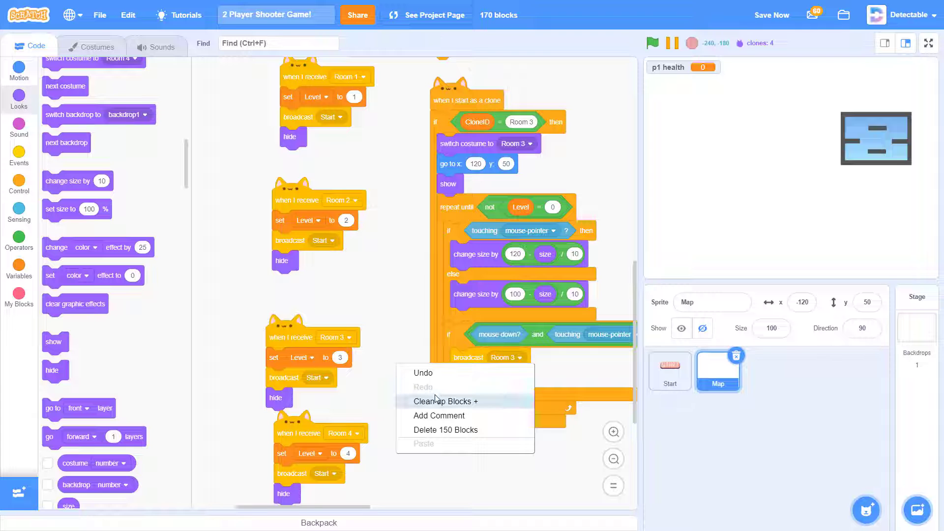
left_click(447, 401)
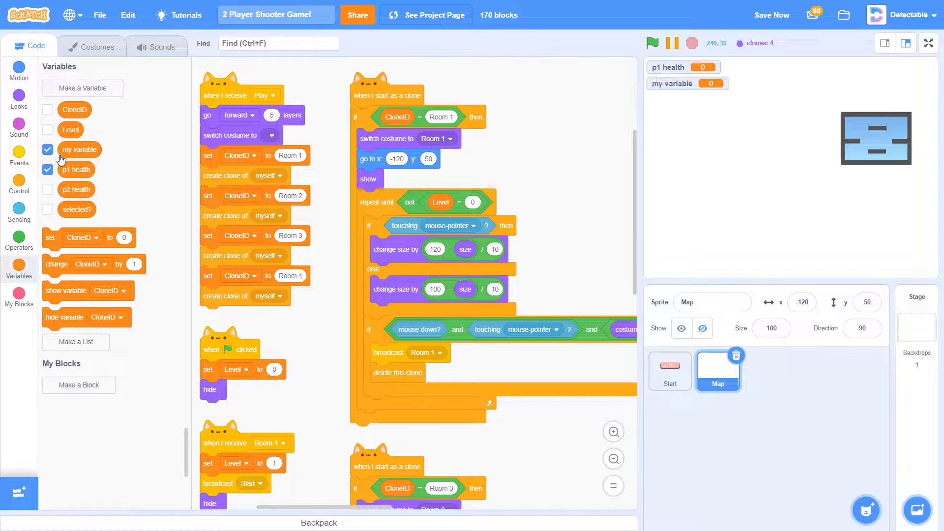
- Leave only the Level readout visible on the stage and run the game with the green flag
left_click(48, 130)
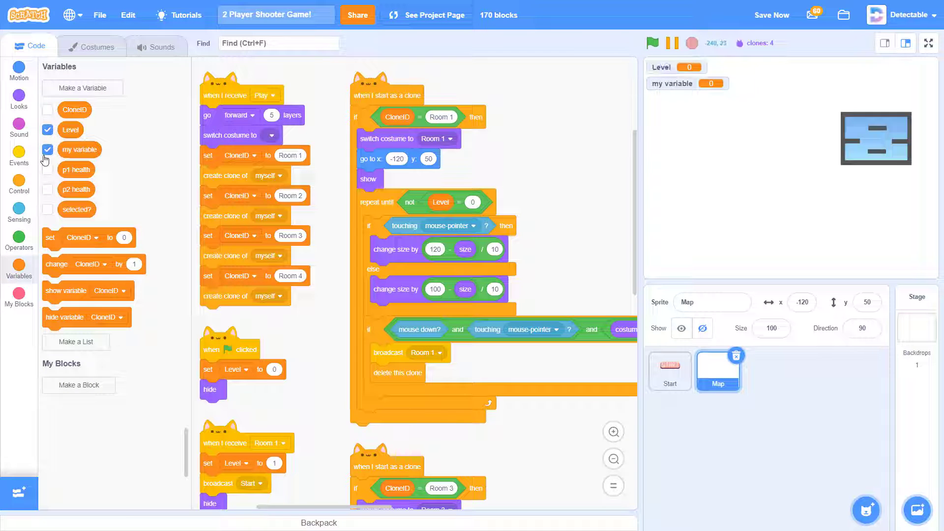
left_click(652, 43)
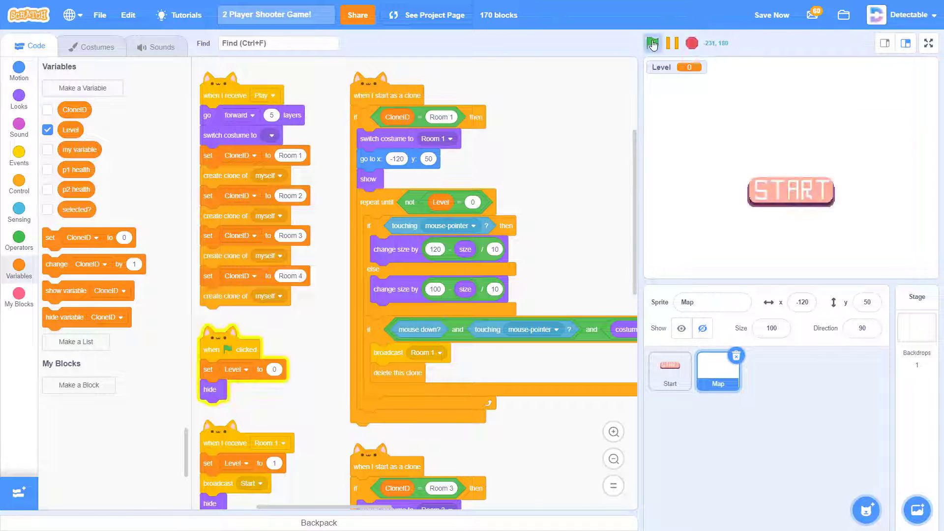
left_click(652, 42)
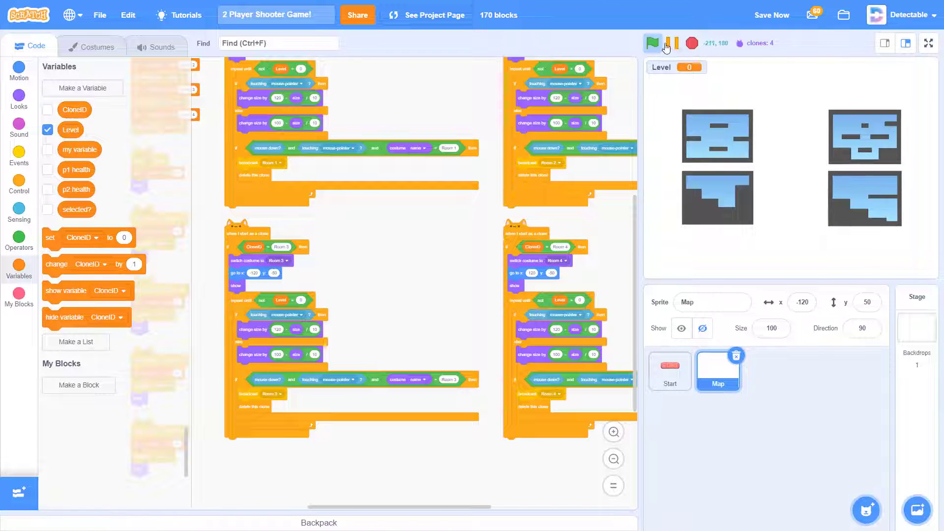
left_click(653, 43)
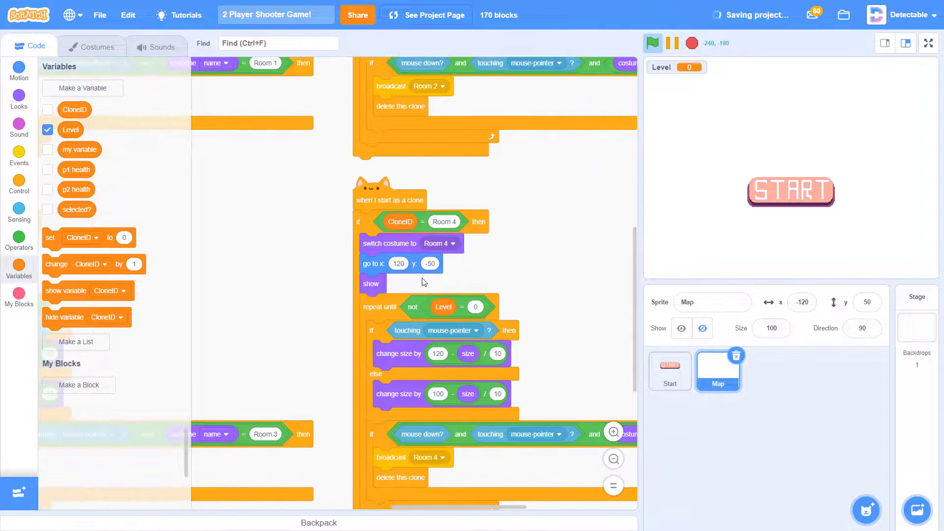
- Click room maps across restarts, confirming Level changes to 1, 2 and 3 and the maps hide
left_click(652, 42)
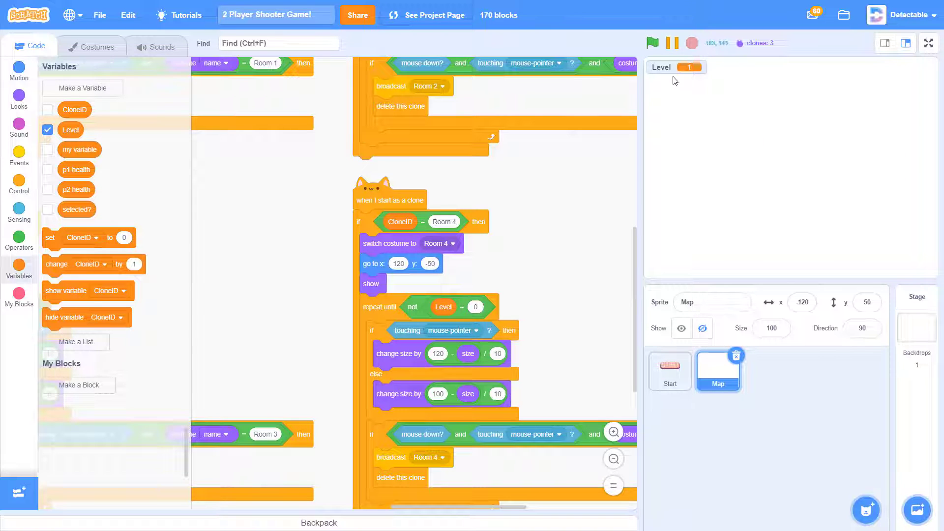
left_click(654, 43)
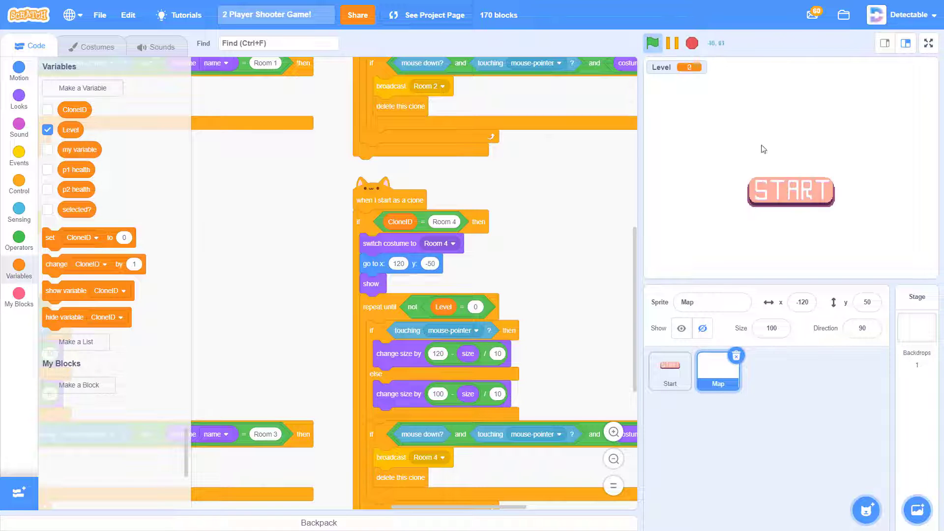
left_click(652, 42)
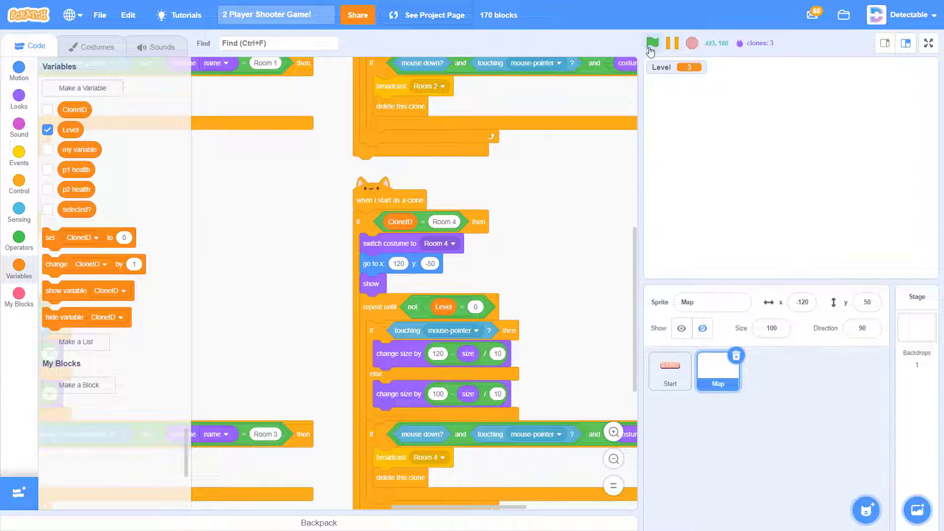
left_click(651, 43)
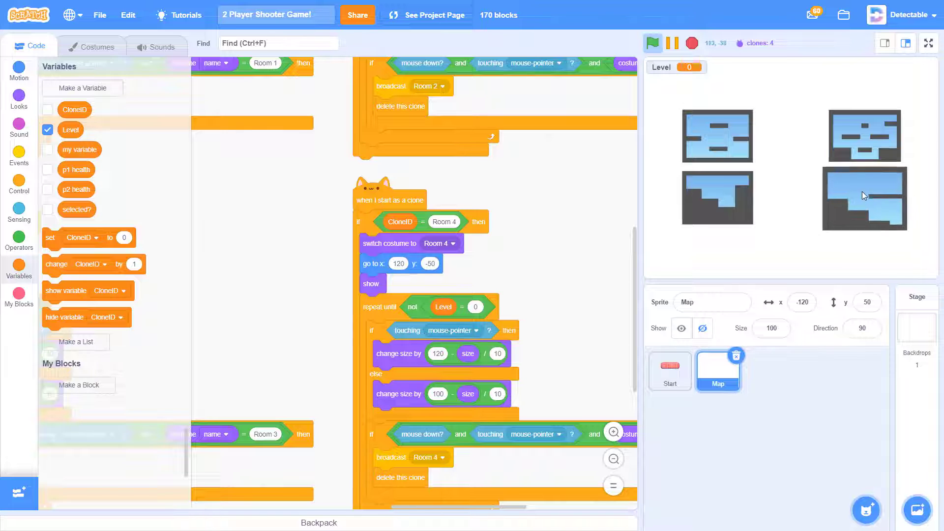
left_click(652, 42)
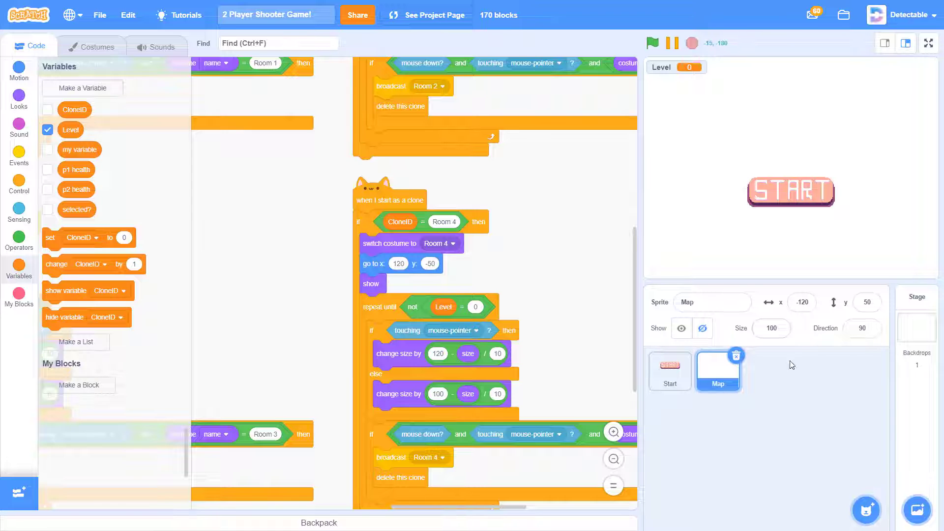
- Expand the stage to full screen showing the loaded level with red and blue players
left_click(928, 42)
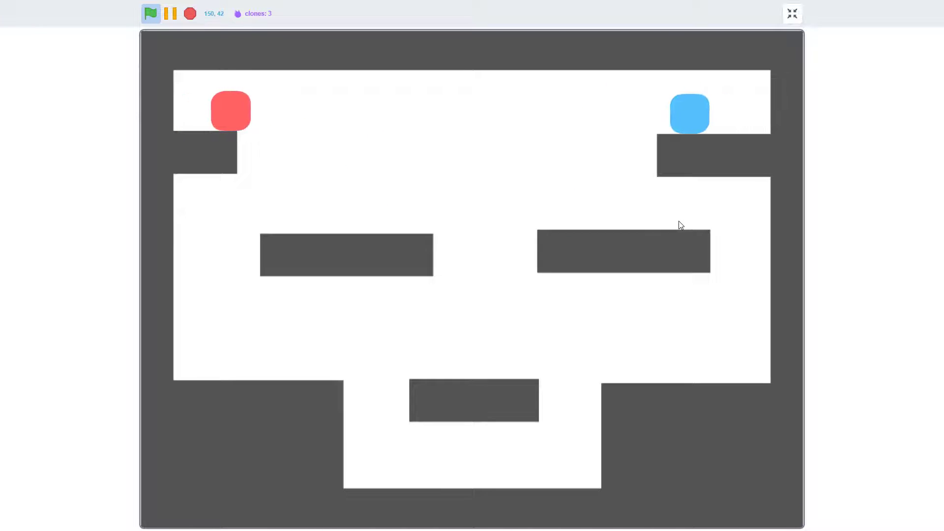
mouse_move(891, 491)
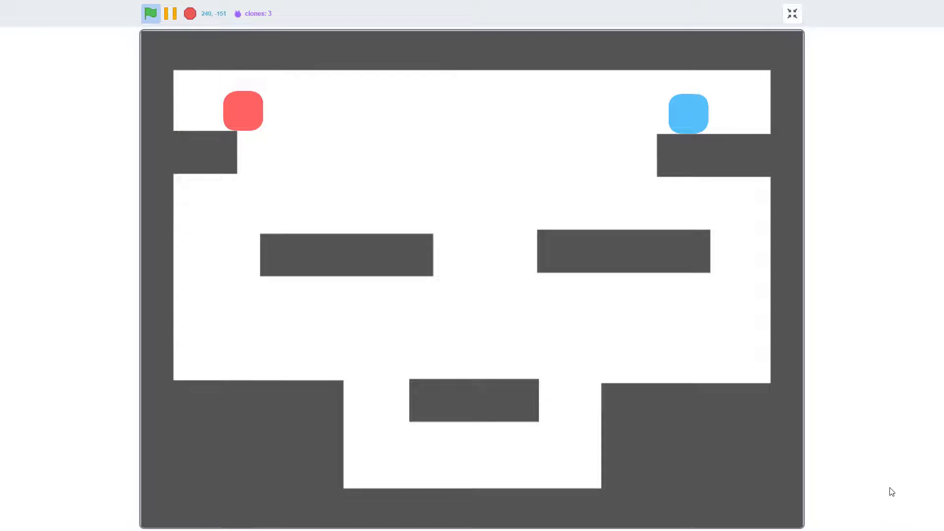